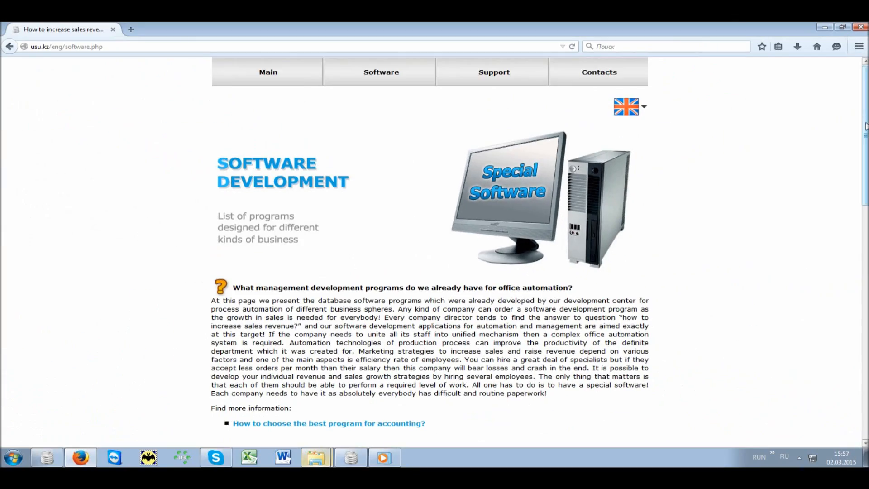
Scroll down the usu.kz software page before leaving Firefox for the desktop
{"action": "scroll", "scroll_direction": "down", "scroll_amount": 3}
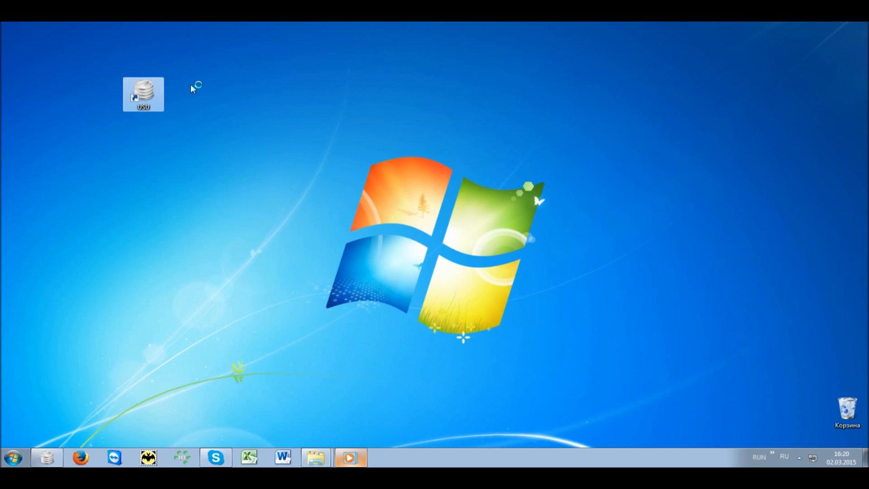
Launch USU from the desktop shortcut and enter user NIKOLAY, password and role MAIN
{"action": "double_click", "coordinate": [144, 92]}
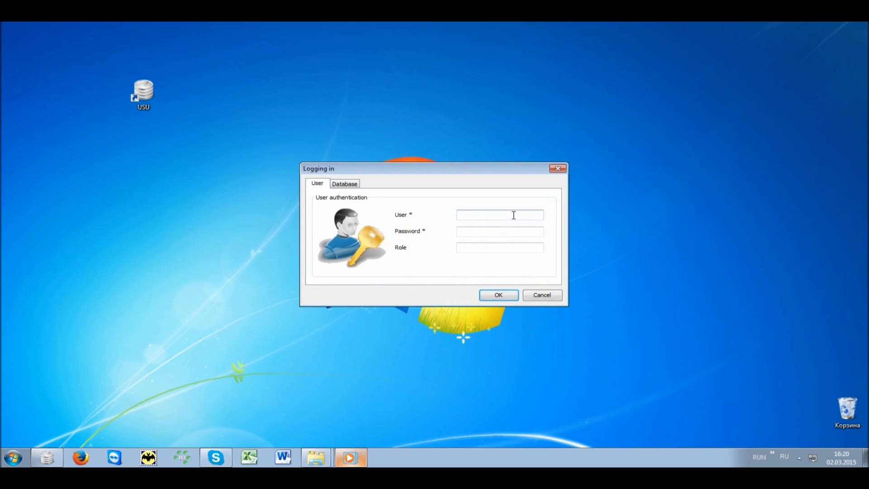
{"action": "type", "text": "NIKOLAY"}
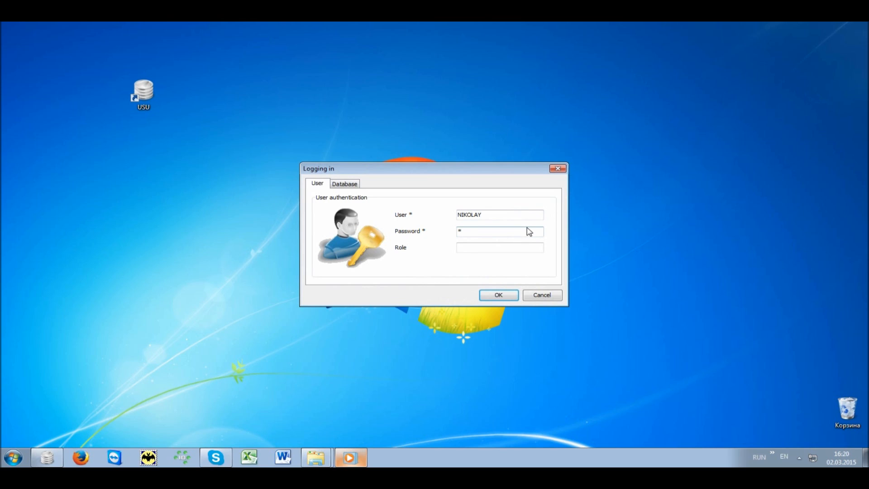
{"action": "mouse_move", "coordinate": [536, 224]}
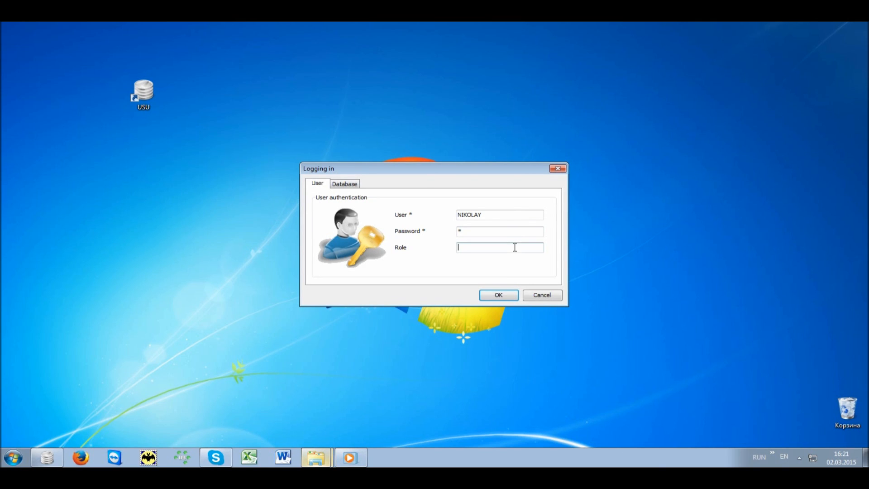
{"action": "type", "text": "MAIN"}
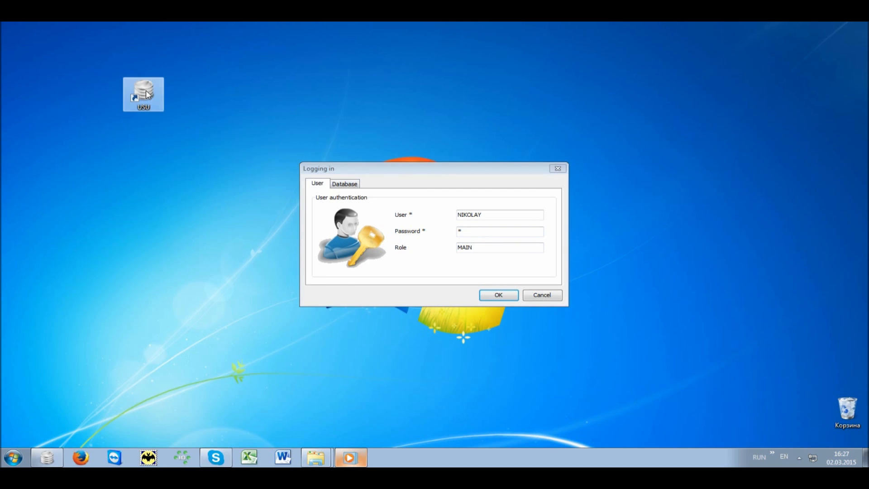
{"action": "right_click", "coordinate": [147, 92]}
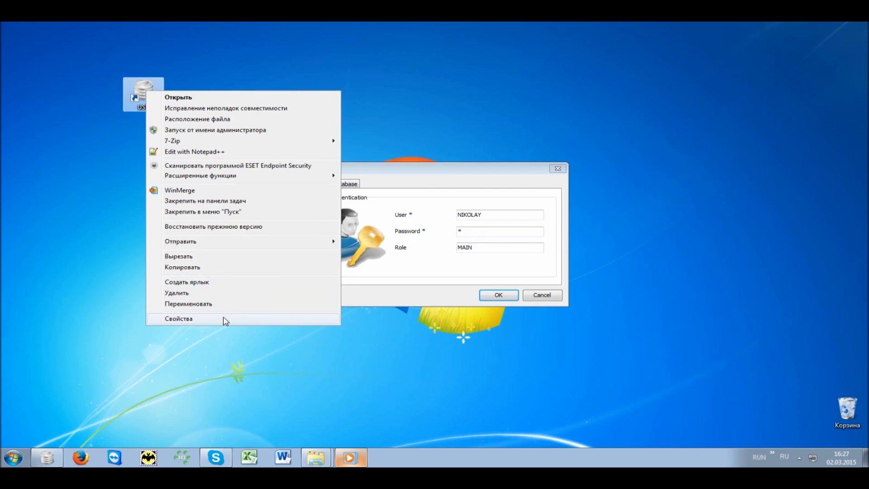
{"action": "left_click", "coordinate": [178, 318]}
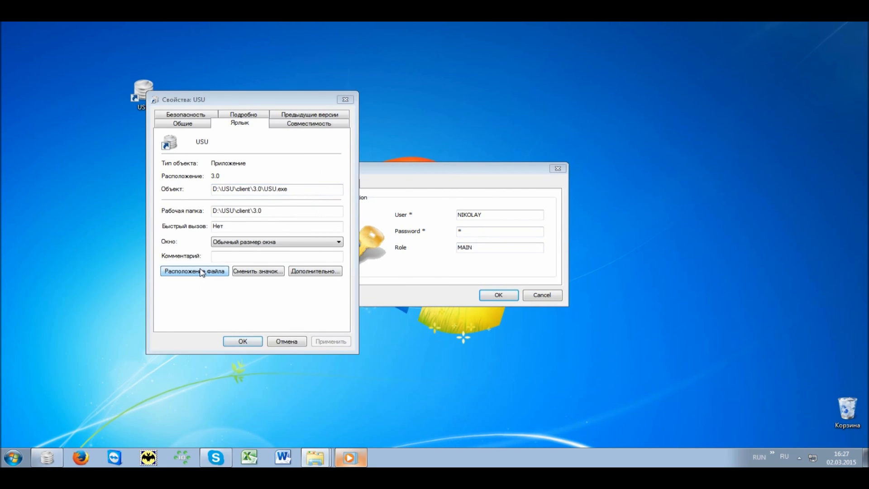
{"action": "left_click", "coordinate": [195, 271]}
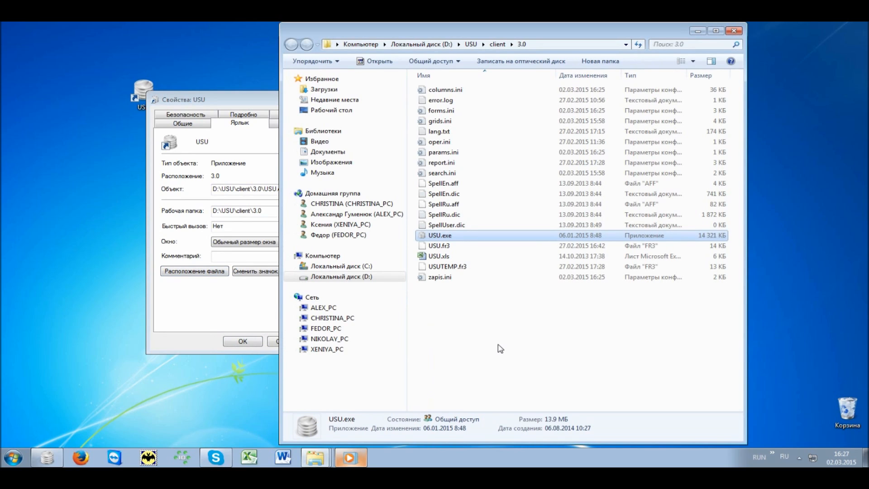
{"action": "mouse_move", "coordinate": [496, 321]}
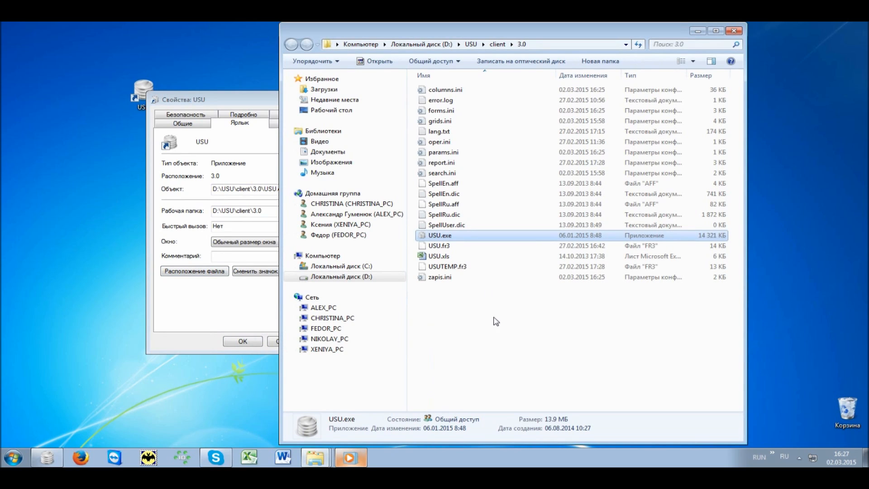
{"action": "left_click", "coordinate": [437, 131]}
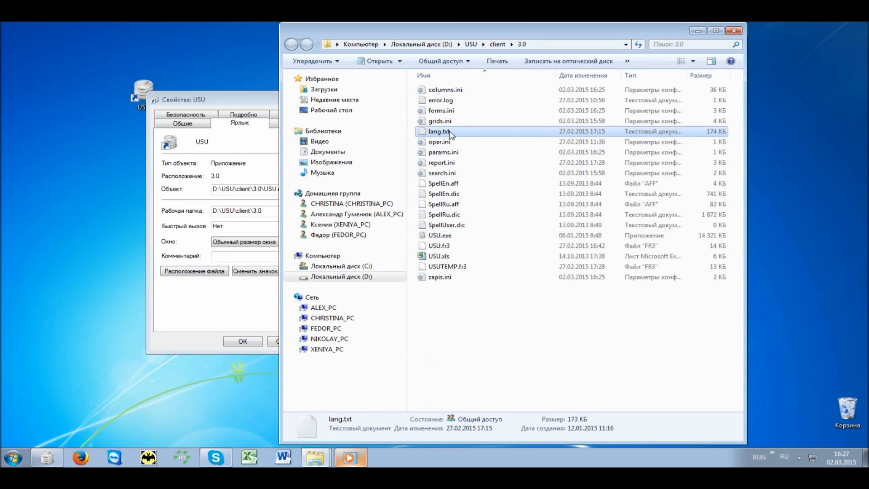
{"action": "mouse_move", "coordinate": [479, 149]}
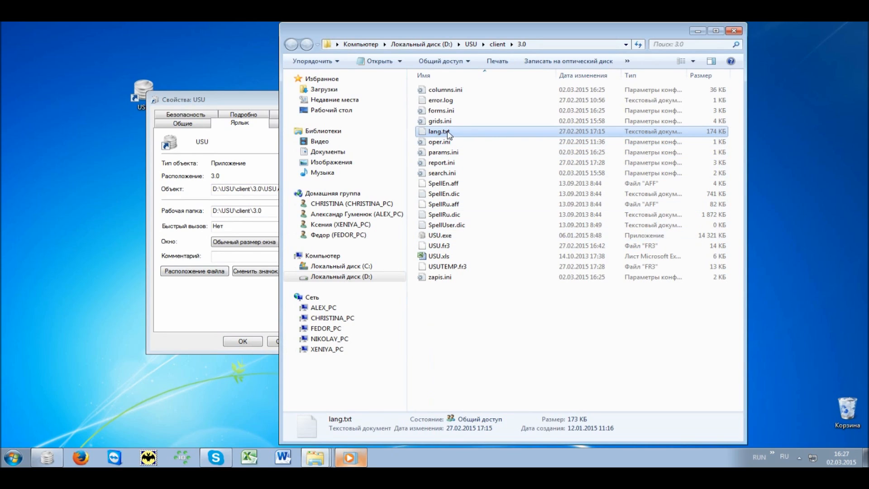
{"action": "double_click", "coordinate": [440, 131]}
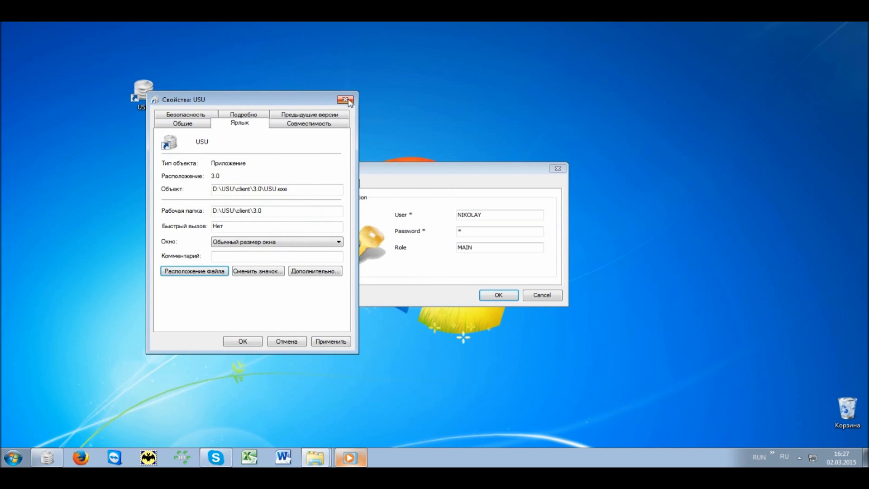
{"action": "left_click", "coordinate": [343, 100]}
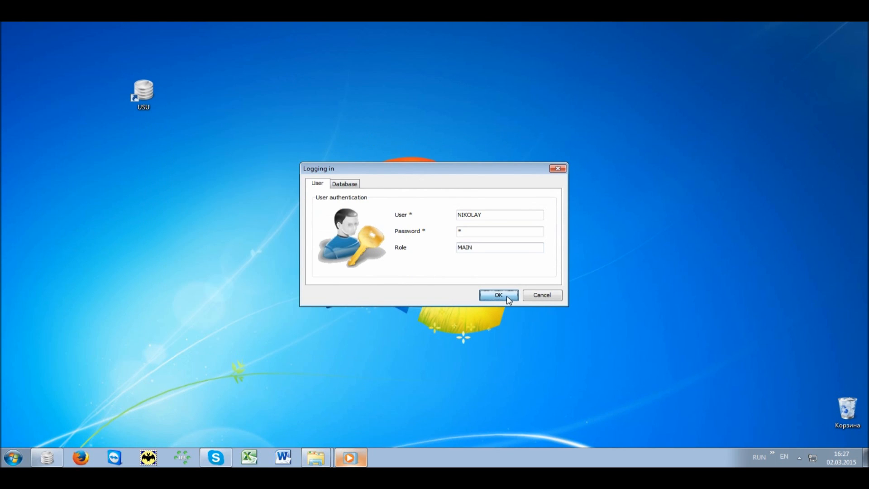
Sign in, set the period start date, and select the therapist's 19:00 Monday slot
{"action": "left_click", "coordinate": [498, 294]}
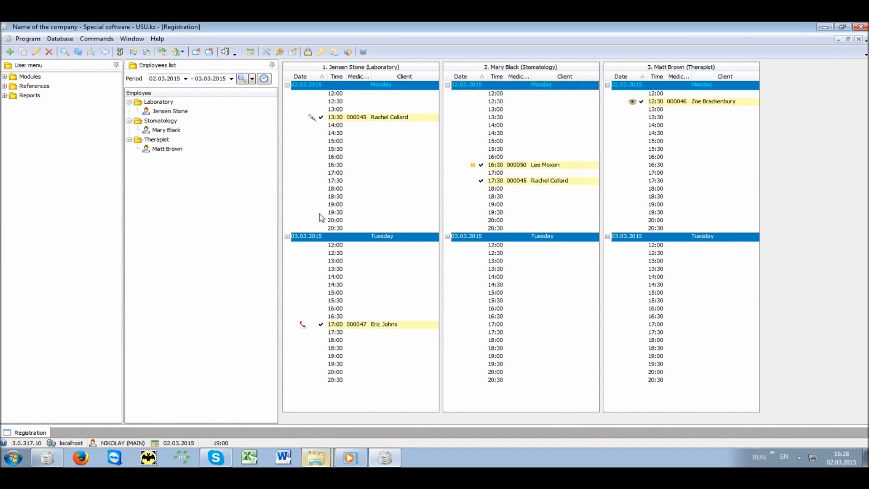
{"action": "left_click", "coordinate": [185, 78]}
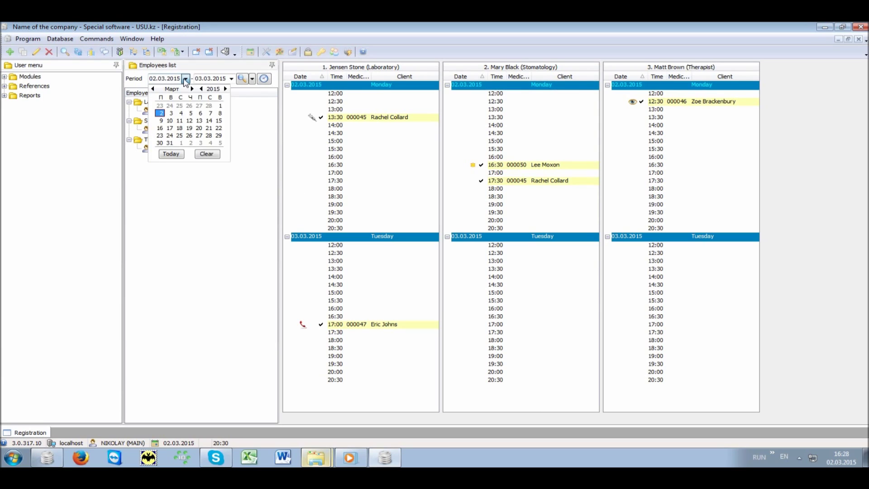
{"action": "left_click", "coordinate": [210, 78]}
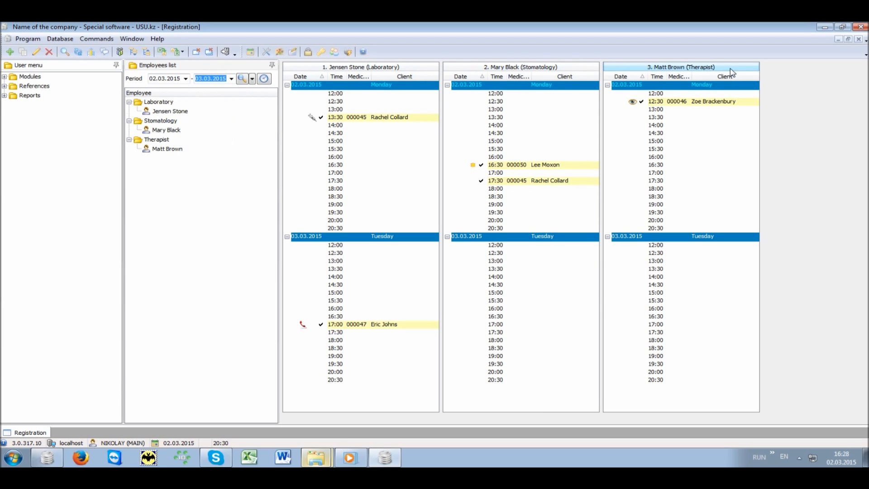
{"action": "mouse_move", "coordinate": [739, 164]}
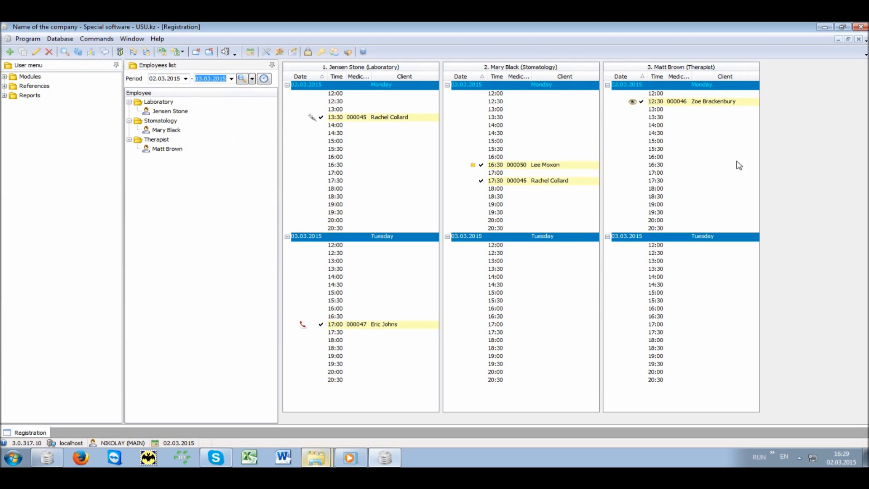
{"action": "left_click", "coordinate": [680, 204]}
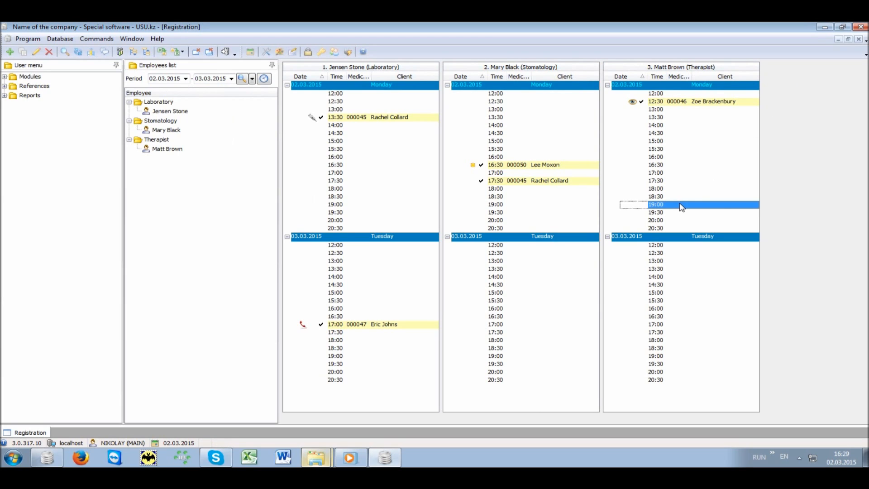
{"action": "mouse_move", "coordinate": [702, 207]}
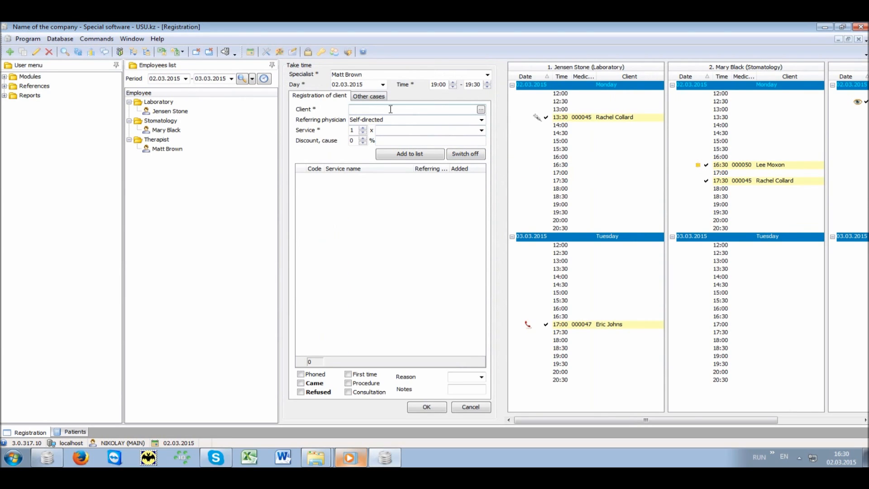
{"action": "mouse_move", "coordinate": [452, 108]}
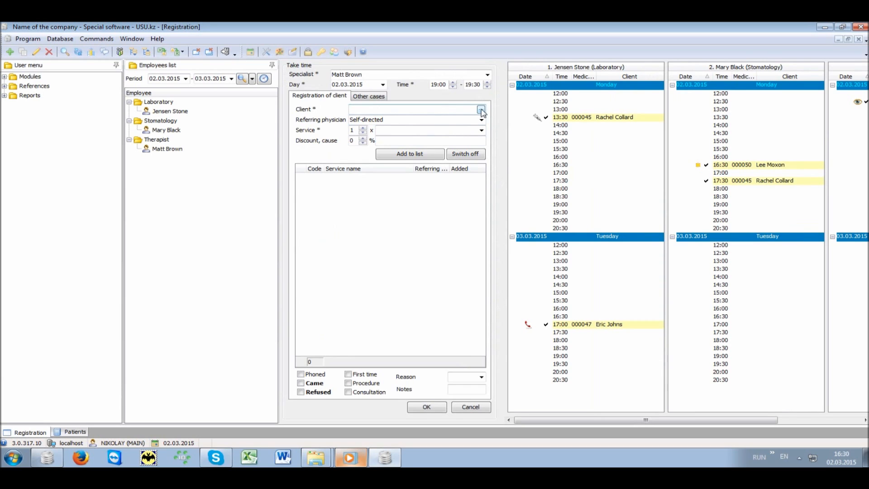
Browse the Patients list to choose the client for the 19:00 booking
{"action": "left_click", "coordinate": [481, 109]}
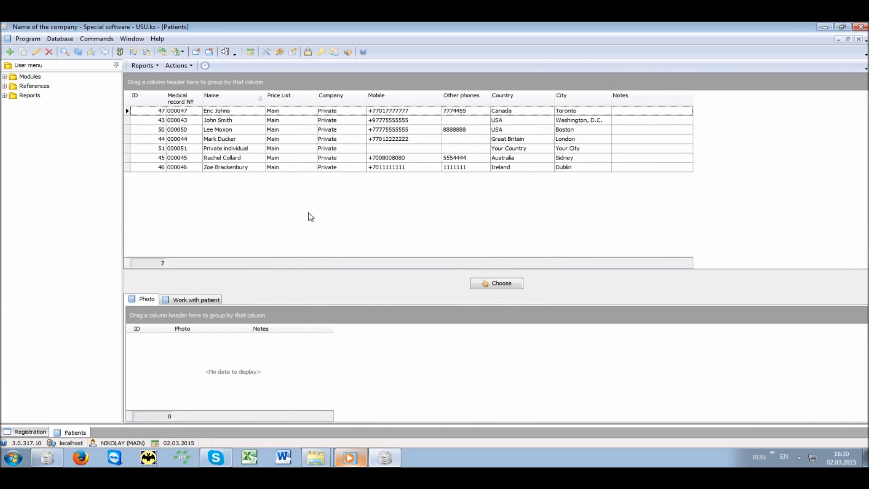
{"action": "mouse_move", "coordinate": [198, 111]}
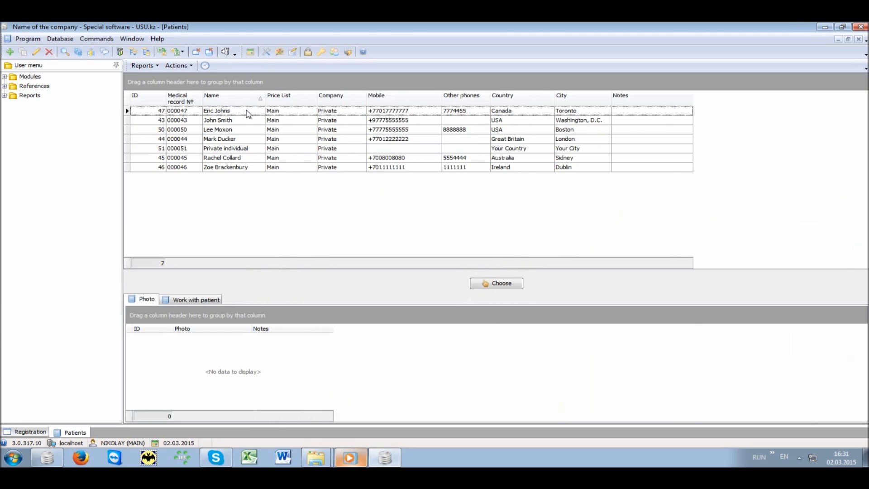
Select the first and second patient records to view John Smith's photo
{"action": "left_click", "coordinate": [230, 111]}
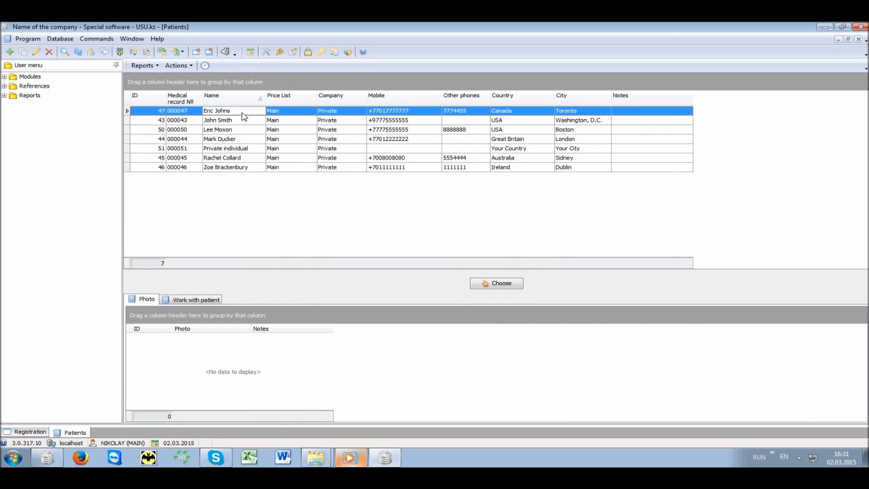
{"action": "mouse_move", "coordinate": [249, 111]}
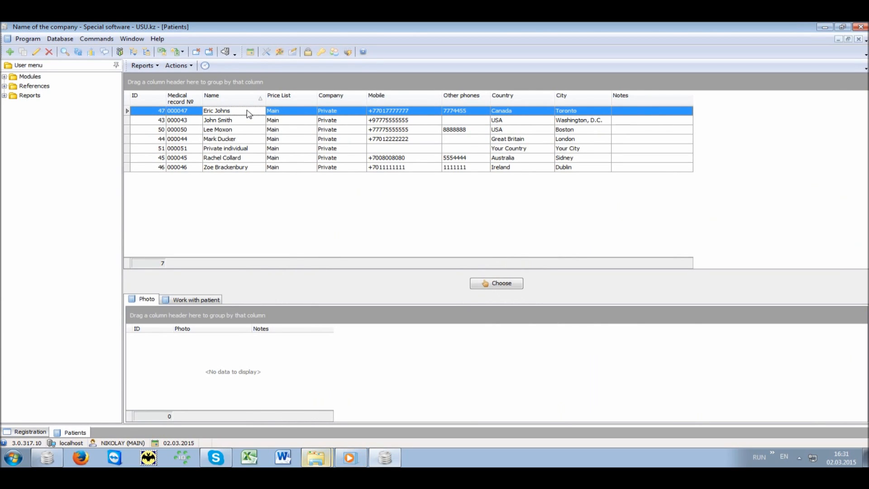
{"action": "left_click", "coordinate": [217, 120]}
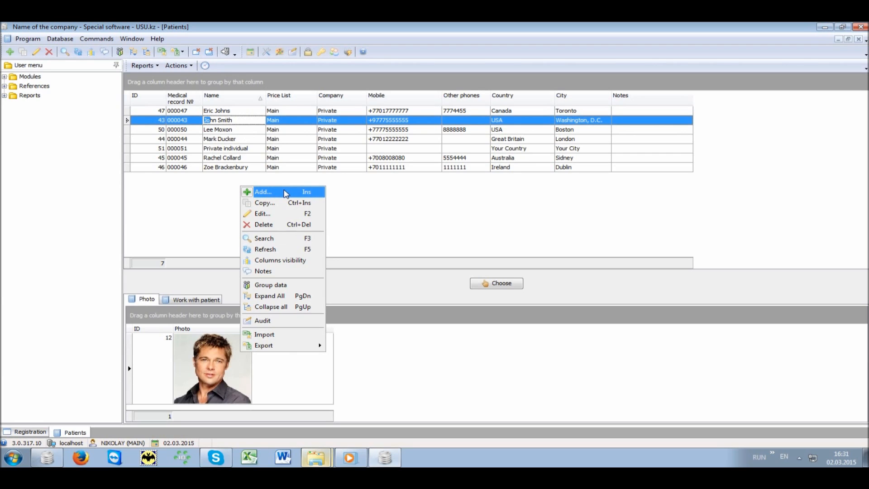
{"action": "left_click", "coordinate": [263, 192]}
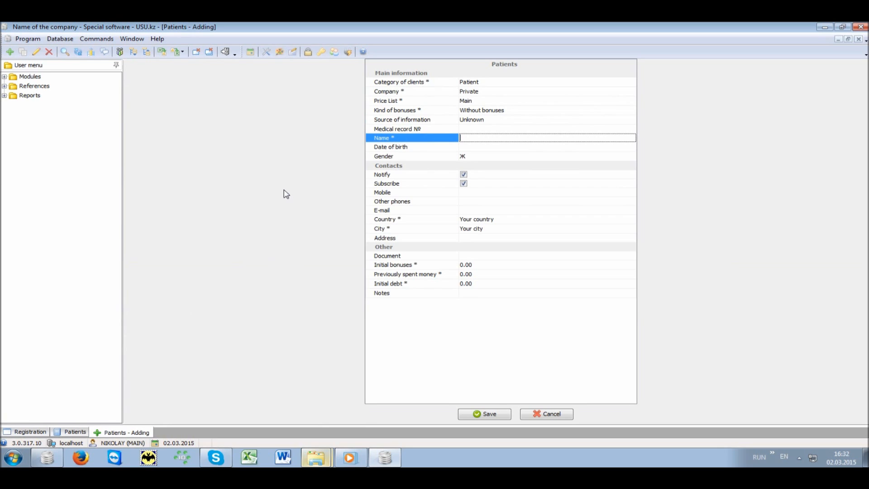
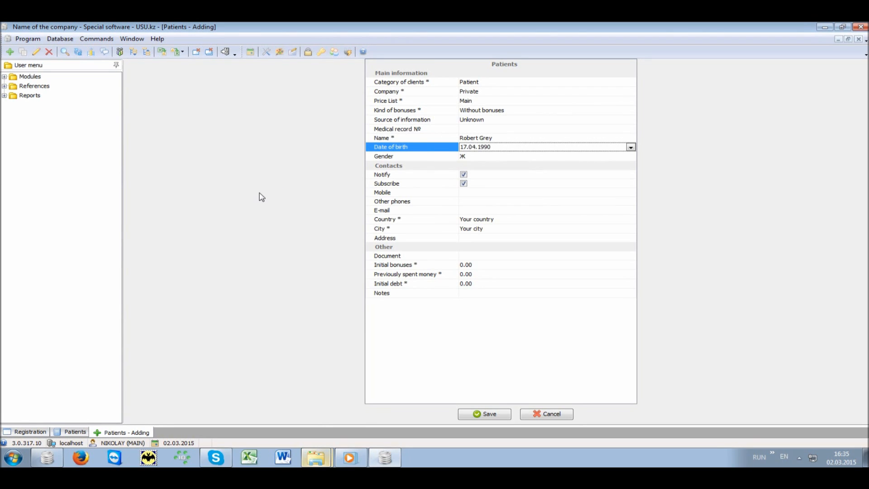
{"action": "type", "text": "+77774444444"}
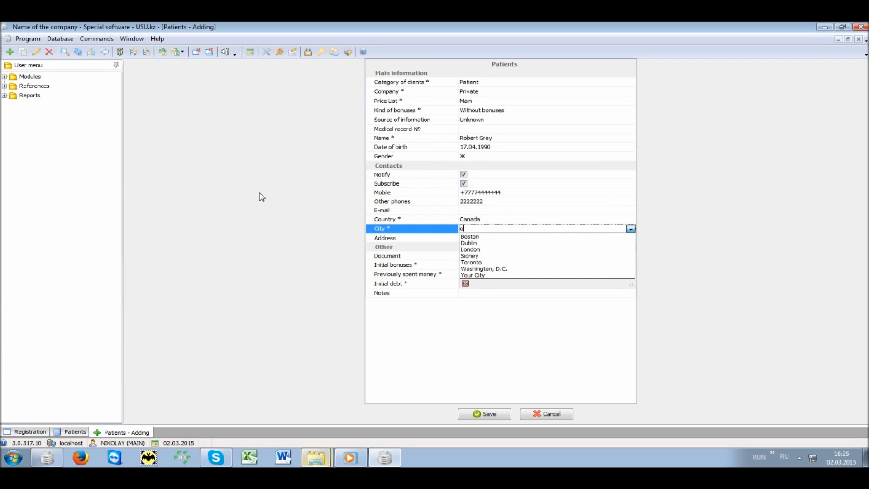
{"action": "left_click", "coordinate": [471, 262]}
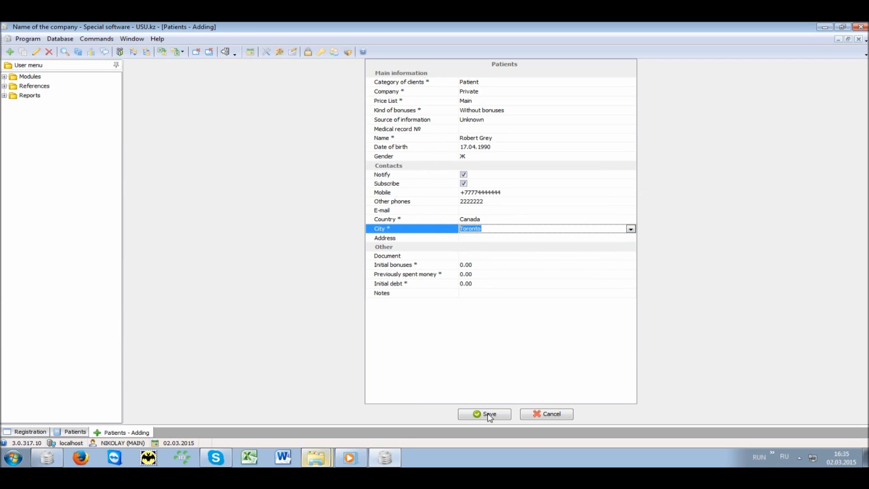
{"action": "left_click", "coordinate": [484, 414]}
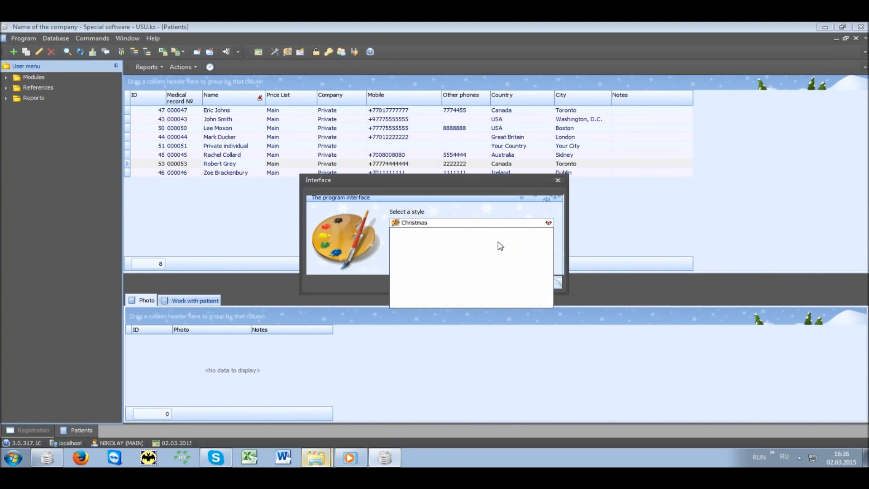
Try the St. Valentine's Day style, then switch to the operating-system look and exit
{"action": "left_click", "coordinate": [548, 223]}
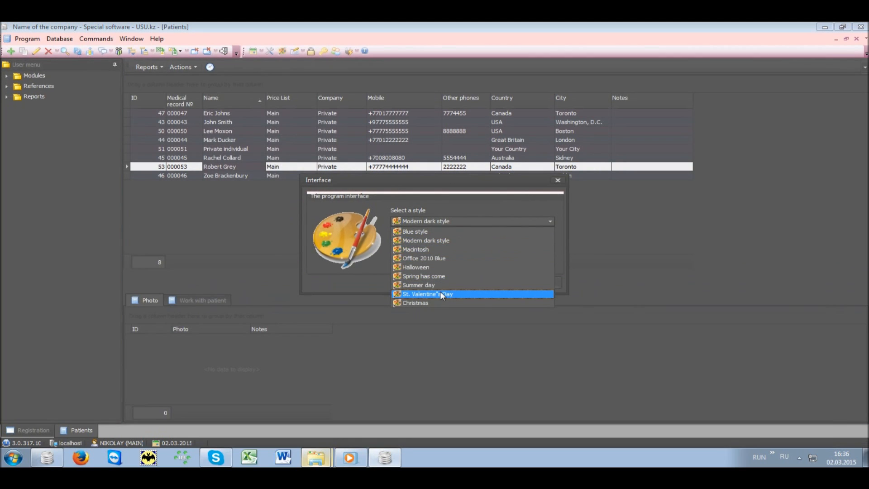
{"action": "left_click", "coordinate": [429, 294]}
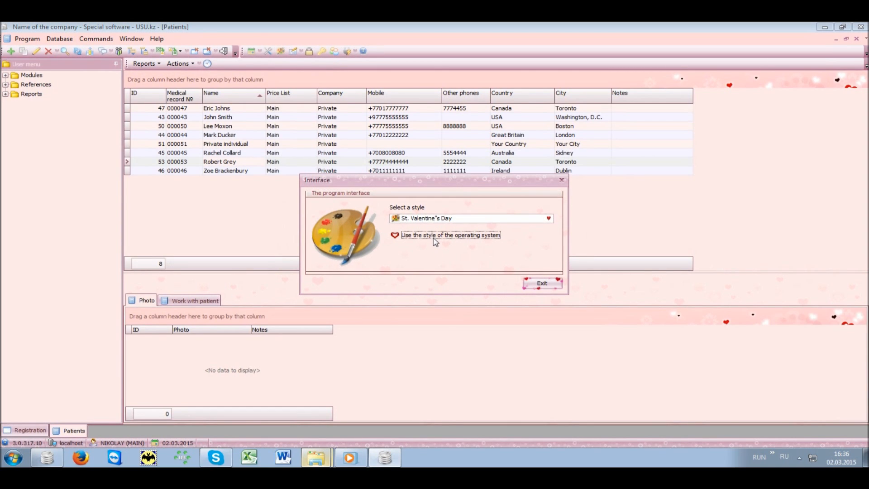
{"action": "left_click", "coordinate": [394, 235]}
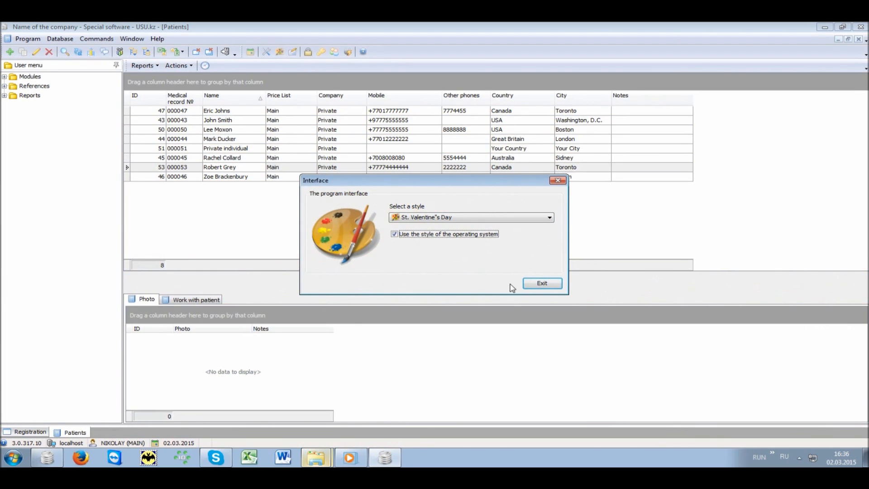
{"action": "left_click", "coordinate": [542, 284]}
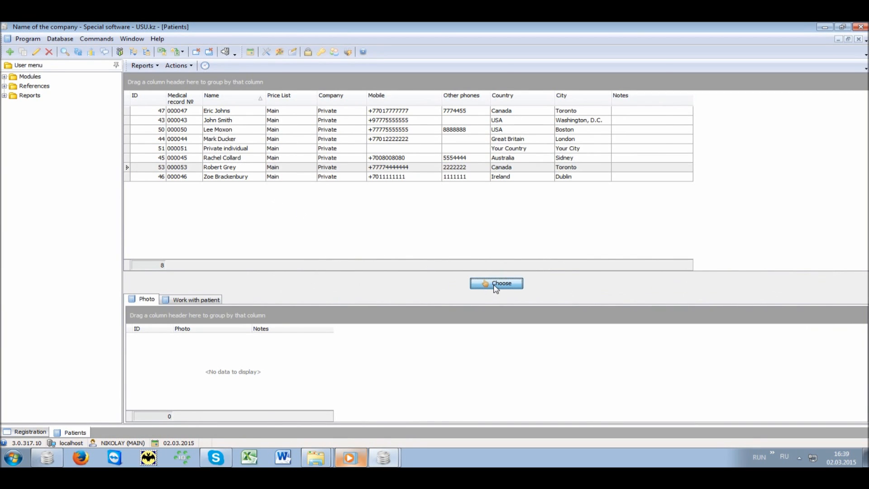
{"action": "left_click", "coordinate": [497, 284]}
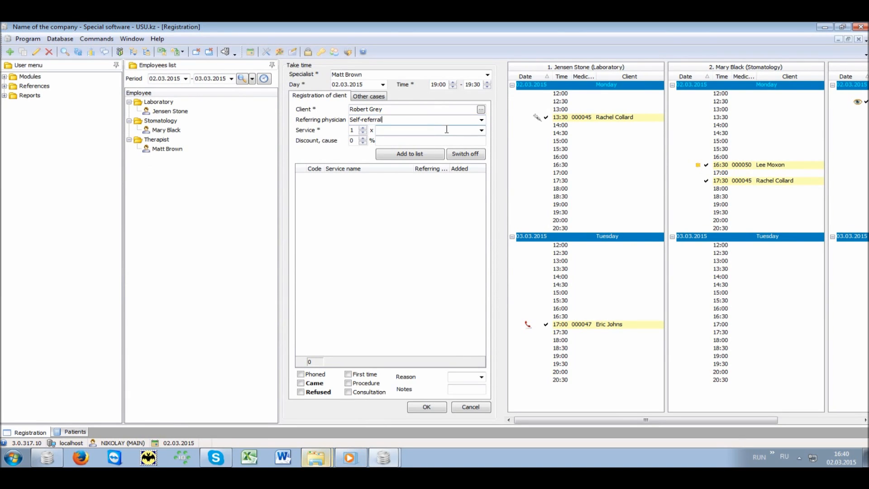
{"action": "left_click", "coordinate": [481, 130]}
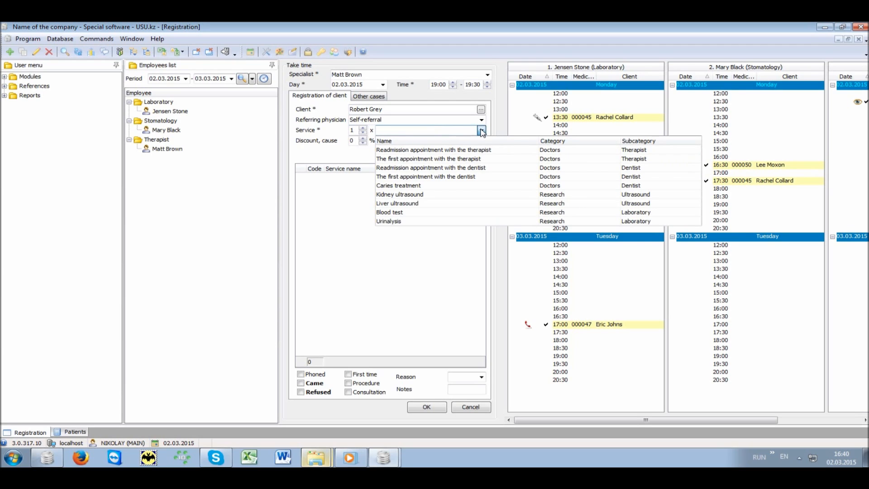
{"action": "left_click", "coordinate": [428, 158]}
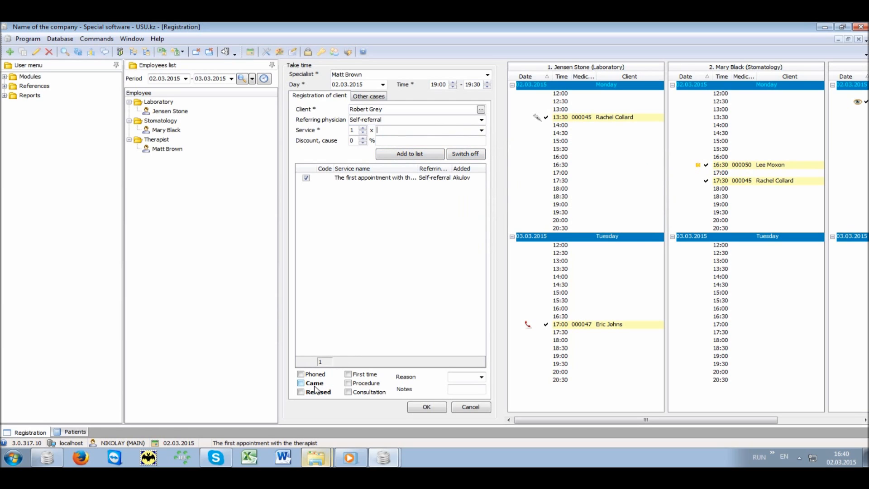
{"action": "left_click", "coordinate": [300, 383]}
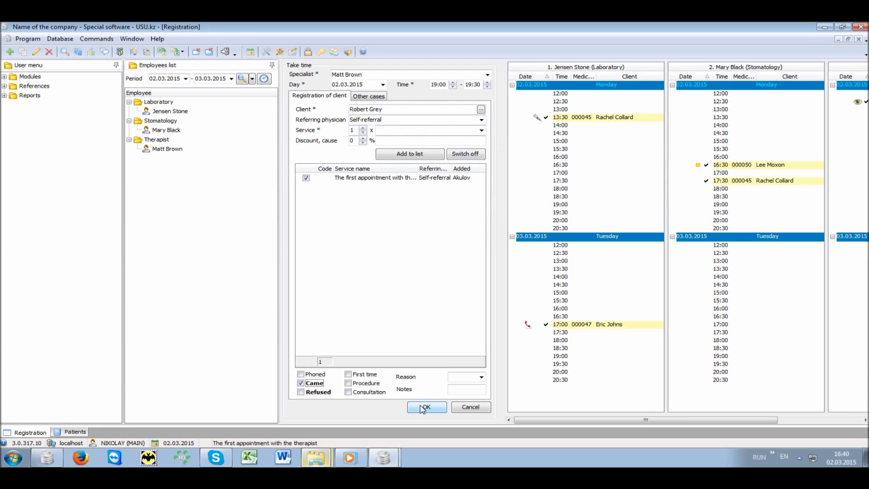
{"action": "left_click", "coordinate": [427, 407]}
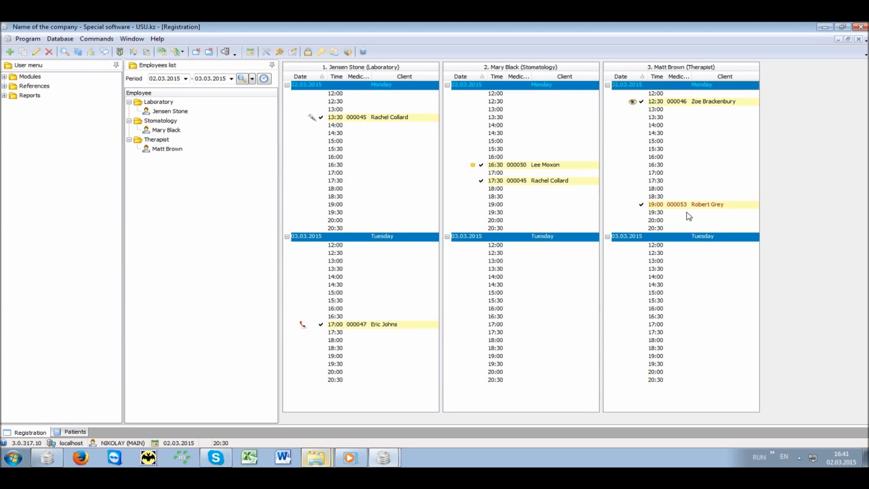
{"action": "mouse_move", "coordinate": [710, 216]}
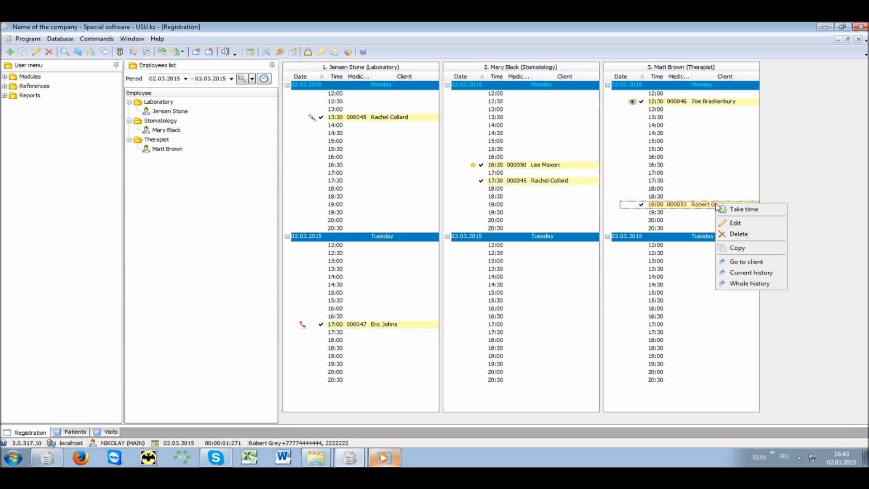
{"action": "mouse_move", "coordinate": [751, 273]}
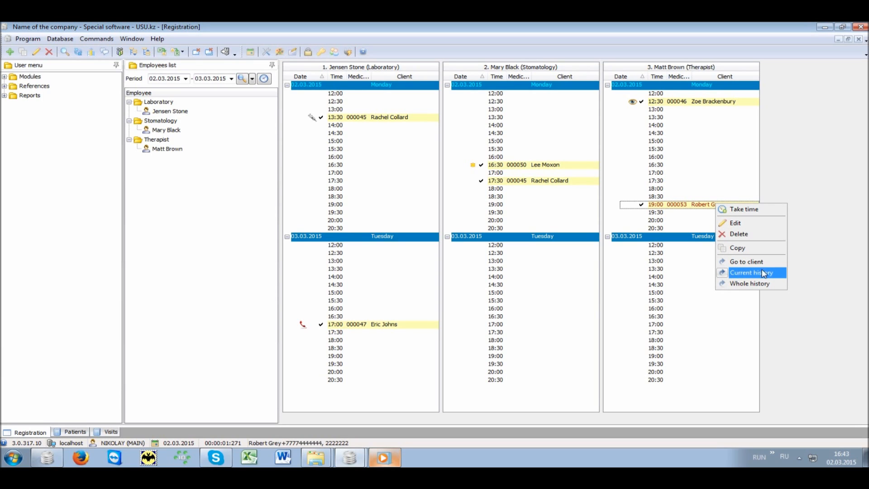
{"action": "left_click", "coordinate": [751, 273]}
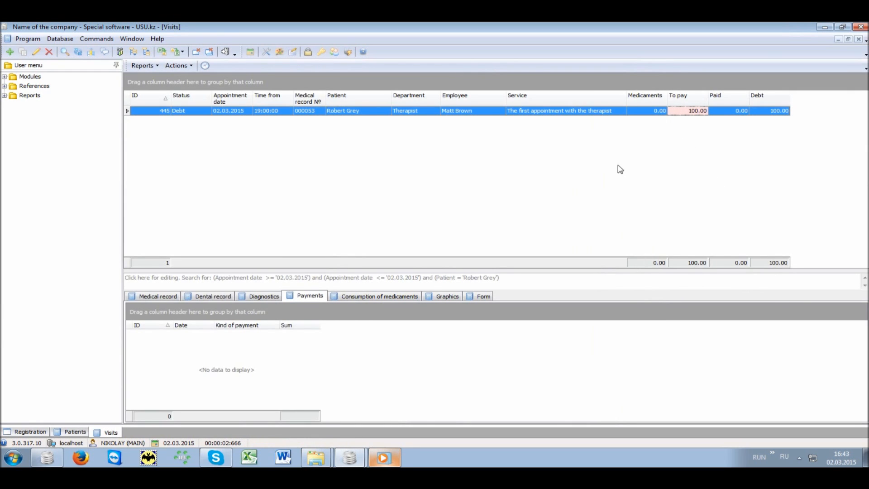
{"action": "mouse_move", "coordinate": [319, 304]}
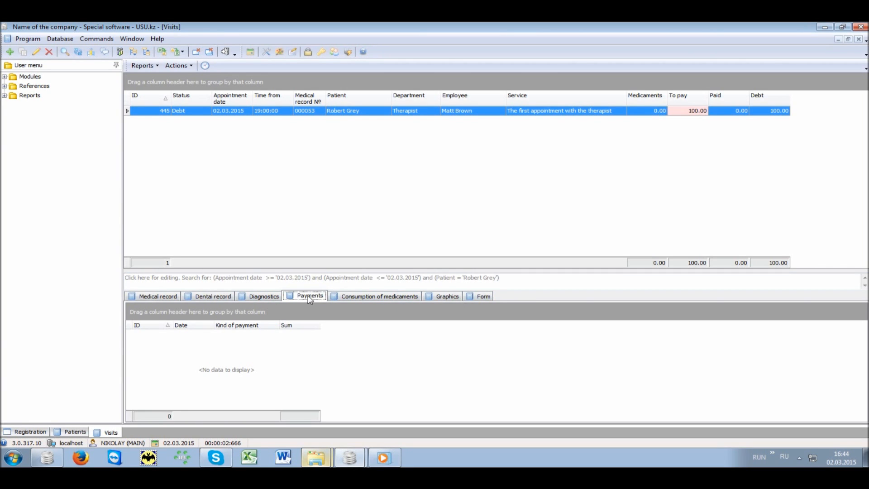
{"action": "left_click", "coordinate": [176, 66]}
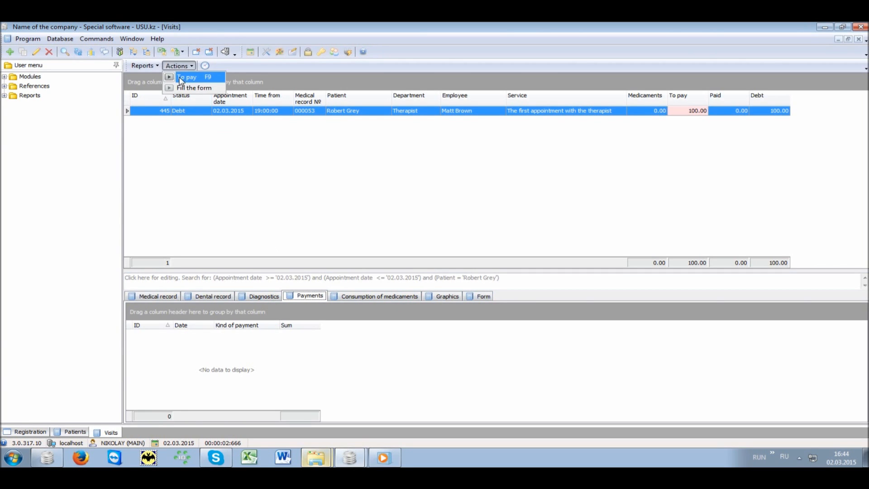
Pay the visit's 100.00 in cash via 'To pay' and generate the receipt
{"action": "left_click", "coordinate": [188, 77]}
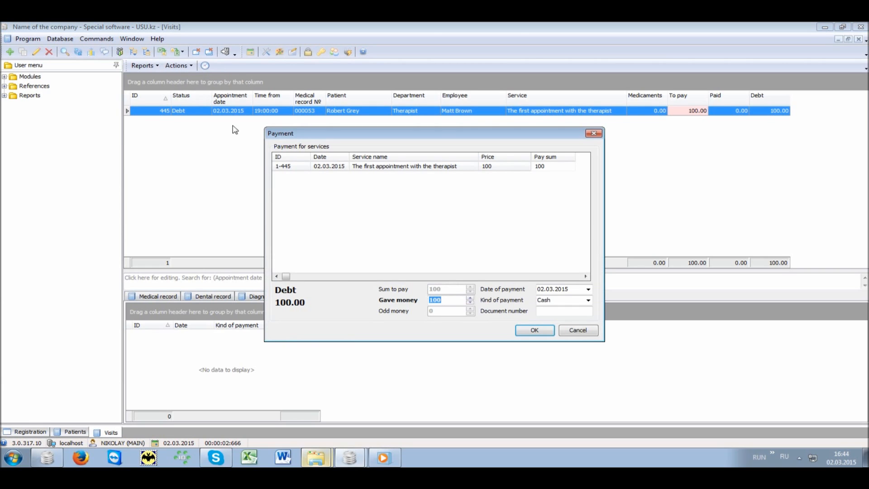
{"action": "mouse_move", "coordinate": [340, 272]}
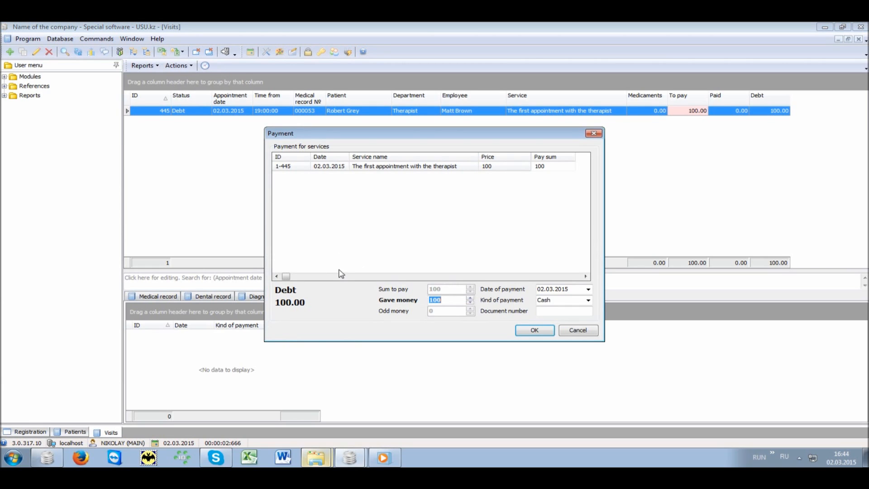
{"action": "mouse_move", "coordinate": [300, 268]}
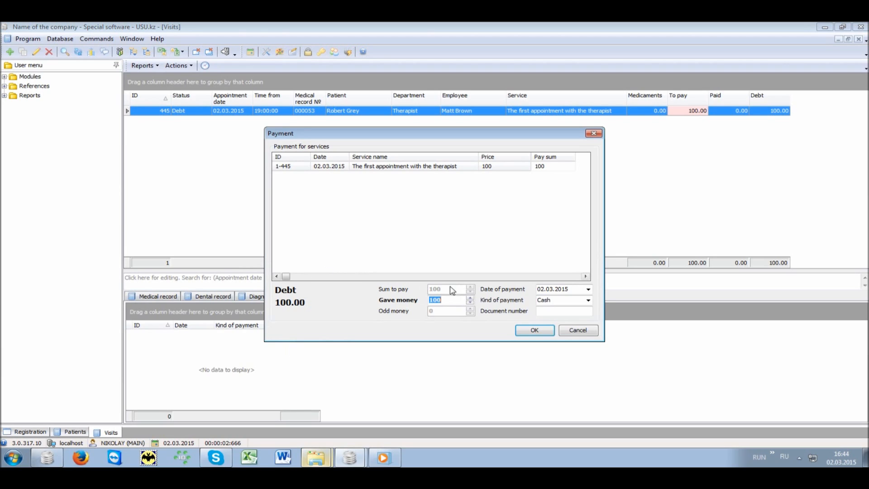
{"action": "left_click", "coordinate": [588, 300]}
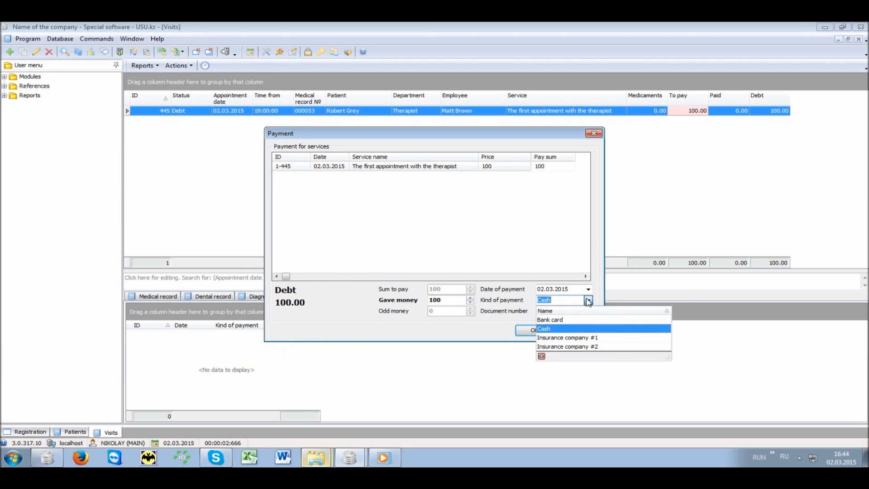
{"action": "mouse_move", "coordinate": [580, 356]}
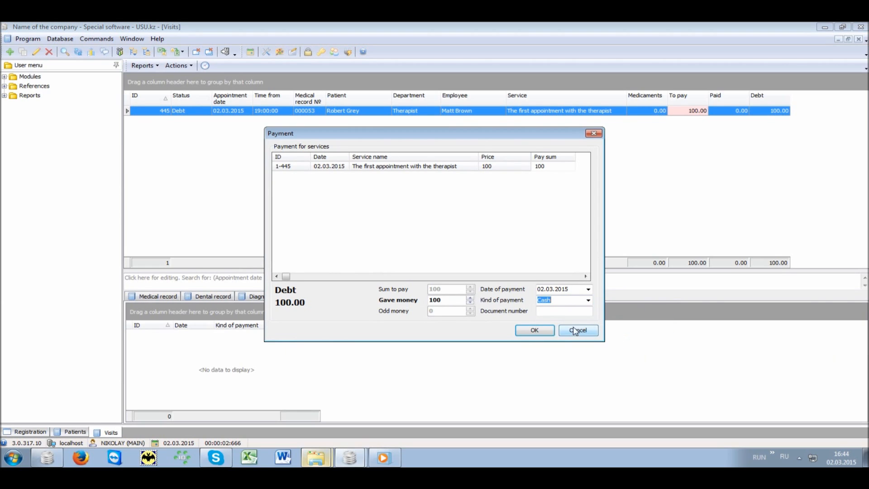
{"action": "left_click", "coordinate": [535, 330]}
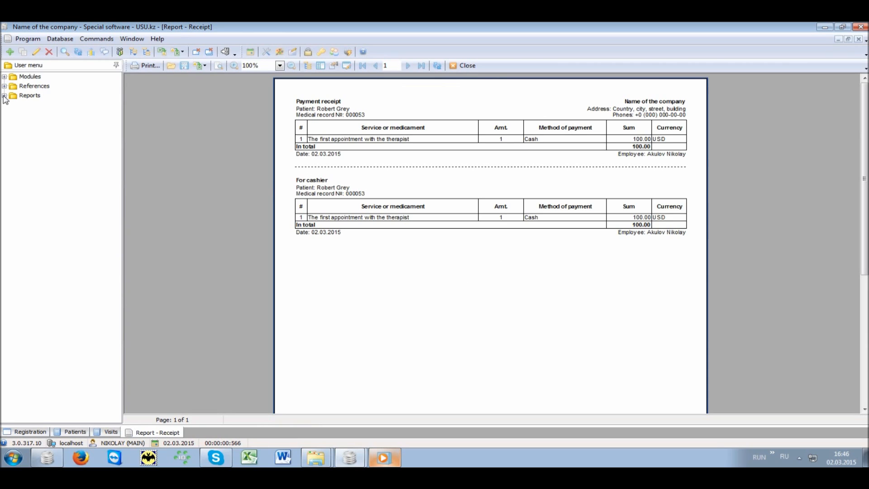
{"action": "left_click", "coordinate": [6, 95]}
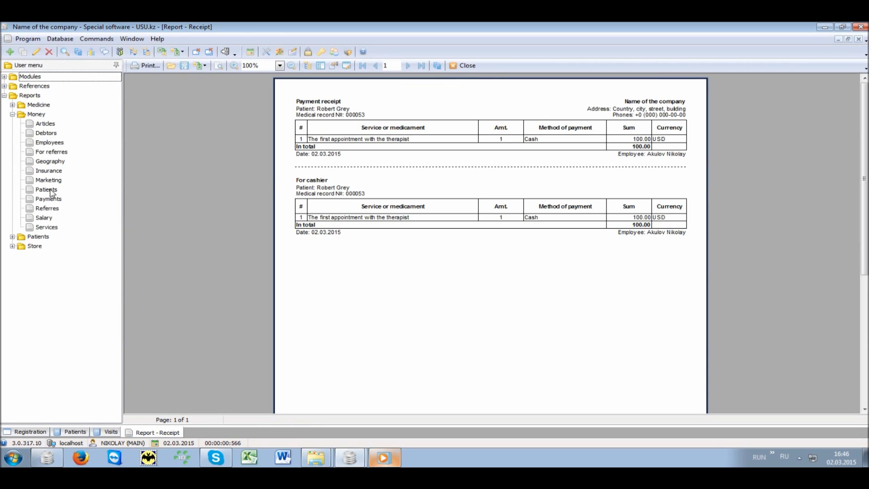
{"action": "left_click", "coordinate": [48, 199]}
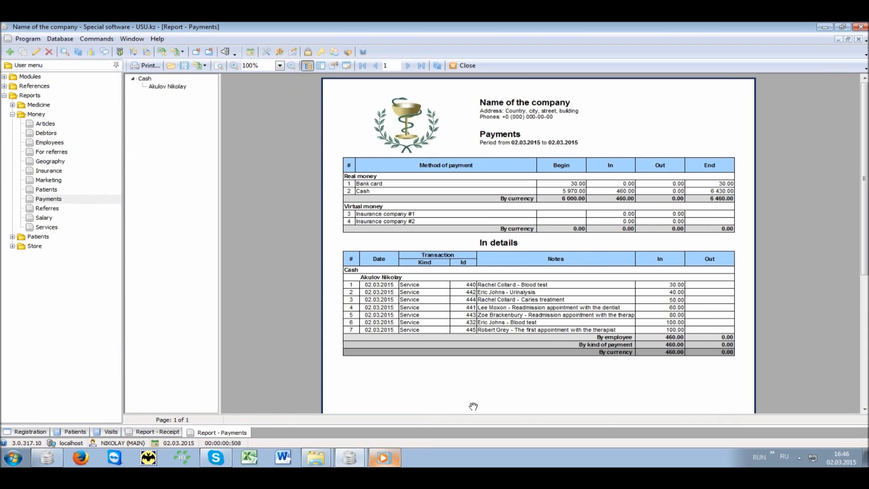
{"action": "mouse_move", "coordinate": [648, 400]}
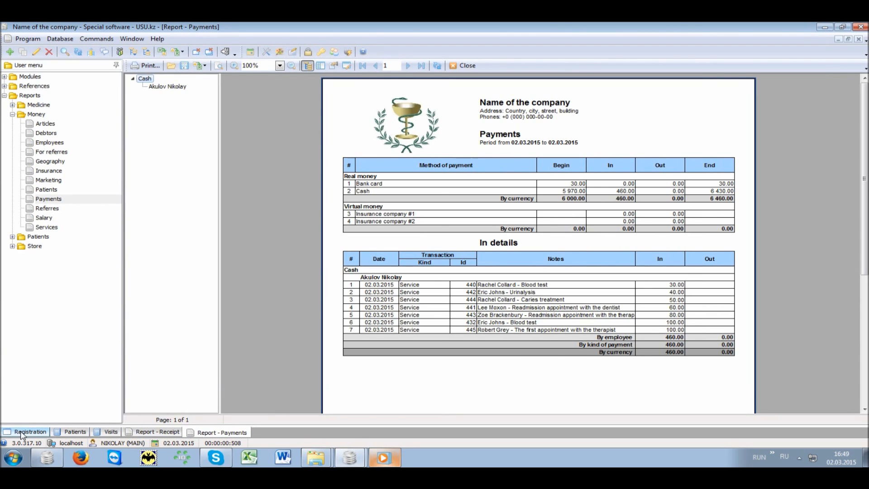
{"action": "left_click", "coordinate": [29, 432]}
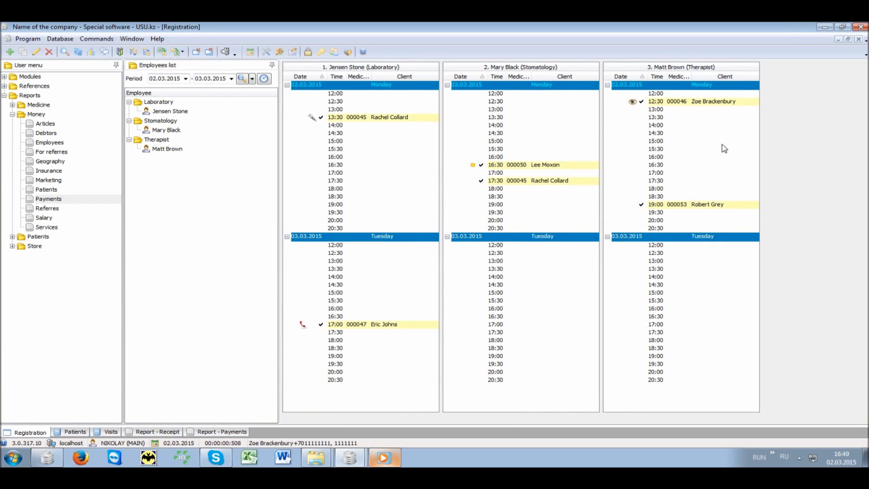
{"action": "left_click", "coordinate": [707, 204]}
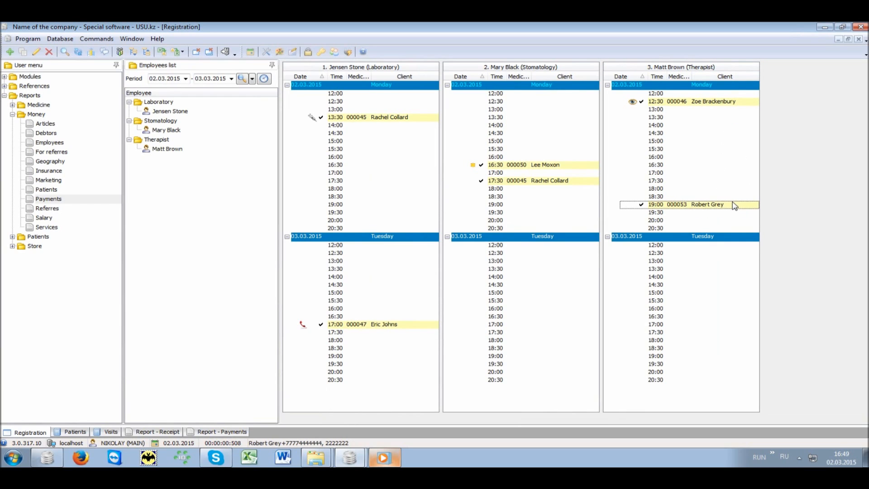
{"action": "right_click", "coordinate": [725, 205]}
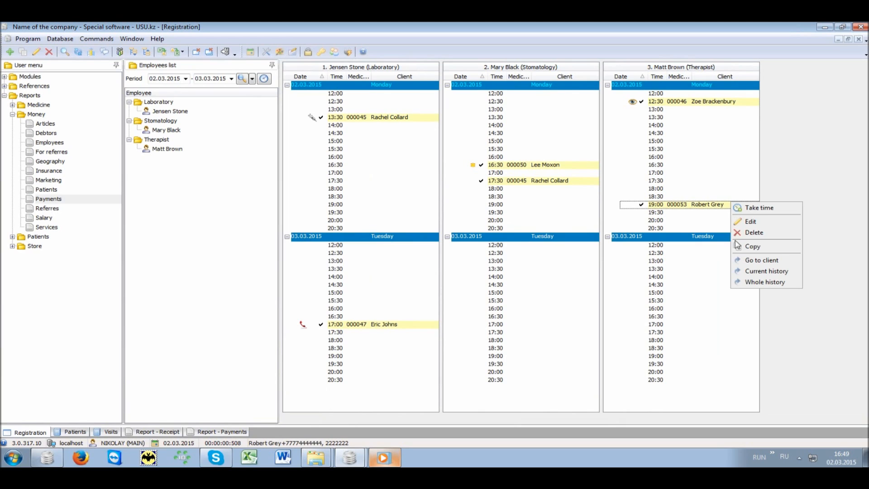
{"action": "mouse_move", "coordinate": [767, 271]}
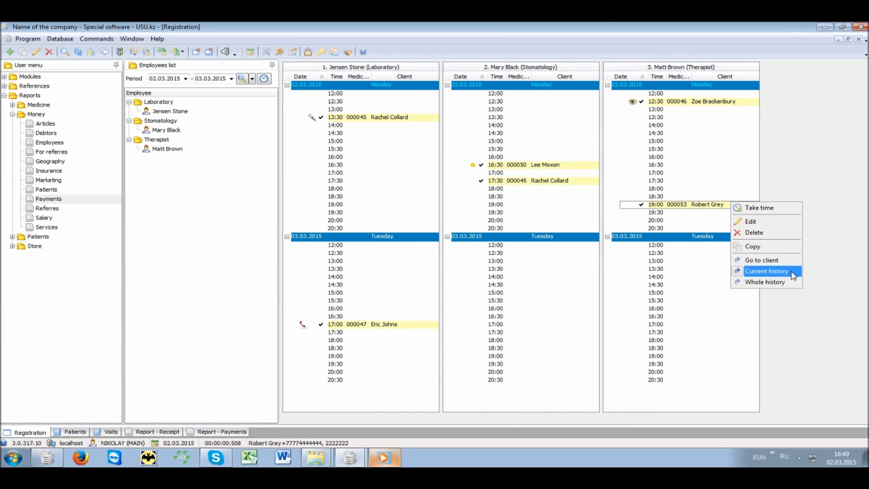
{"action": "left_click", "coordinate": [766, 271]}
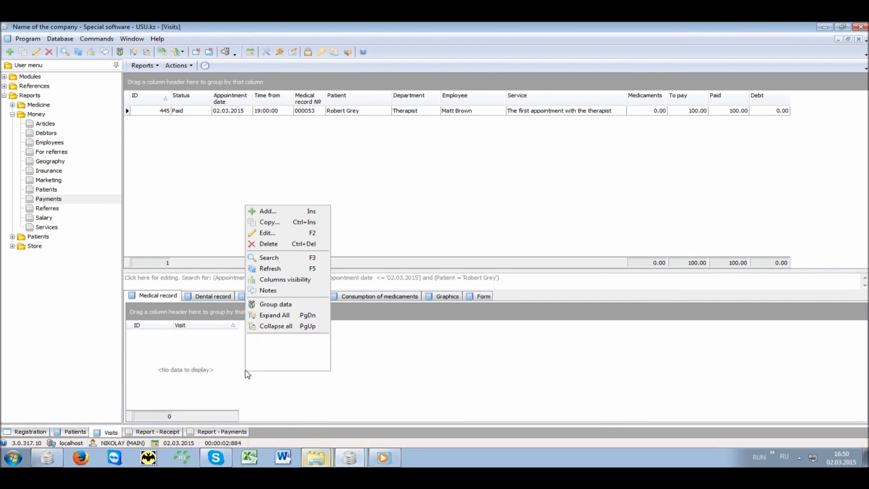
Add a new medical record with preset complaint and disease-history phrases
{"action": "left_click", "coordinate": [267, 211]}
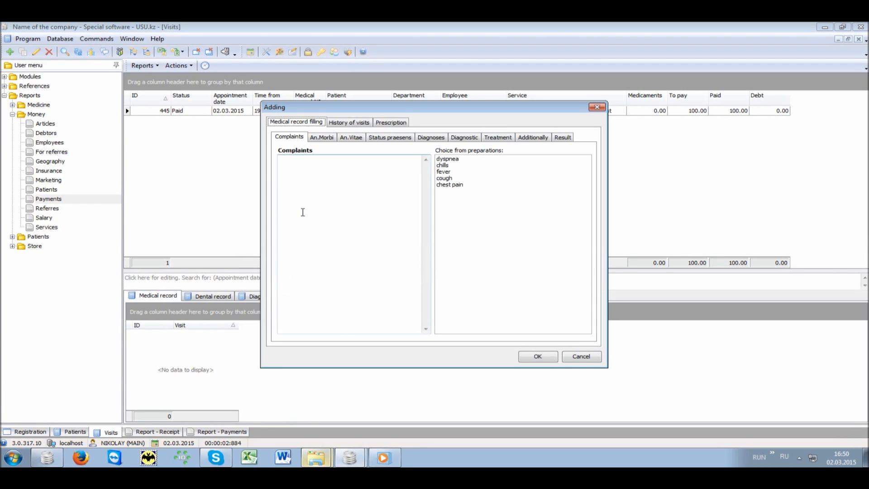
{"action": "double_click", "coordinate": [447, 159]}
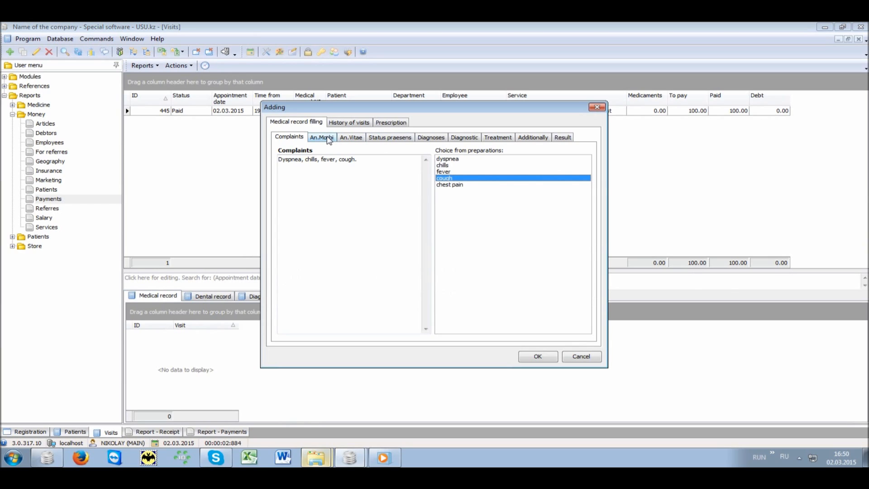
{"action": "left_click", "coordinate": [322, 137]}
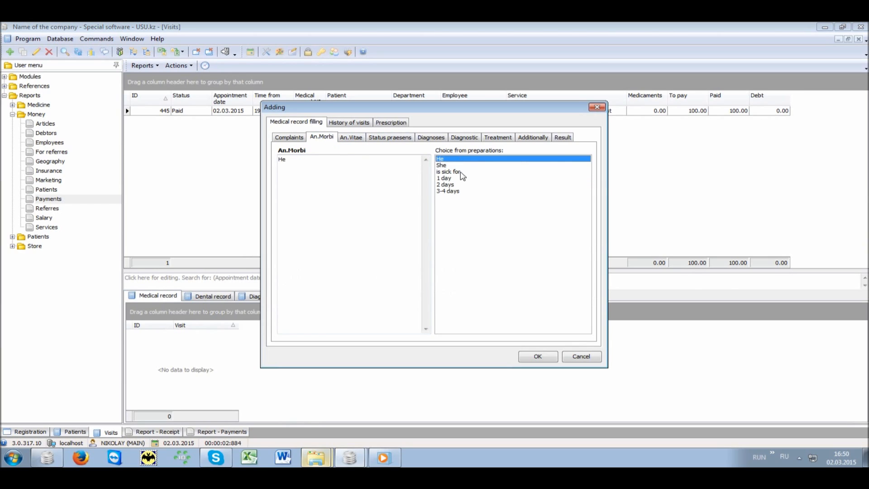
{"action": "double_click", "coordinate": [445, 185]}
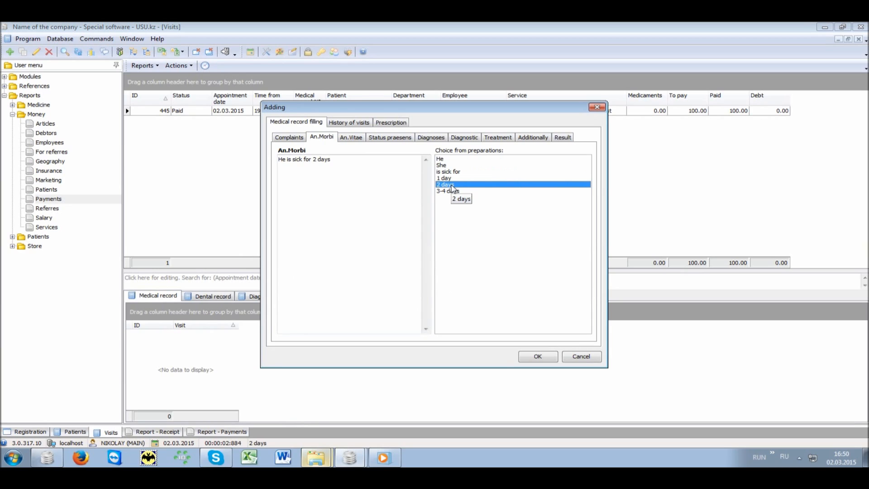
Fill life history and present status with preset phrases, ending with normal constitution
{"action": "left_click", "coordinate": [352, 137]}
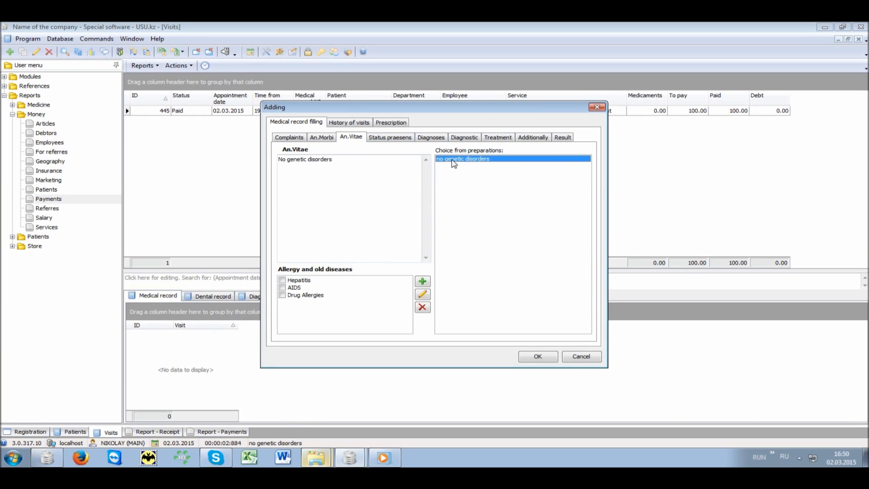
{"action": "left_click", "coordinate": [390, 137]}
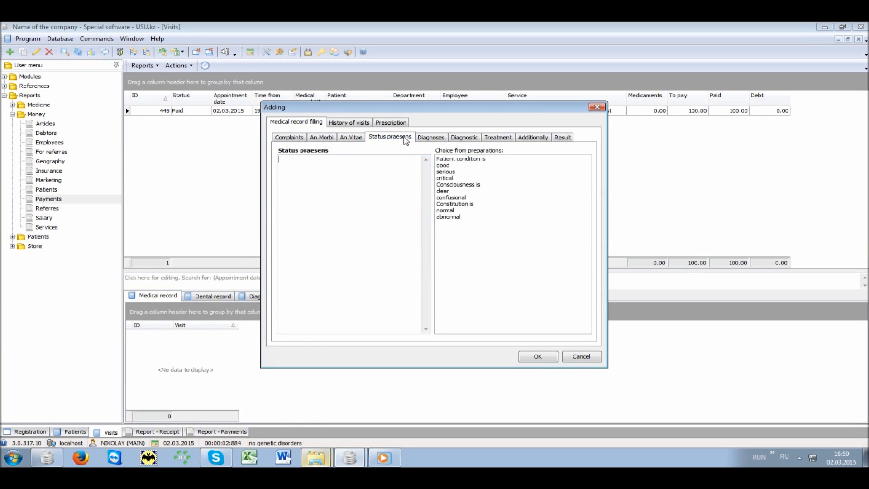
{"action": "double_click", "coordinate": [460, 159]}
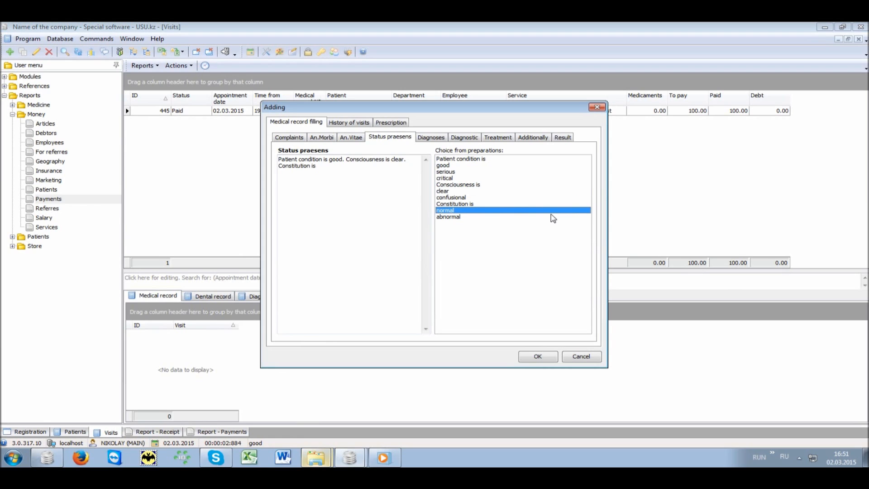
{"action": "double_click", "coordinate": [445, 210]}
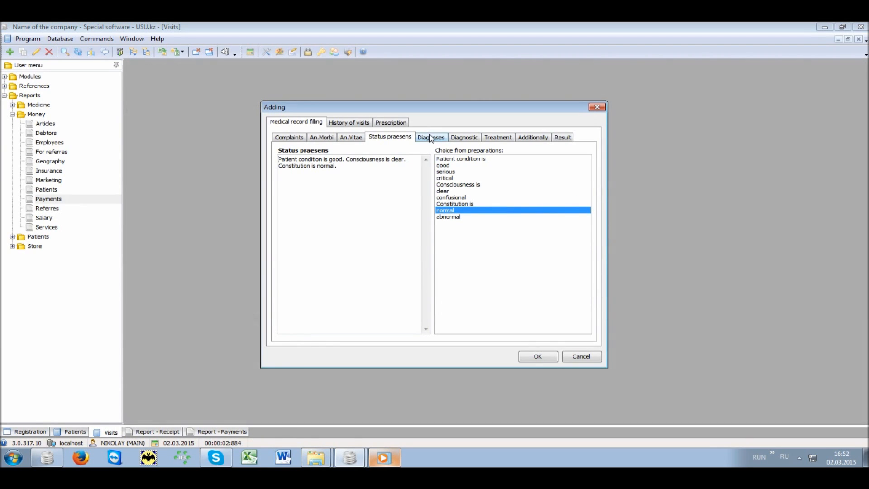
Find diagnosis B15 Acute hepatitis A and save it as a preliminary diagnosis
{"action": "left_click", "coordinate": [431, 137]}
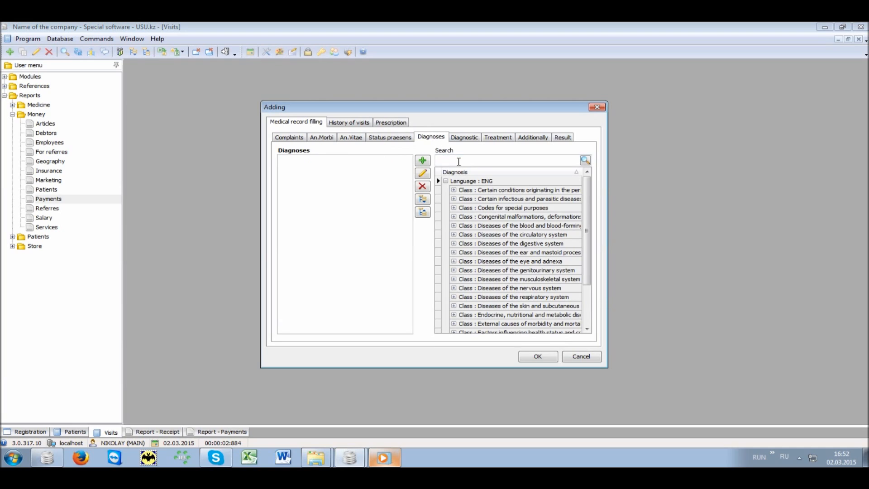
{"action": "type", "text": "B"}
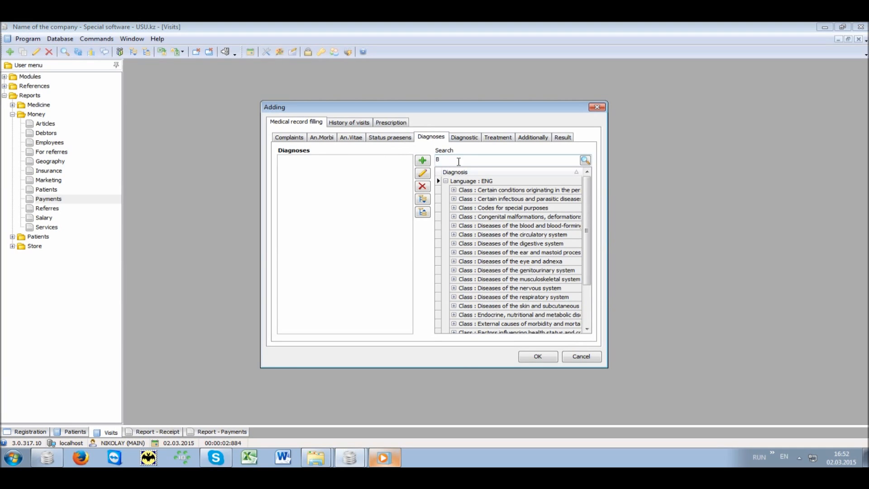
{"action": "type", "text": "15"}
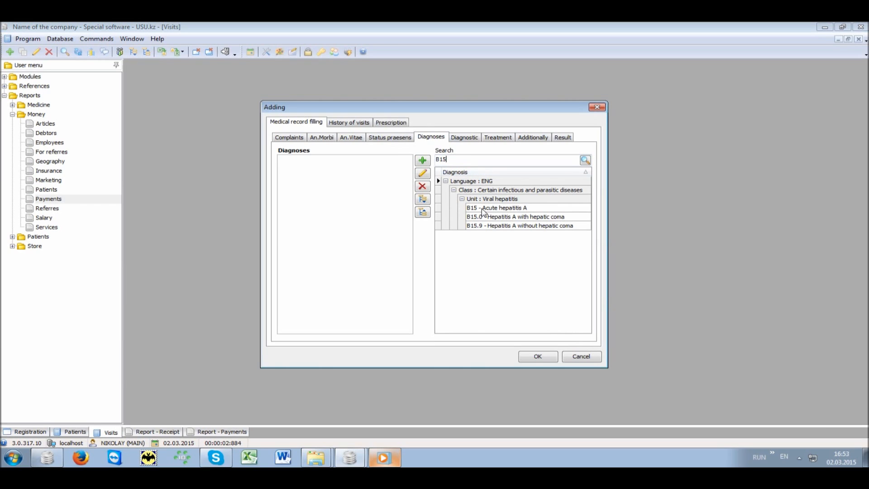
{"action": "mouse_move", "coordinate": [532, 211]}
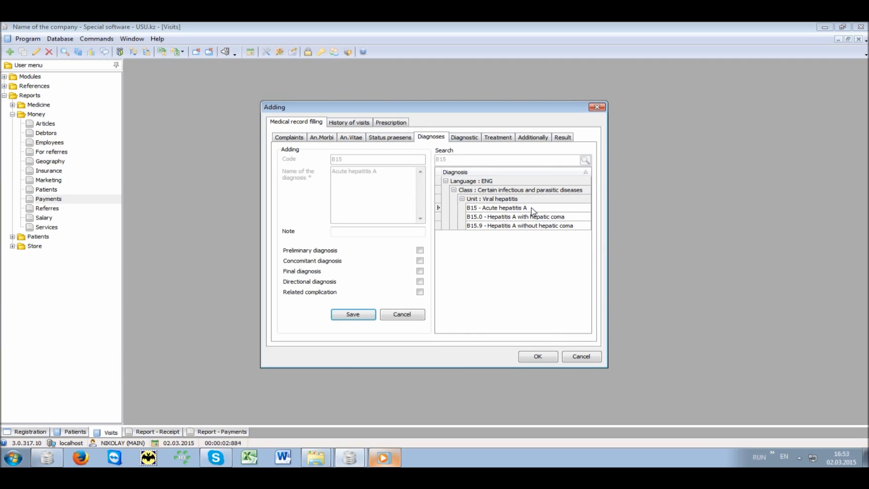
{"action": "left_click", "coordinate": [378, 232]}
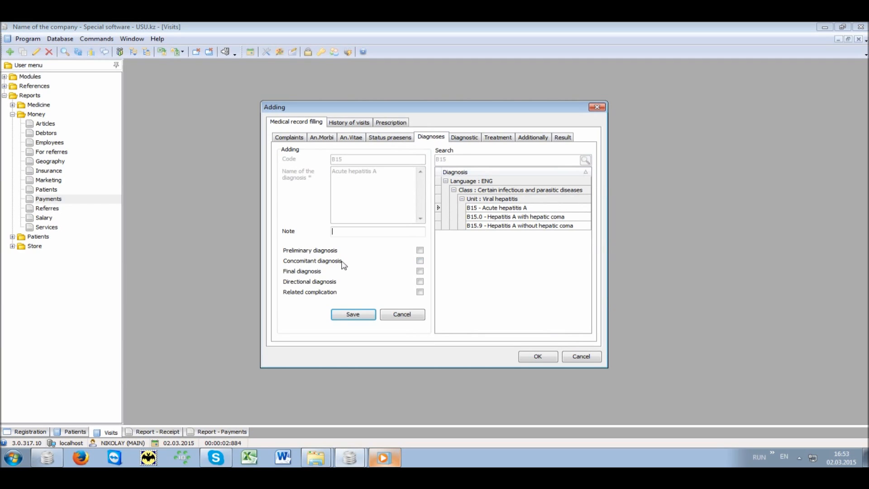
{"action": "left_click", "coordinate": [420, 250]}
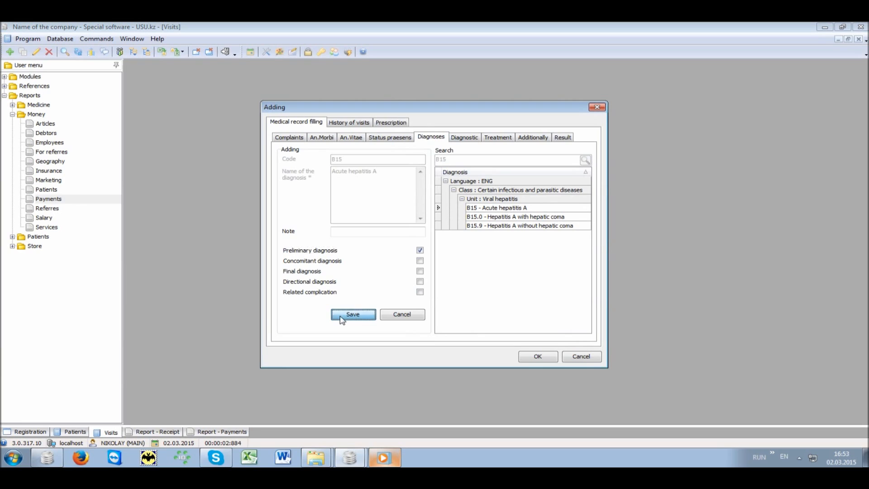
{"action": "left_click", "coordinate": [352, 314]}
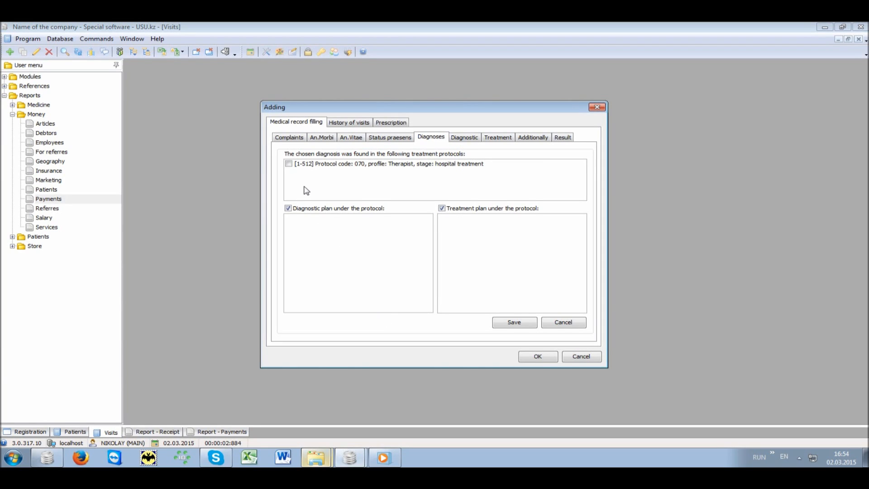
Select and apply the matching therapist treatment protocol
{"action": "left_click", "coordinate": [289, 164]}
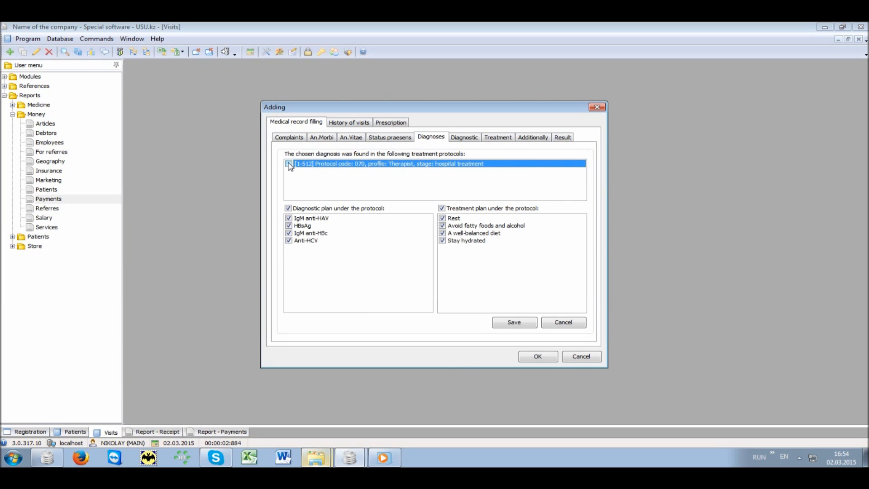
{"action": "left_click", "coordinate": [289, 164]}
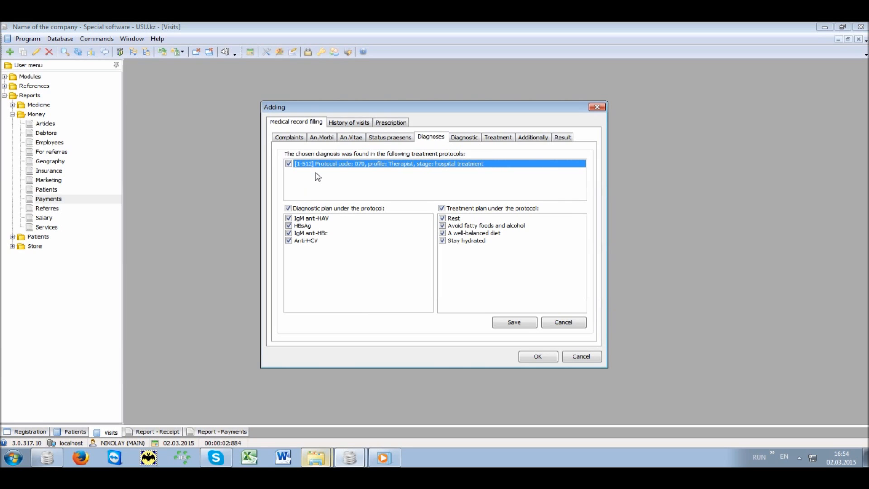
{"action": "mouse_move", "coordinate": [482, 305]}
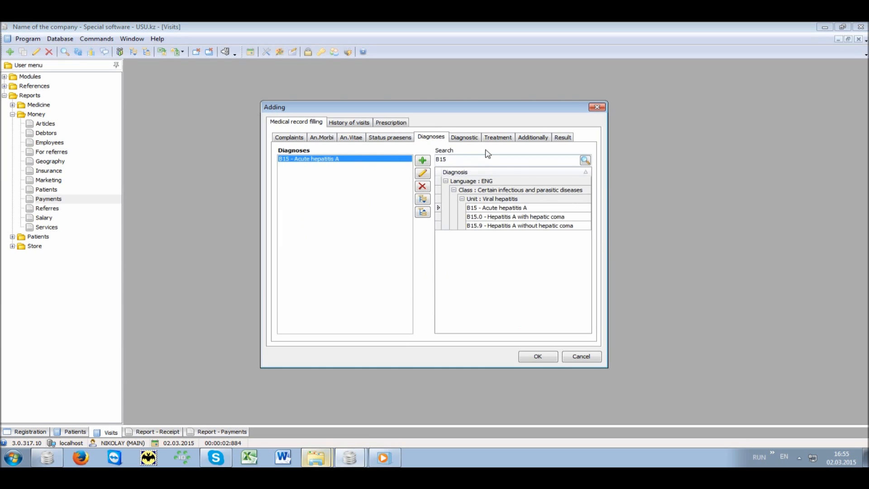
Review the diagnostic and treatment plans, then save the medical record as Visit #445
{"action": "left_click", "coordinate": [465, 137]}
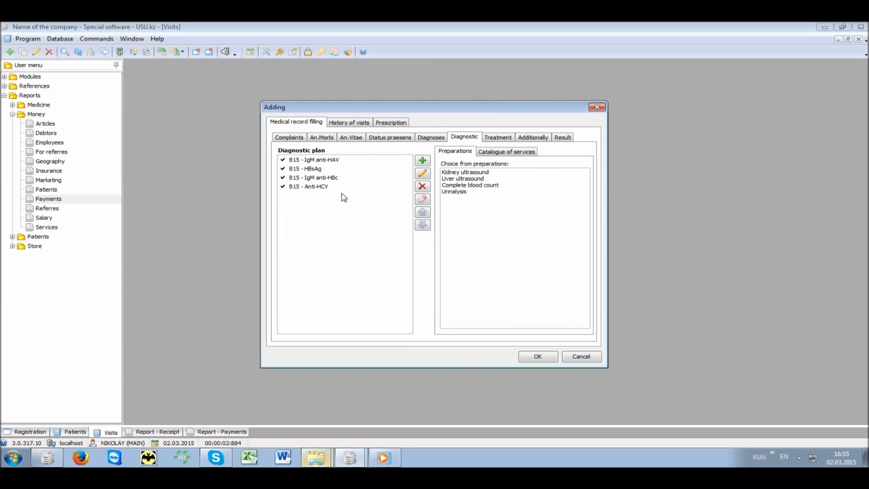
{"action": "left_click", "coordinate": [498, 137]}
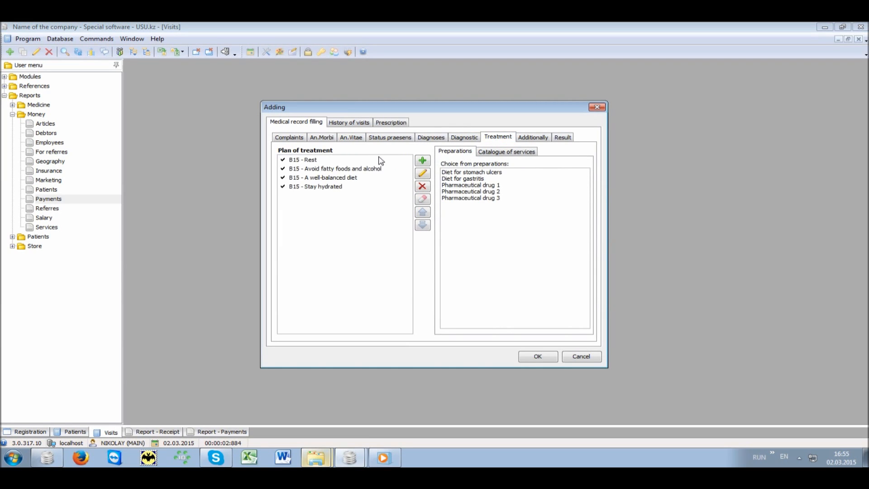
{"action": "mouse_move", "coordinate": [382, 208]}
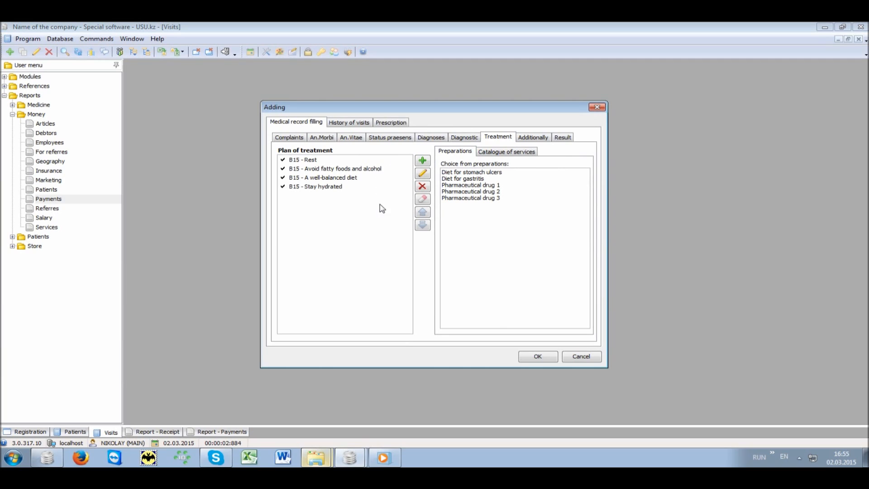
{"action": "mouse_move", "coordinate": [514, 232]}
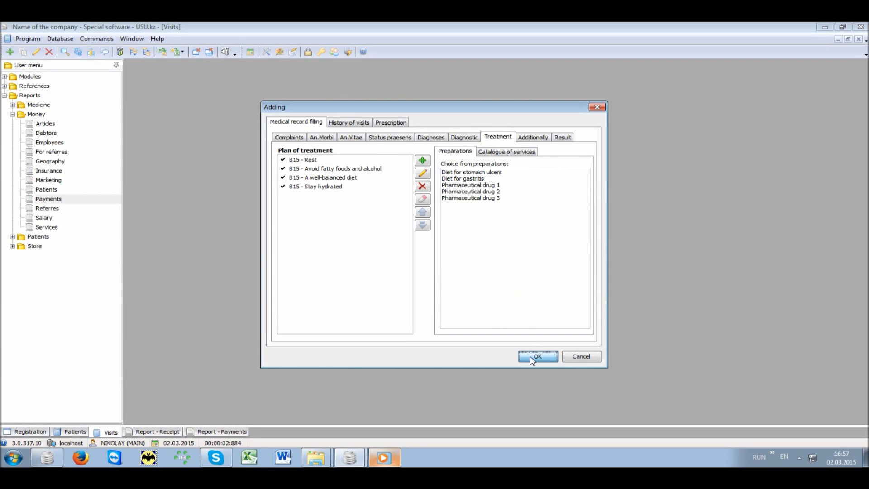
{"action": "left_click", "coordinate": [537, 357]}
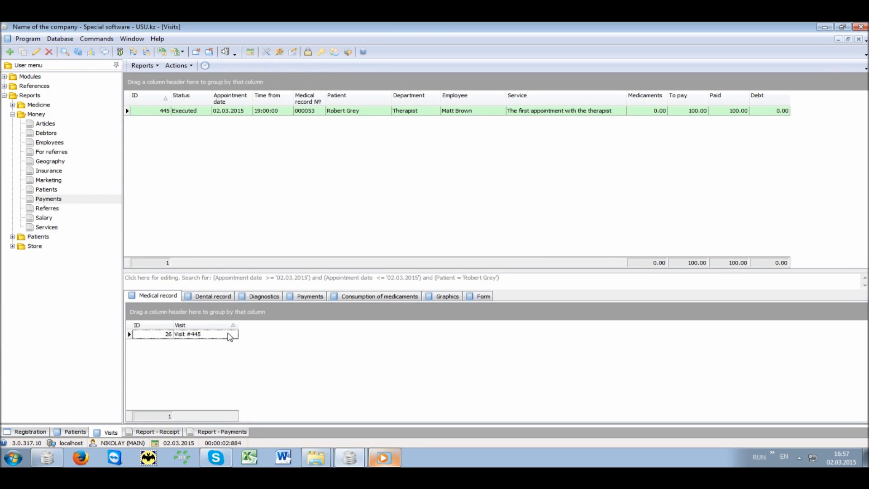
{"action": "left_click", "coordinate": [142, 65]}
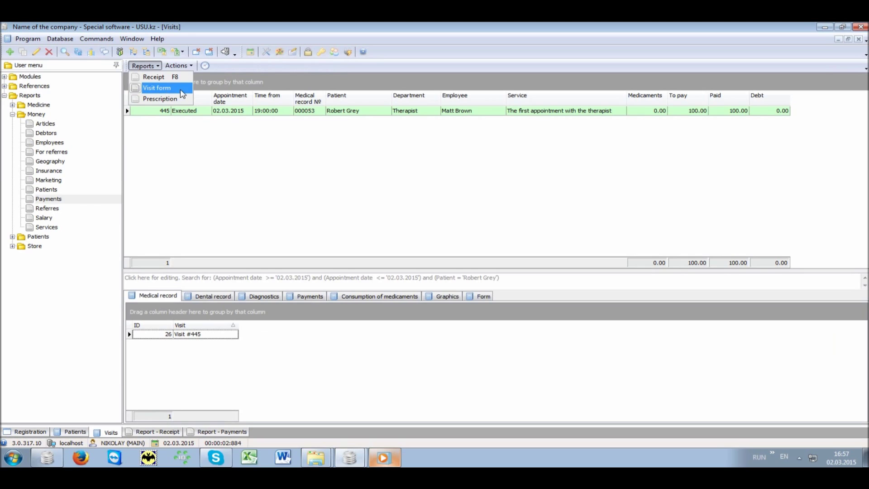
{"action": "left_click", "coordinate": [157, 88]}
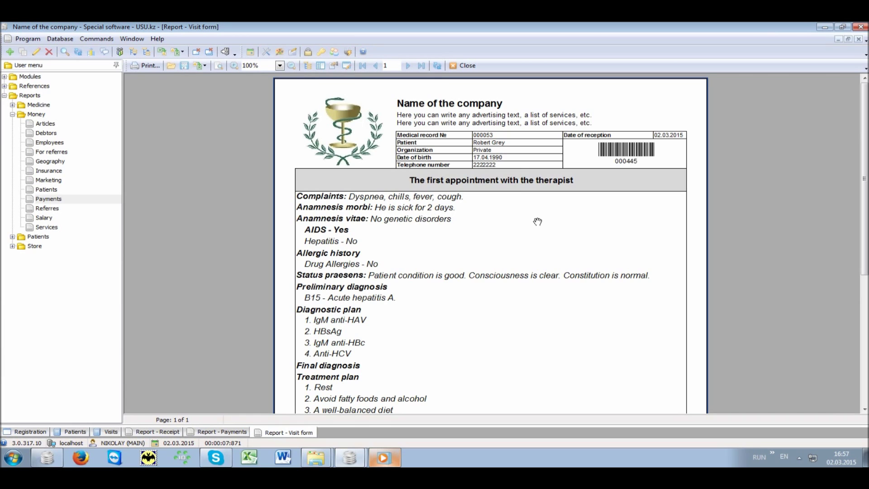
{"action": "mouse_move", "coordinate": [644, 341]}
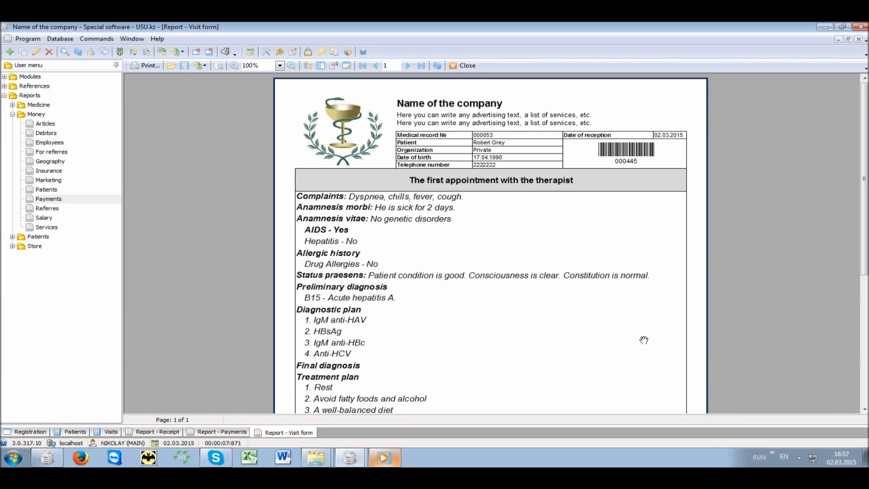
{"action": "mouse_move", "coordinate": [656, 359]}
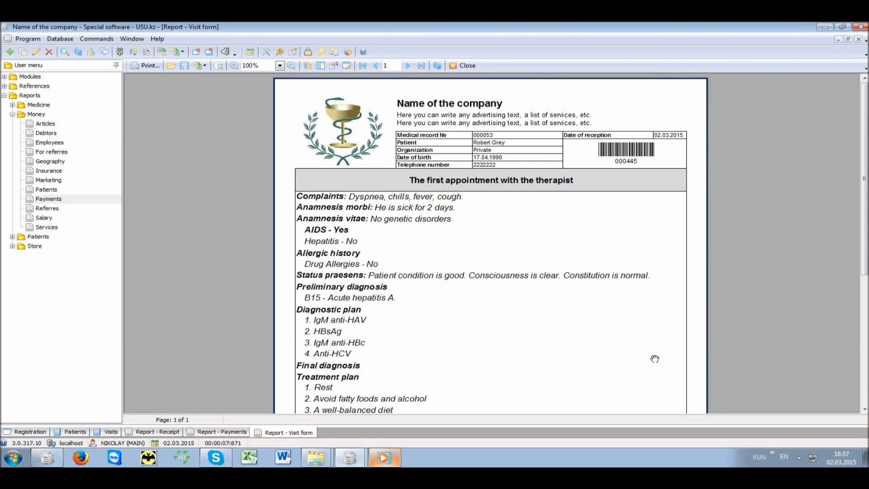
{"action": "mouse_move", "coordinate": [629, 365]}
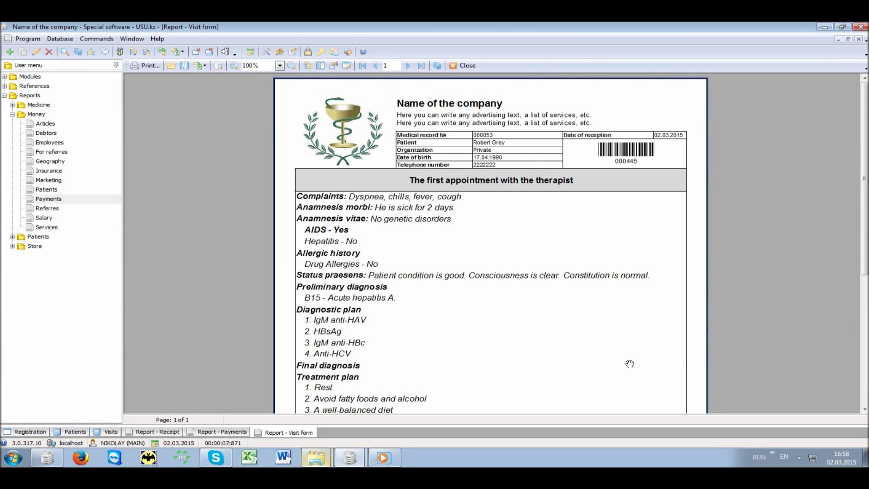
{"action": "mouse_move", "coordinate": [601, 317]}
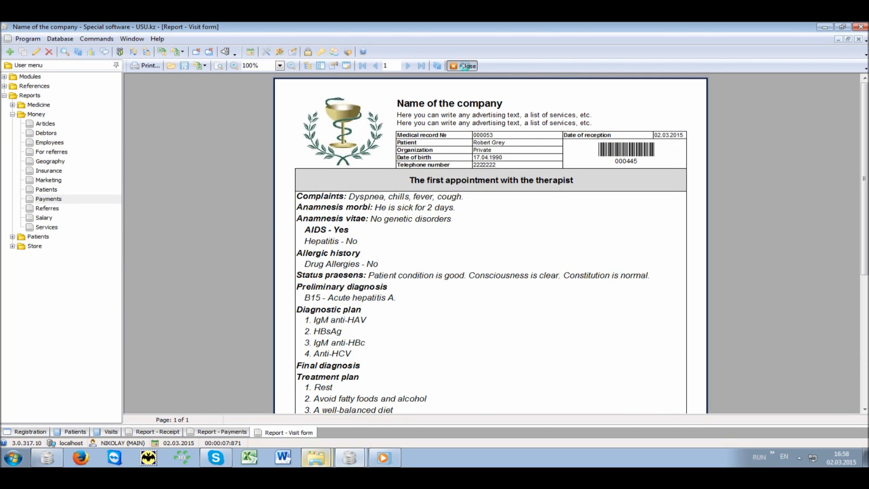
{"action": "left_click", "coordinate": [467, 66]}
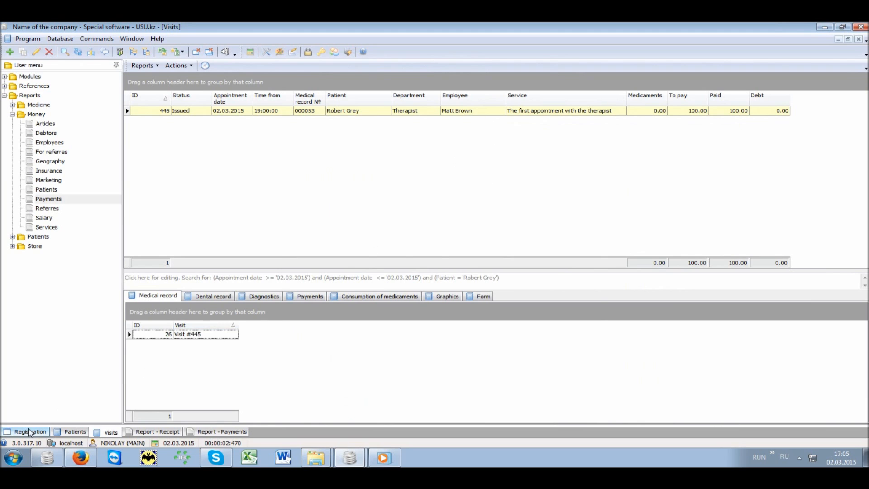
Open the dentist's 16:30 appointment visit and edit its Visit #441 dental record
{"action": "left_click", "coordinate": [28, 431]}
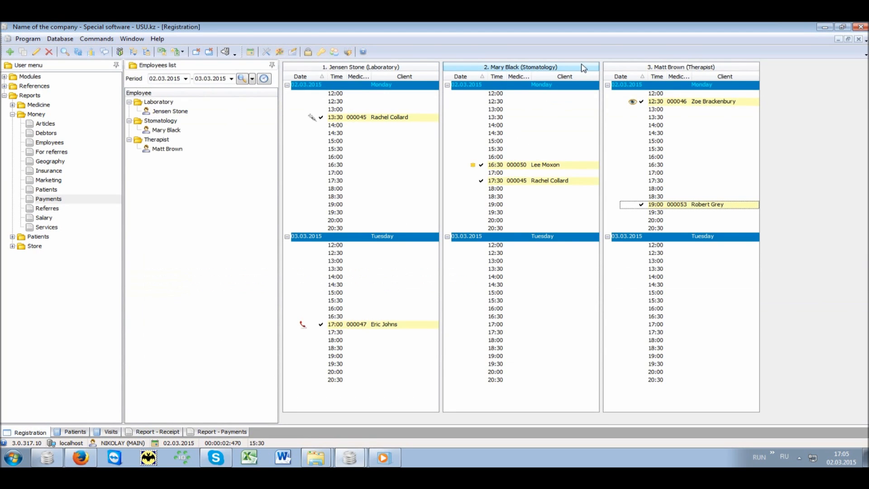
{"action": "left_click", "coordinate": [549, 165]}
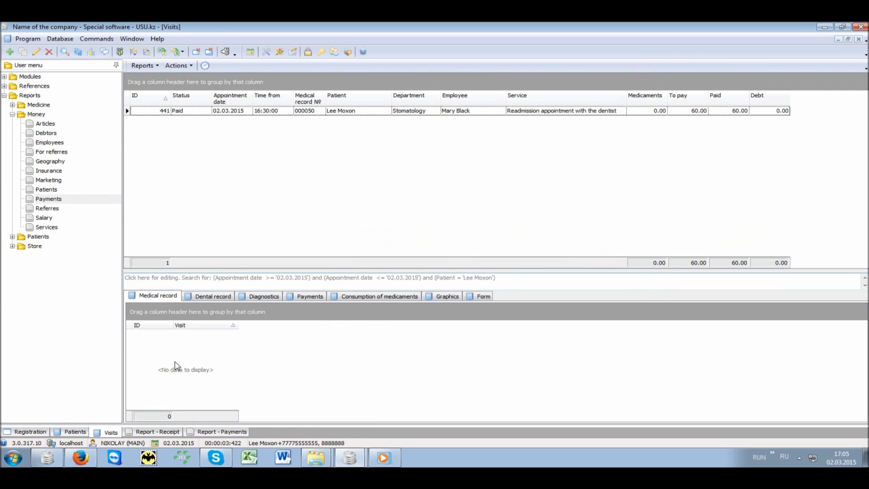
{"action": "left_click", "coordinate": [212, 296]}
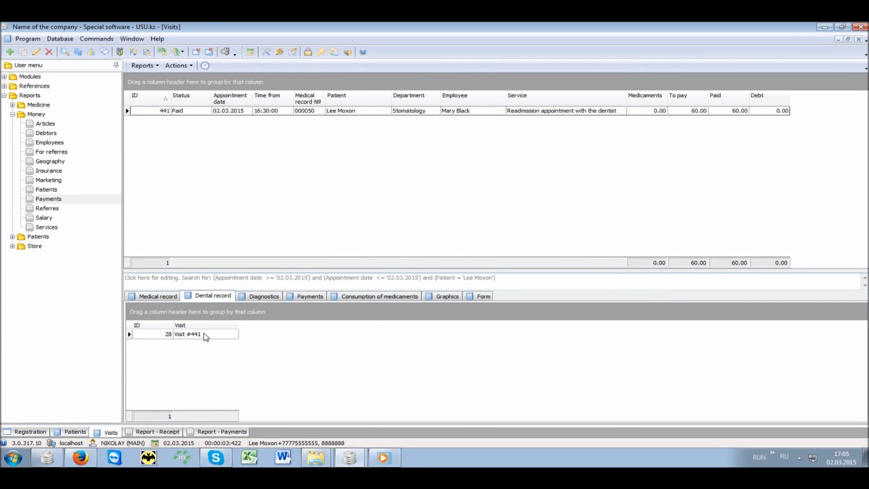
{"action": "double_click", "coordinate": [196, 335]}
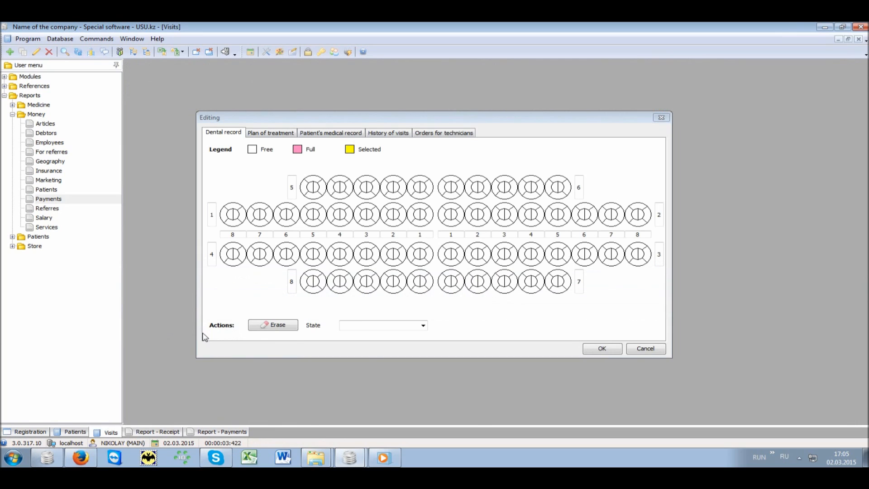
Mark upper tooth 26 with the Caries state, then view its treatment plan
{"action": "left_click", "coordinate": [585, 221]}
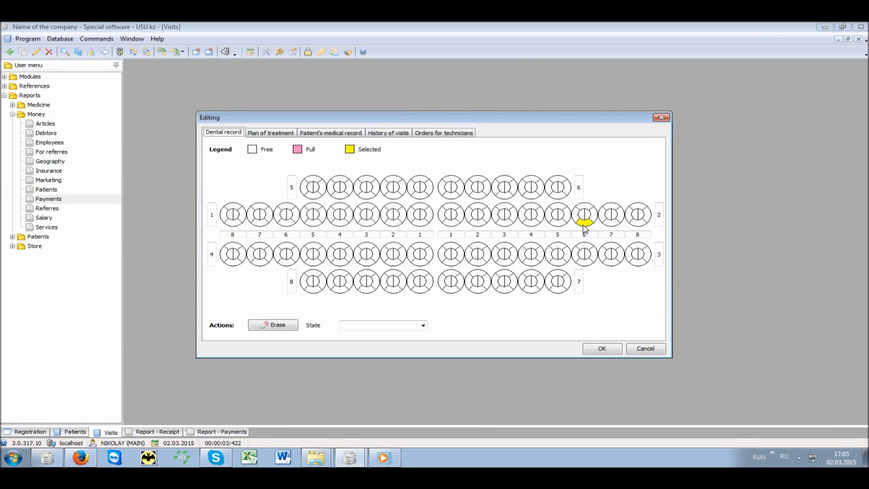
{"action": "left_click", "coordinate": [423, 325]}
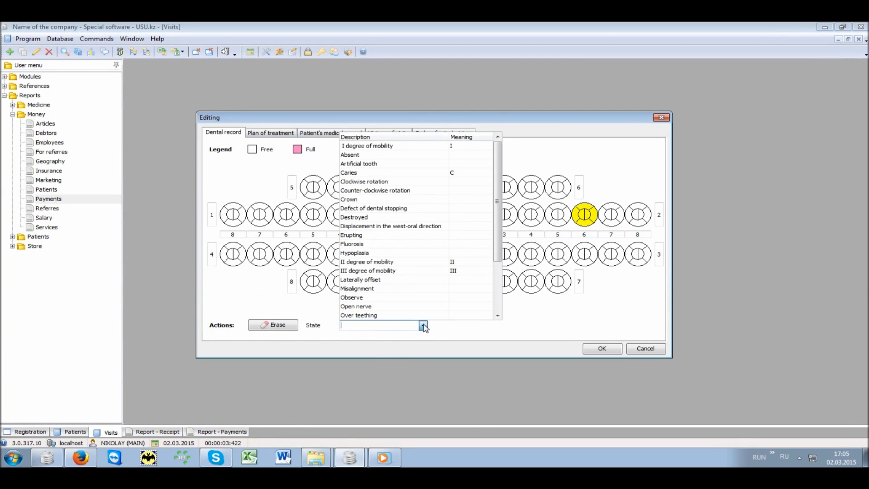
{"action": "left_click", "coordinate": [348, 172]}
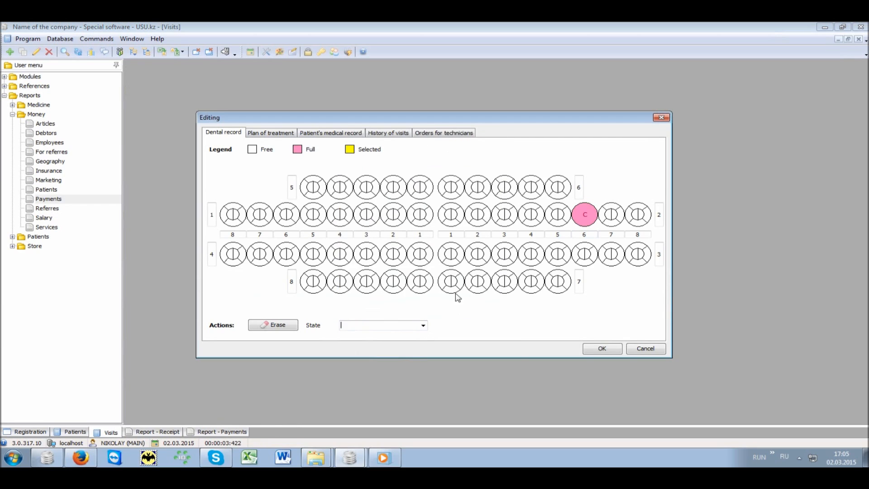
{"action": "mouse_move", "coordinate": [466, 306]}
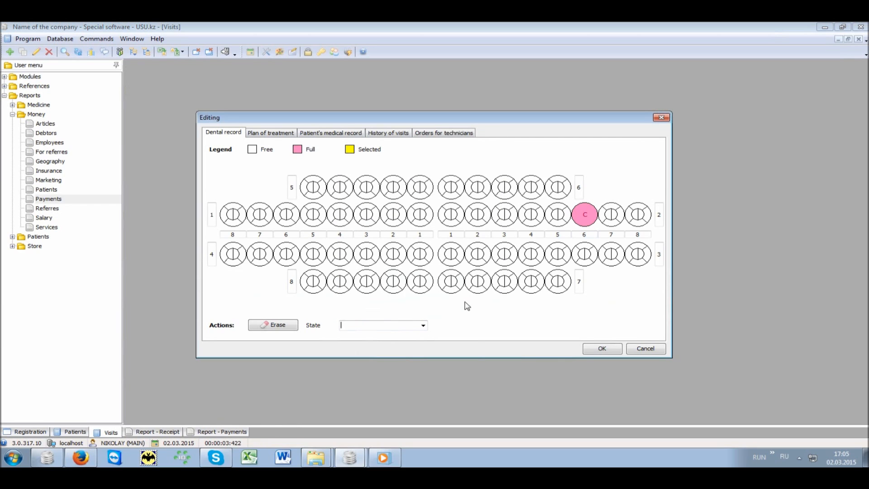
{"action": "left_click", "coordinate": [271, 133]}
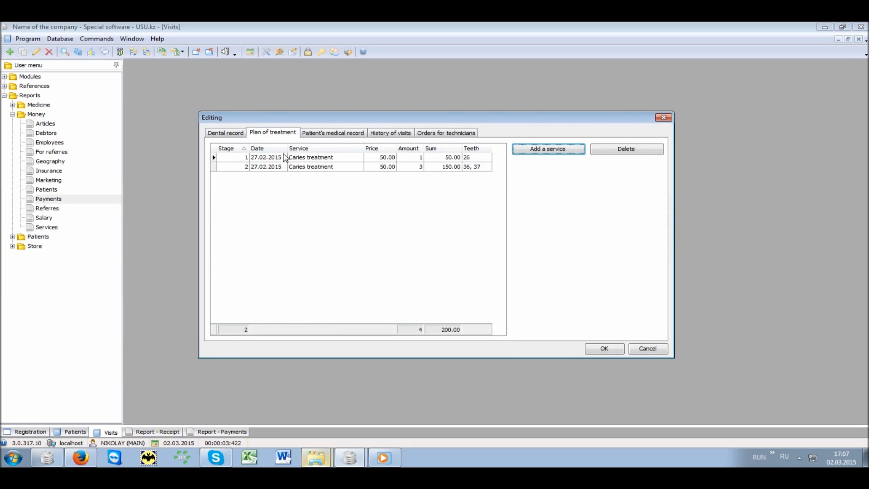
{"action": "mouse_move", "coordinate": [393, 223]}
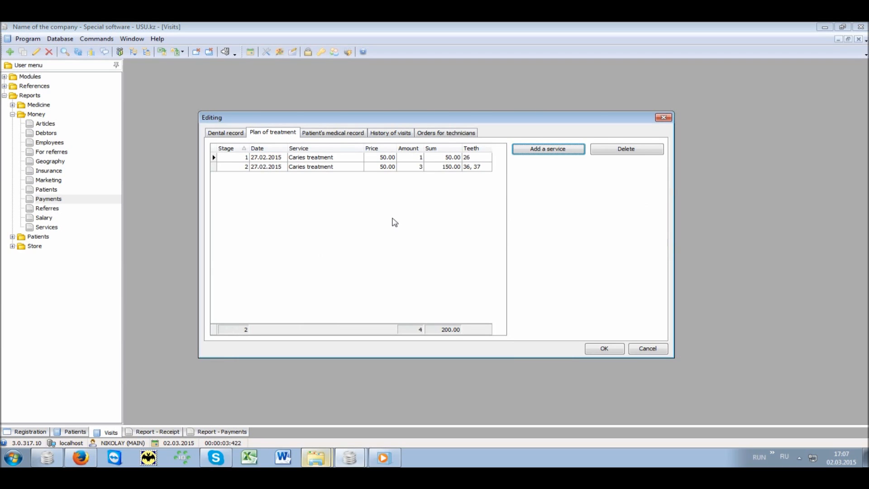
Show Visit #441's patient medical record with 26. Primary caries as diagnosis
{"action": "left_click", "coordinate": [333, 133]}
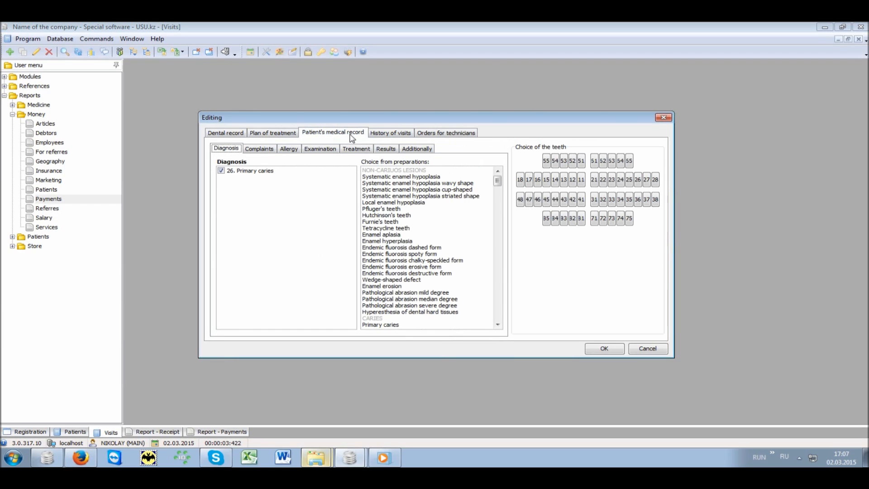
{"action": "mouse_move", "coordinate": [266, 180]}
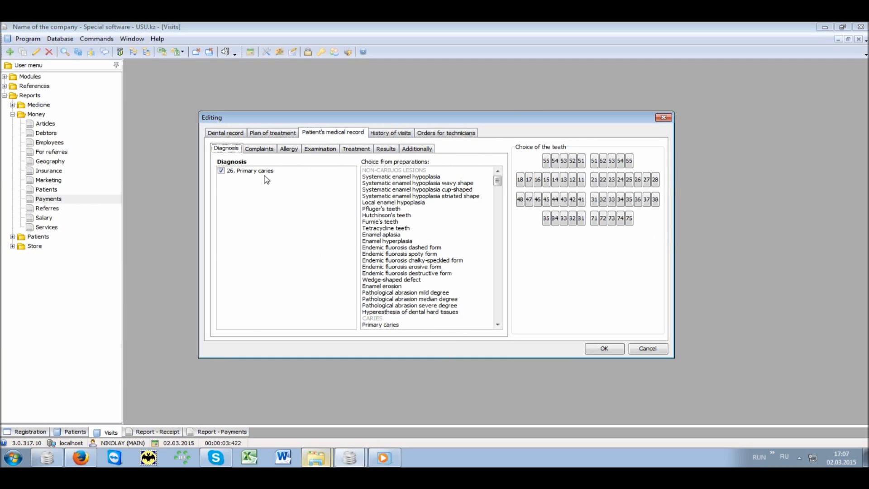
Review the complaints, allergy, examination and treatment sections of the record
{"action": "left_click", "coordinate": [259, 148]}
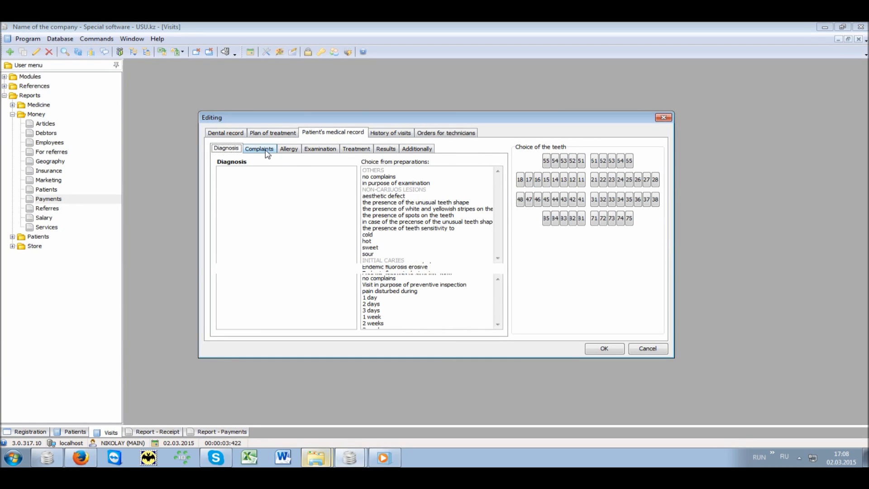
{"action": "left_click", "coordinate": [259, 148]}
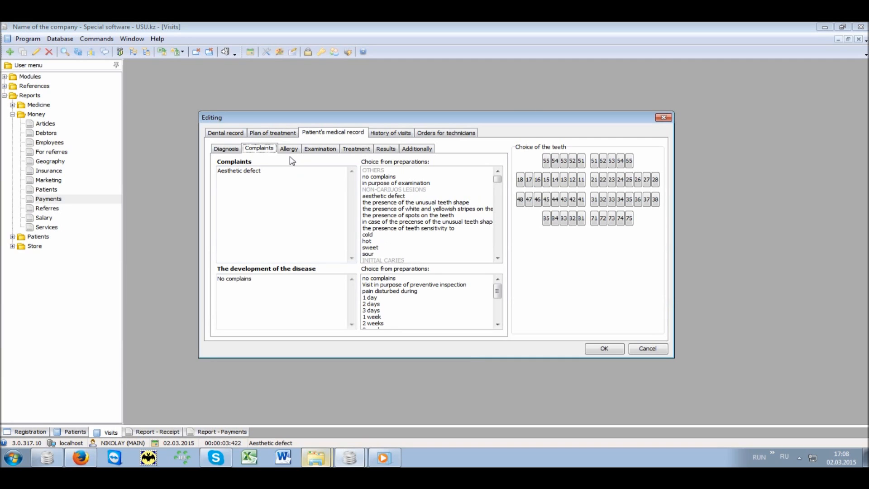
{"action": "left_click", "coordinate": [288, 149]}
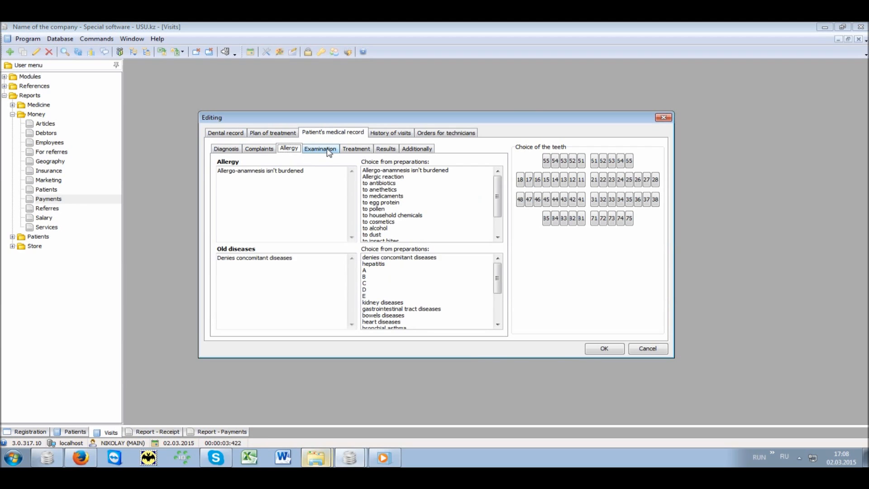
{"action": "left_click", "coordinate": [356, 149]}
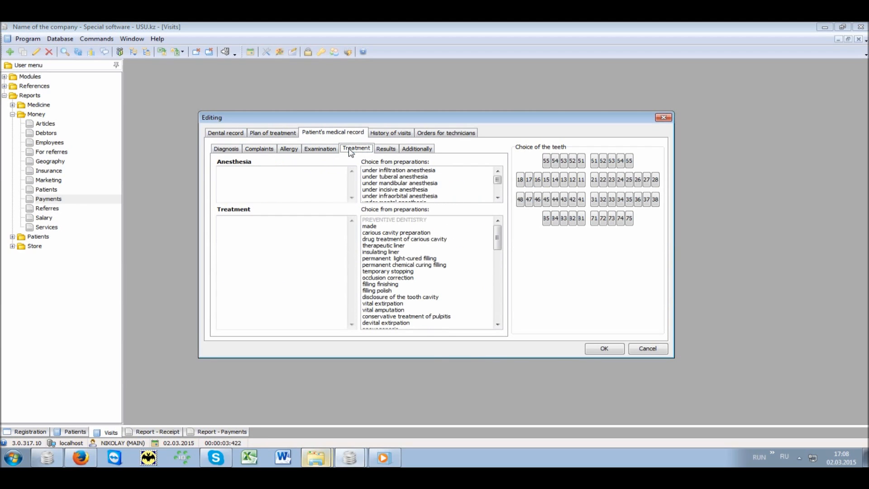
{"action": "left_click", "coordinate": [386, 149]}
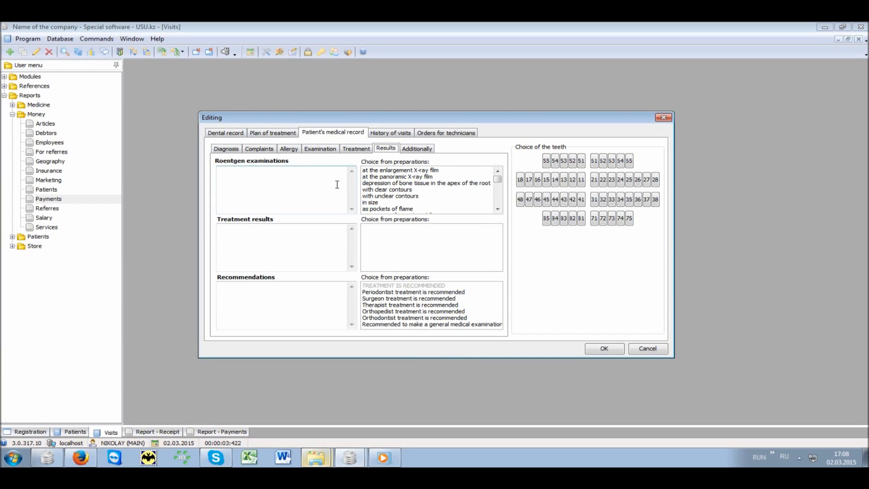
{"action": "mouse_move", "coordinate": [385, 133]}
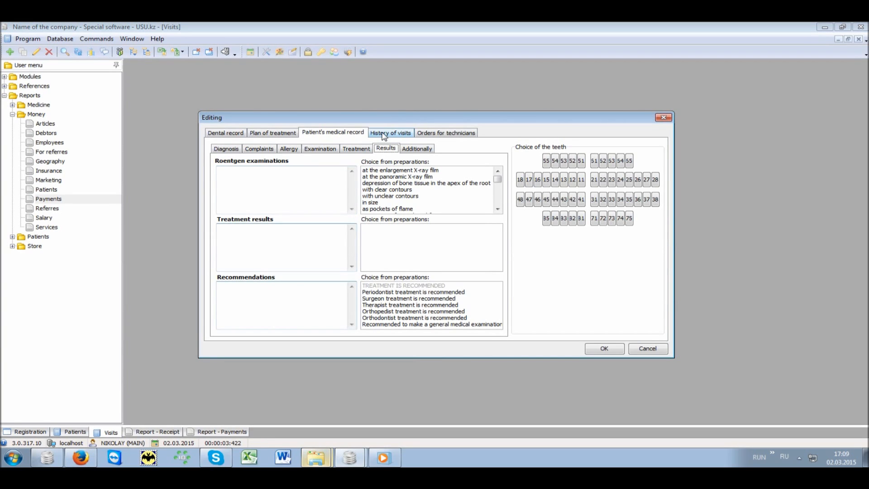
View the visit history's graphical images, then show the orders for technicians
{"action": "left_click", "coordinate": [390, 133]}
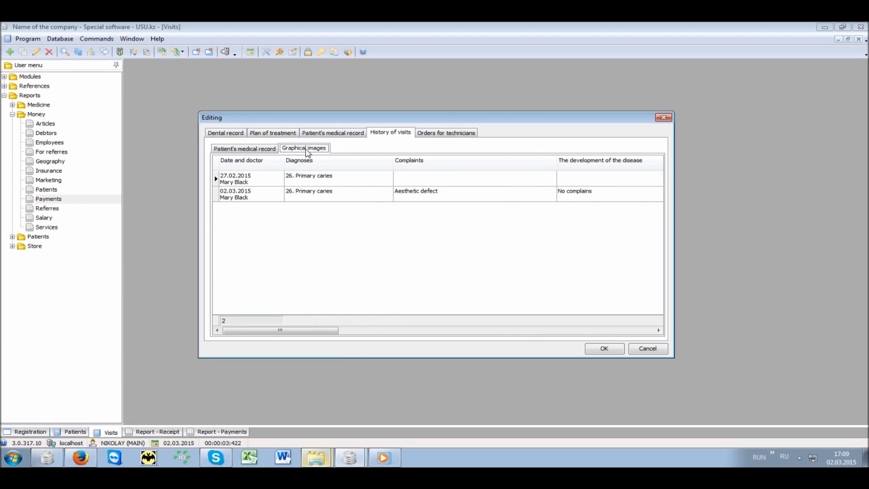
{"action": "left_click", "coordinate": [303, 148]}
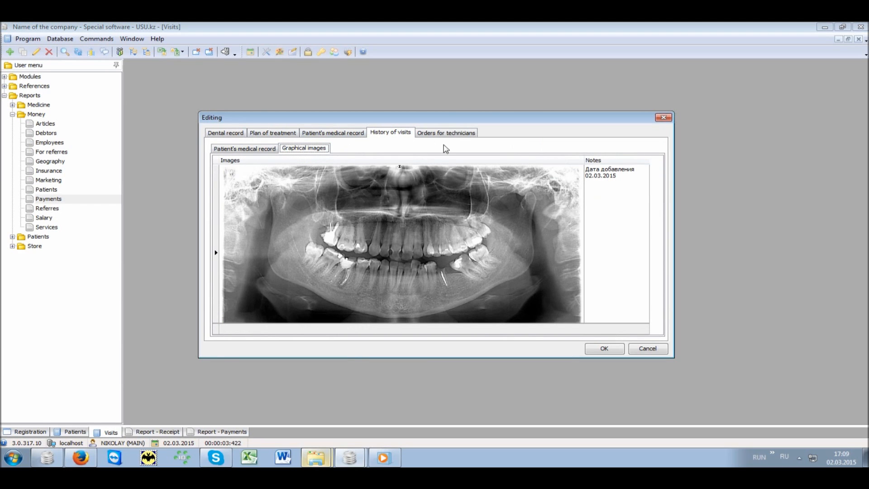
{"action": "left_click", "coordinate": [447, 132]}
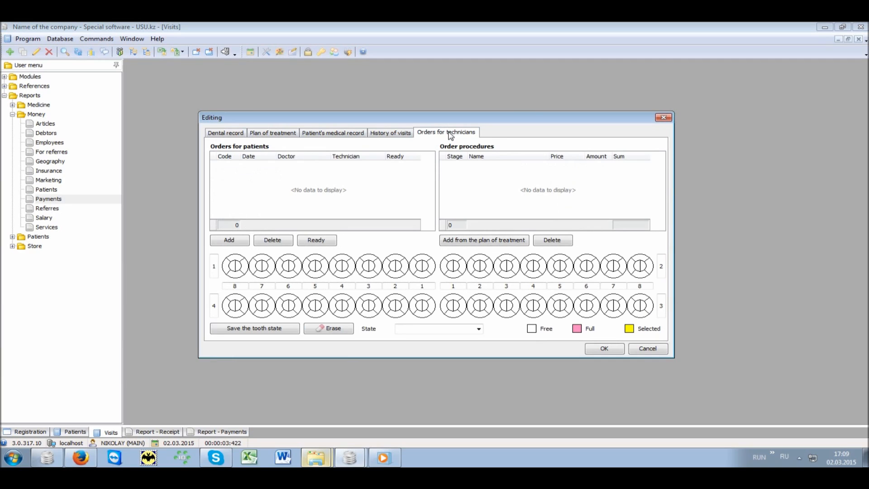
{"action": "left_click", "coordinate": [229, 240]}
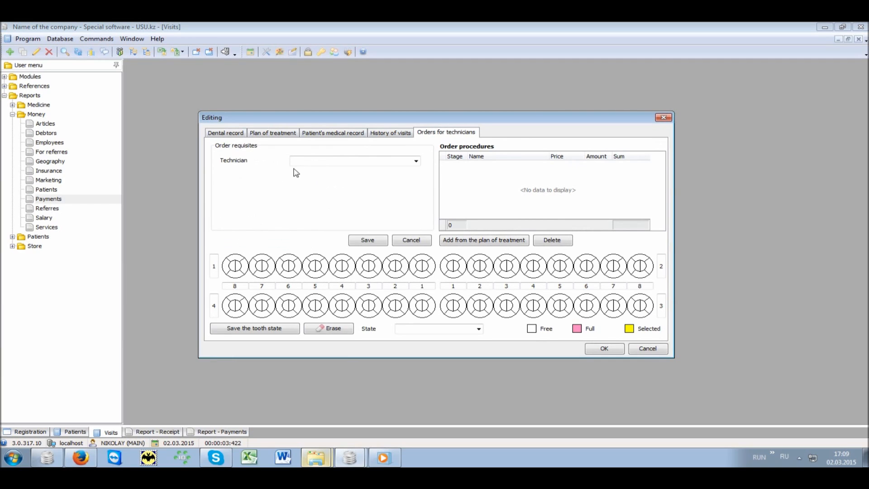
{"action": "left_click", "coordinate": [416, 162]}
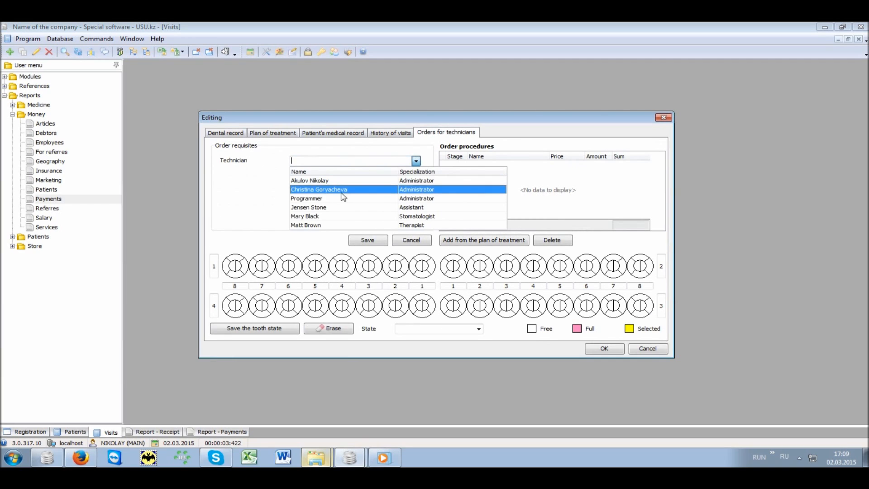
{"action": "left_click", "coordinate": [308, 207]}
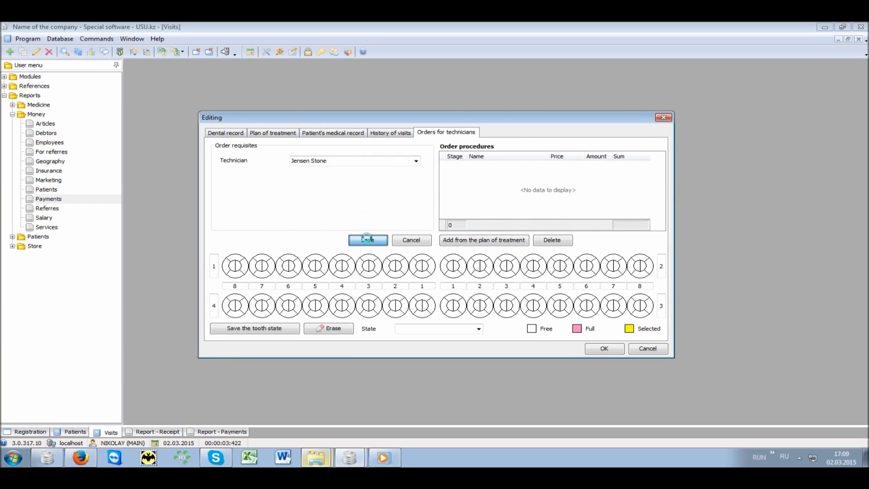
{"action": "left_click", "coordinate": [368, 240]}
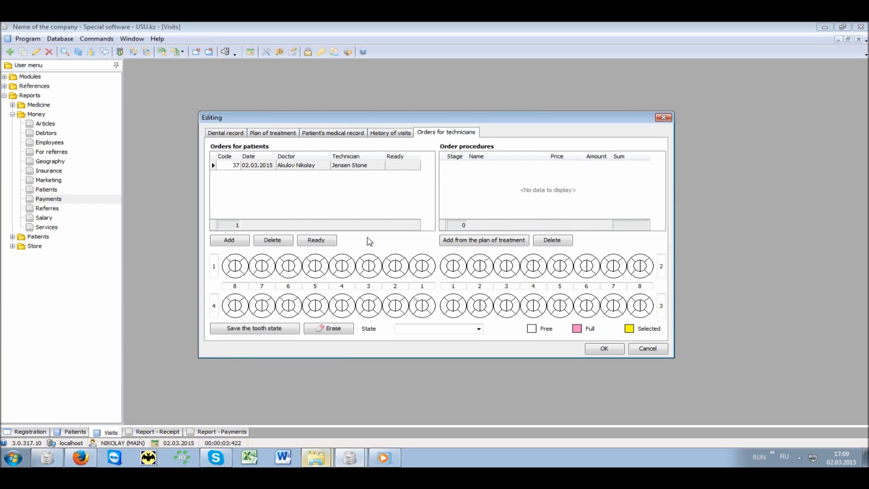
{"action": "mouse_move", "coordinate": [604, 358]}
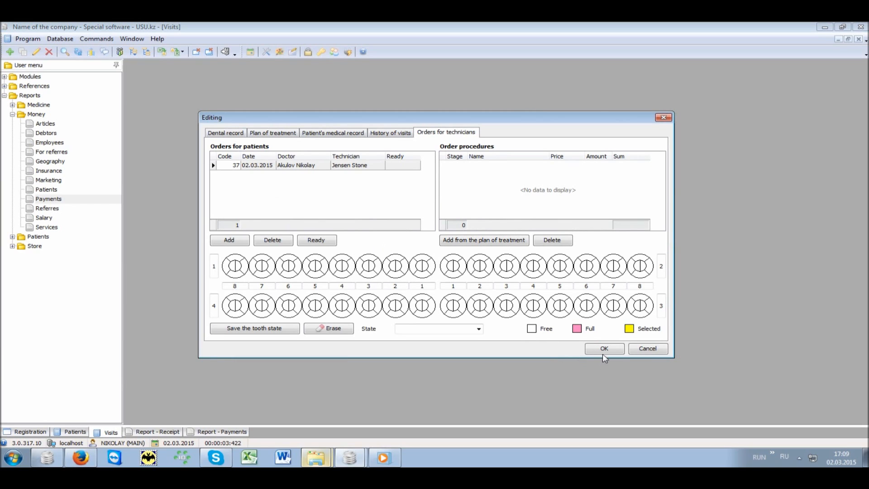
{"action": "left_click", "coordinate": [604, 349]}
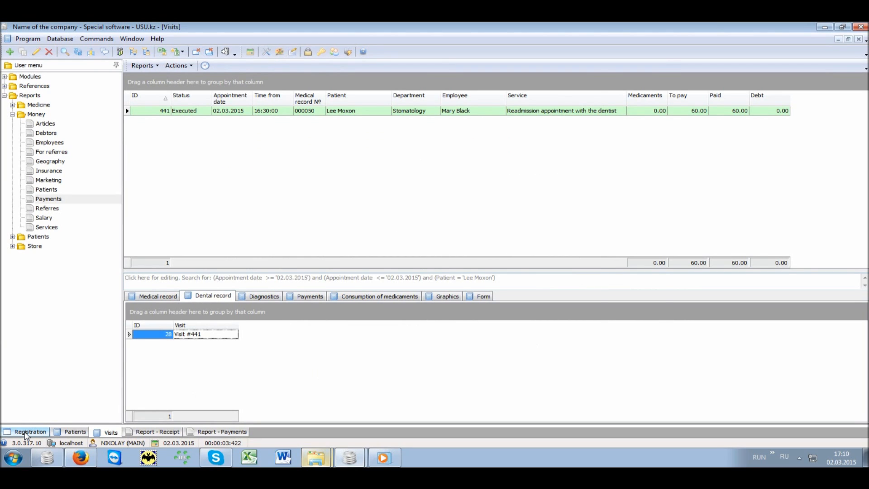
{"action": "left_click", "coordinate": [28, 432]}
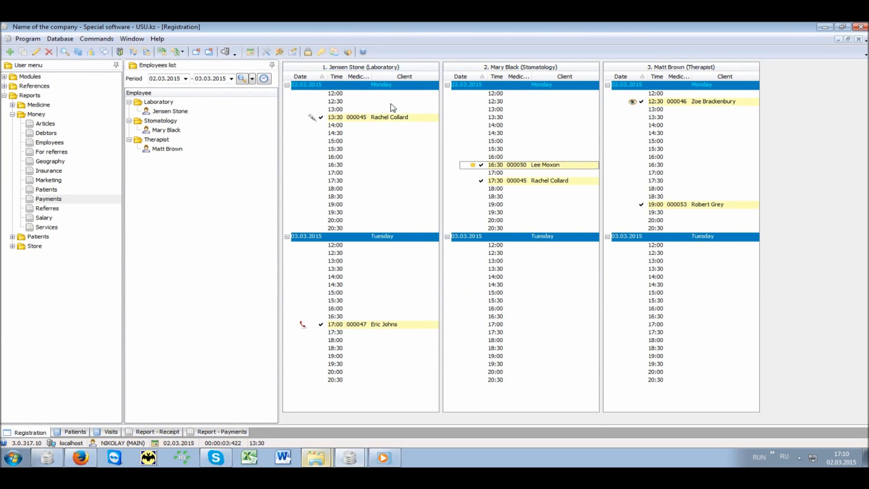
{"action": "left_click", "coordinate": [389, 117]}
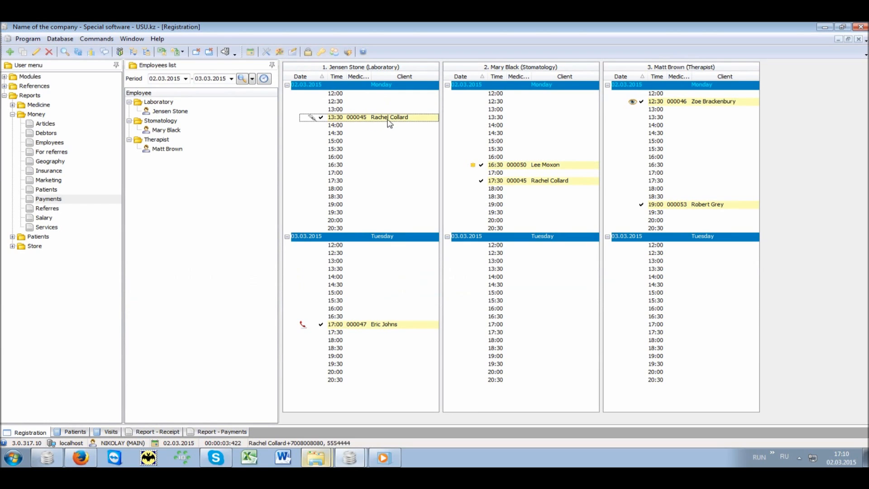
{"action": "right_click", "coordinate": [389, 122]}
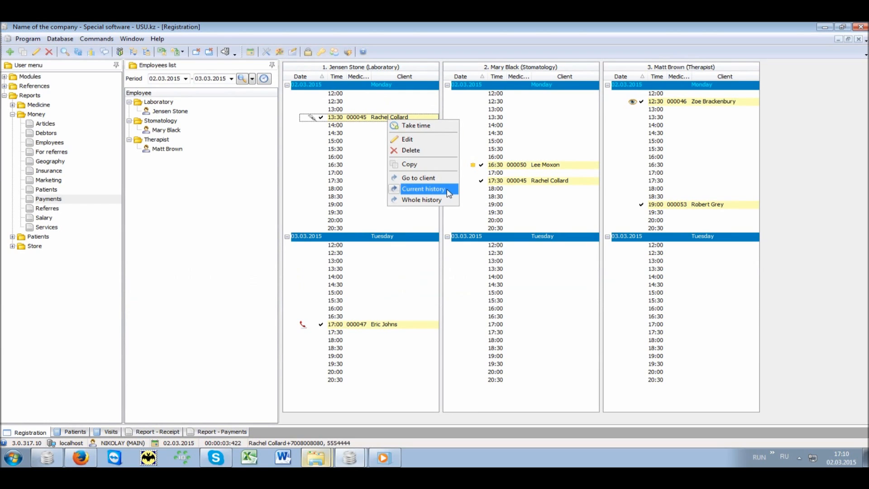
{"action": "left_click", "coordinate": [424, 189]}
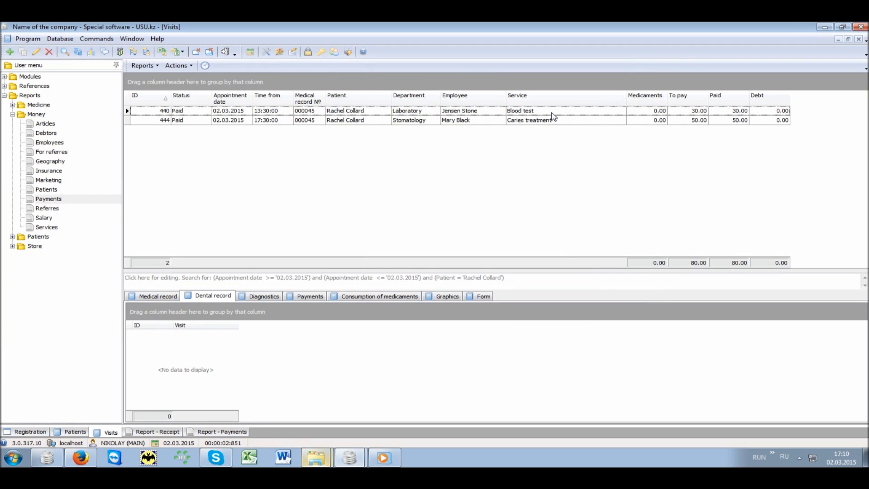
Select the Blood test visit #440 and start filling its attached form via Actions
{"action": "left_click", "coordinate": [555, 110]}
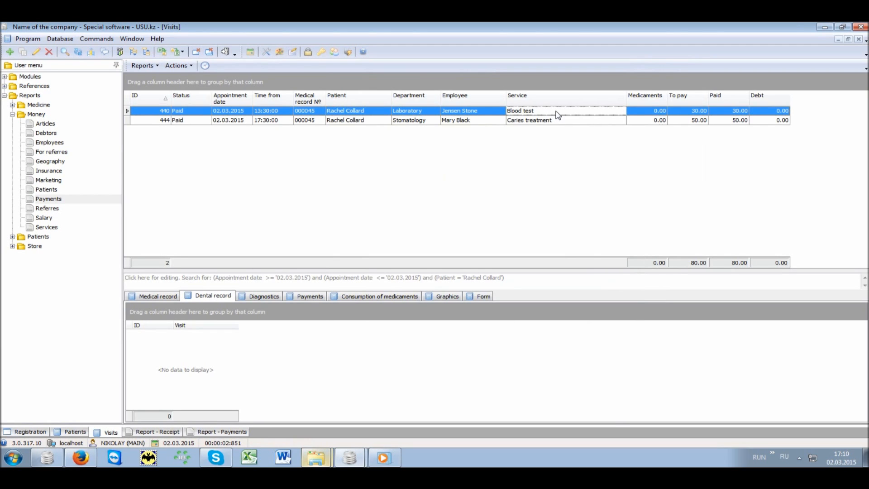
{"action": "mouse_move", "coordinate": [488, 298]}
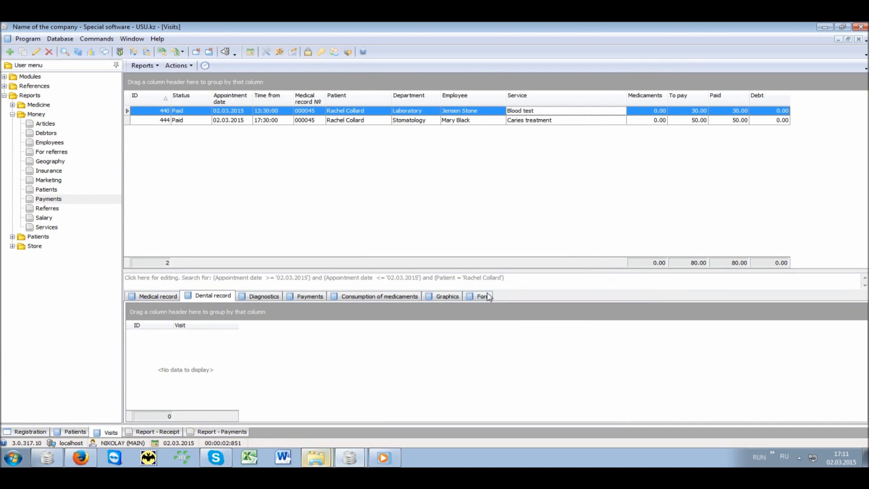
{"action": "left_click", "coordinate": [482, 297]}
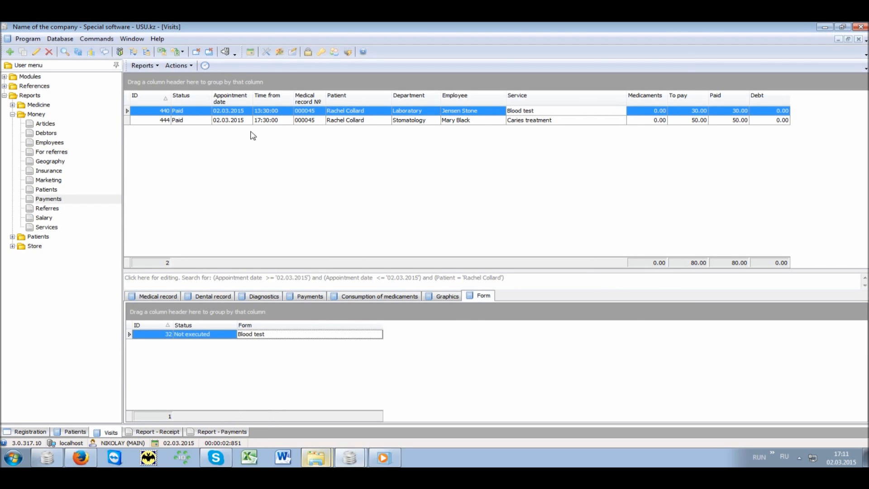
{"action": "left_click", "coordinate": [178, 66]}
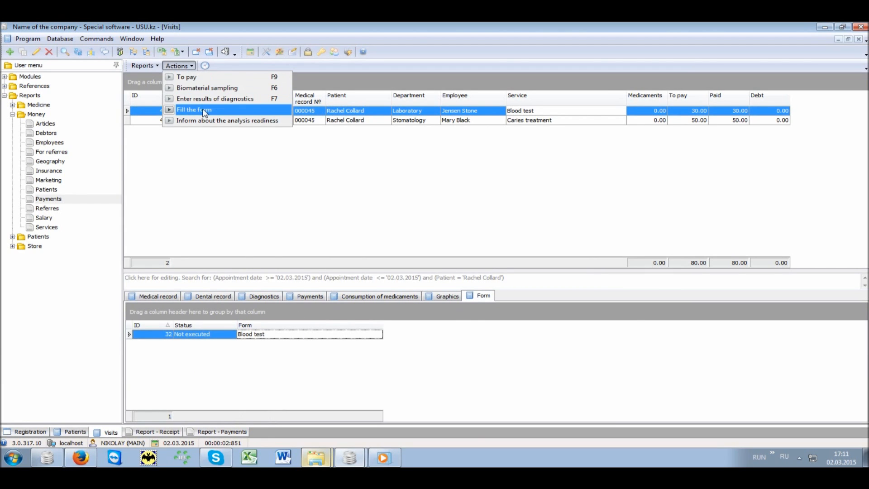
{"action": "left_click", "coordinate": [194, 110]}
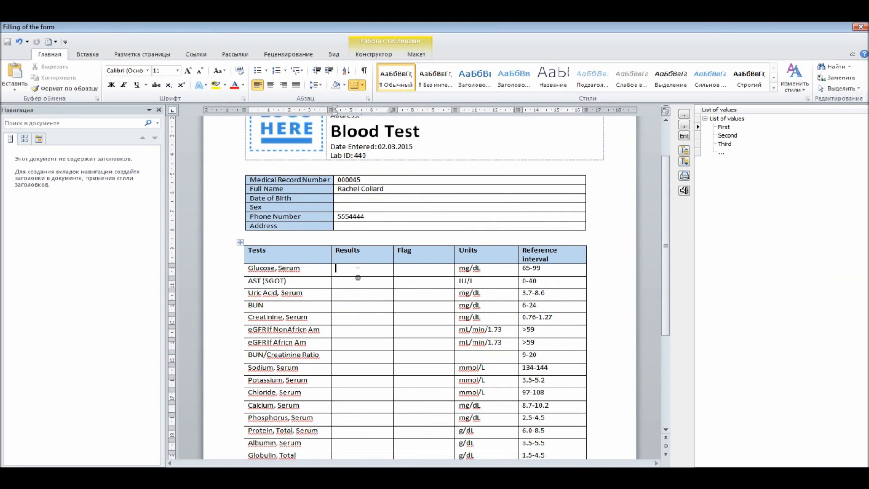
Enter results 120 for Glucose, 35 for AST and flag 'High' in the Blood test form
{"action": "type", "text": "120"}
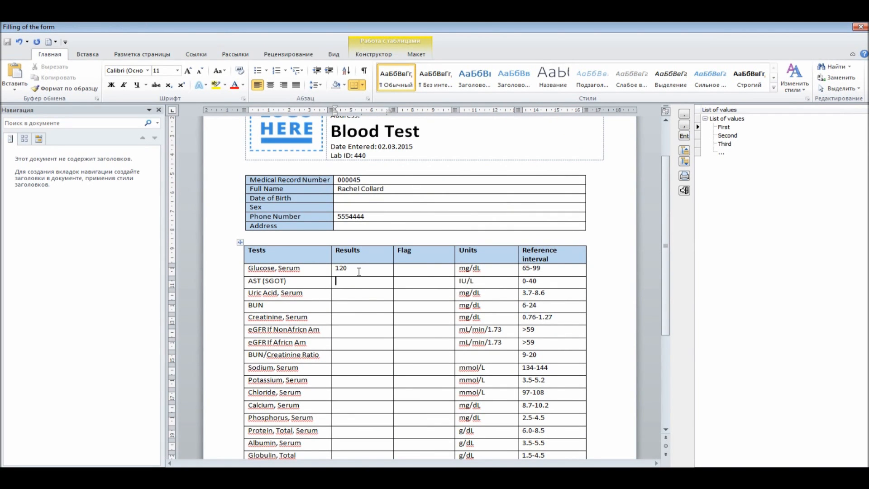
{"action": "type", "text": "35"}
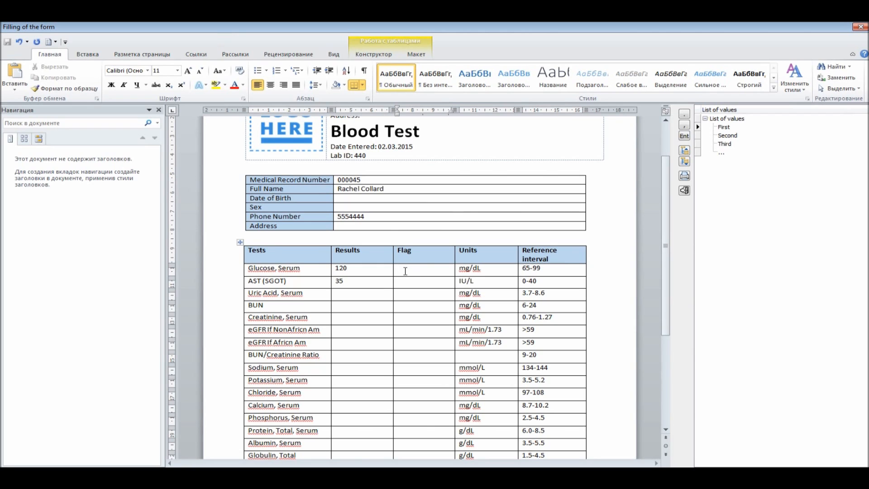
{"action": "type", "text": "High"}
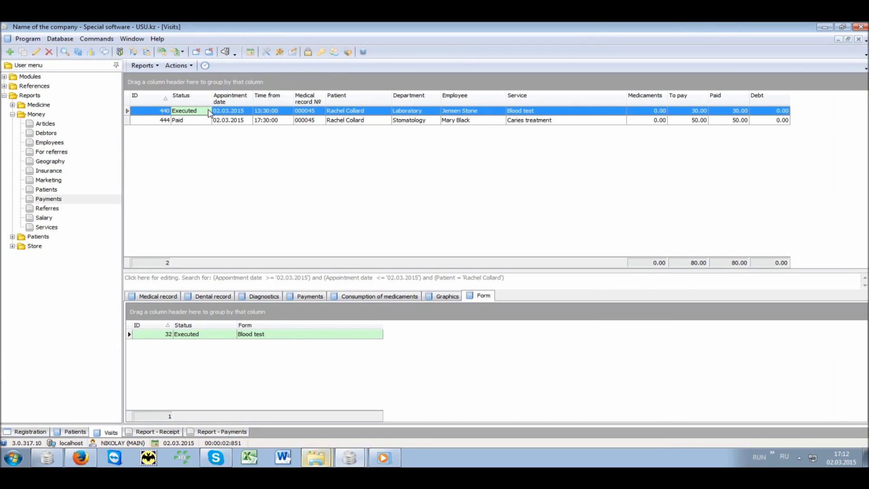
{"action": "mouse_move", "coordinate": [202, 116]}
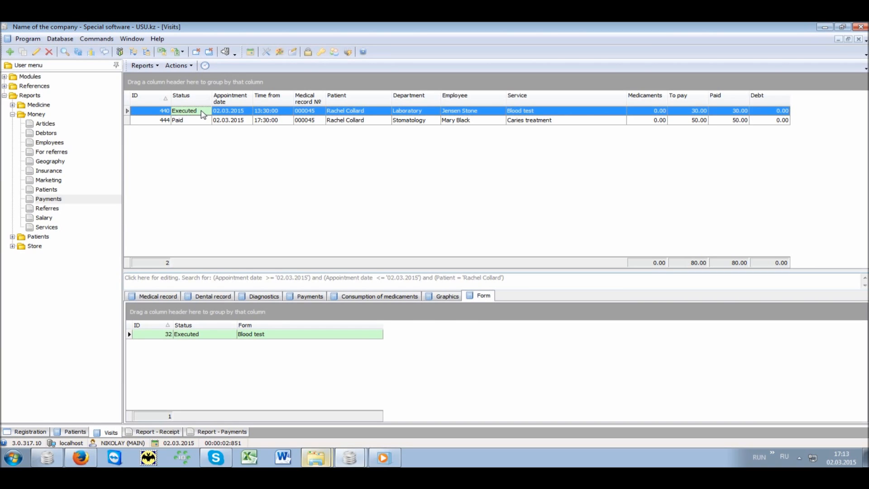
{"action": "mouse_move", "coordinate": [205, 123]}
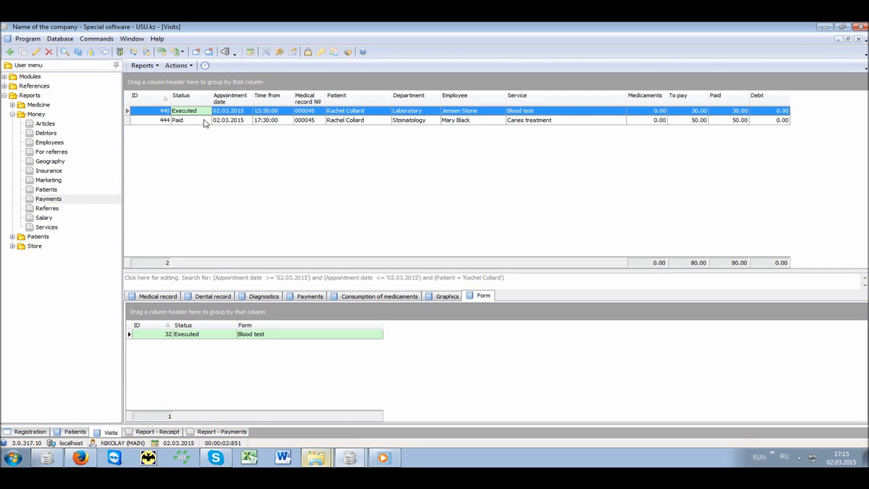
{"action": "mouse_move", "coordinate": [282, 270]}
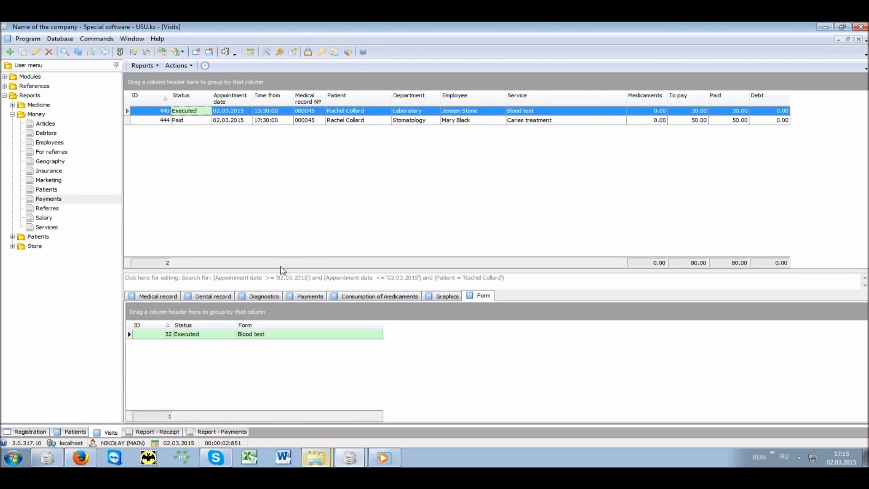
Record 1 unit of Pharmaceutical drug 1 from Main warehouse as consumed on visit #440
{"action": "left_click", "coordinate": [378, 296]}
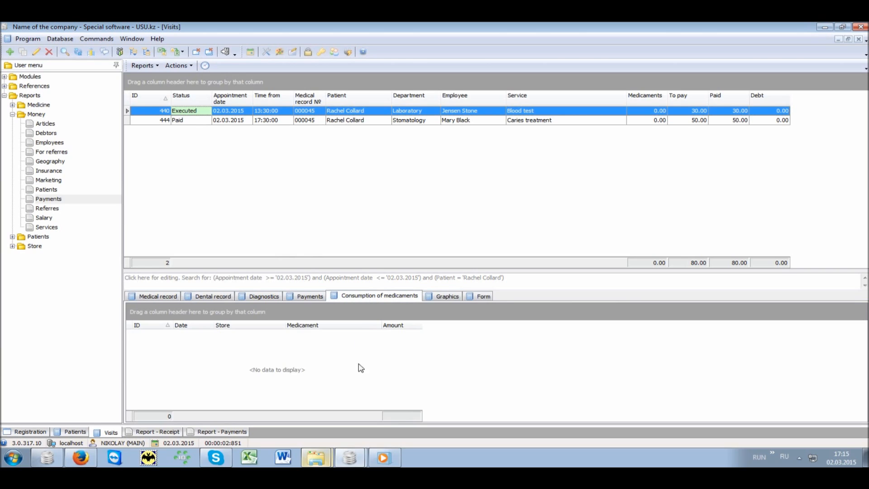
{"action": "mouse_move", "coordinate": [342, 379]}
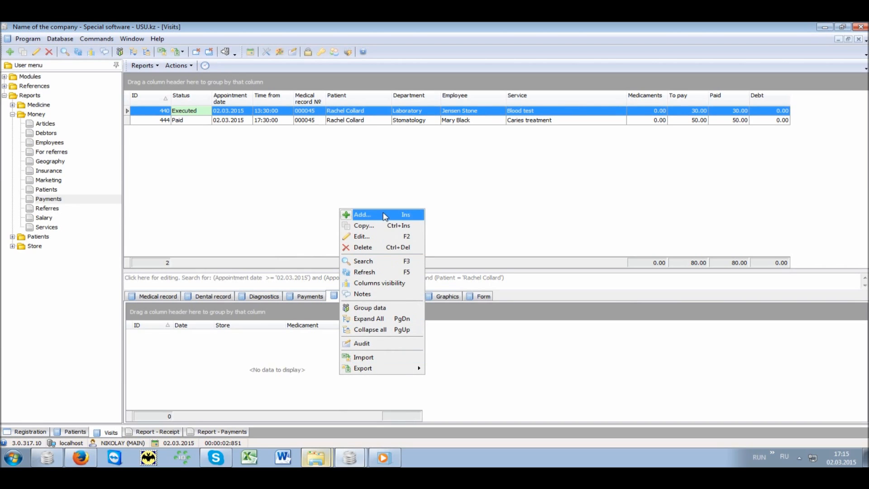
{"action": "left_click", "coordinate": [362, 215]}
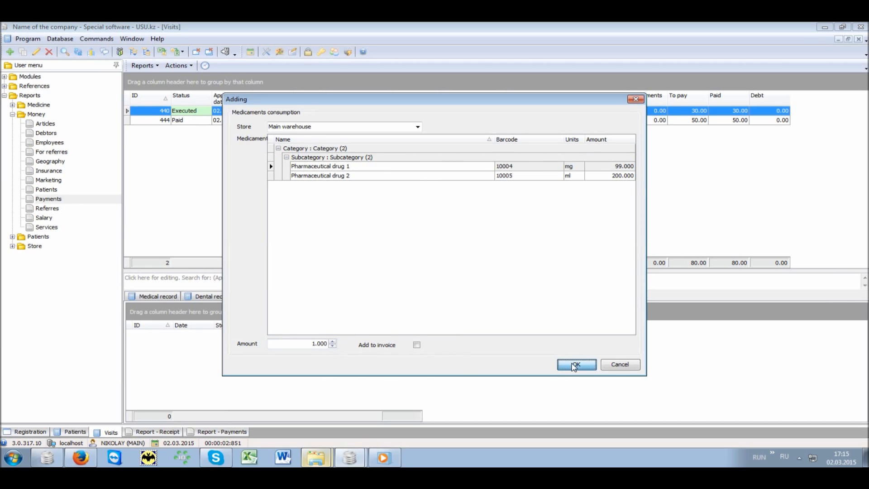
{"action": "left_click", "coordinate": [576, 365]}
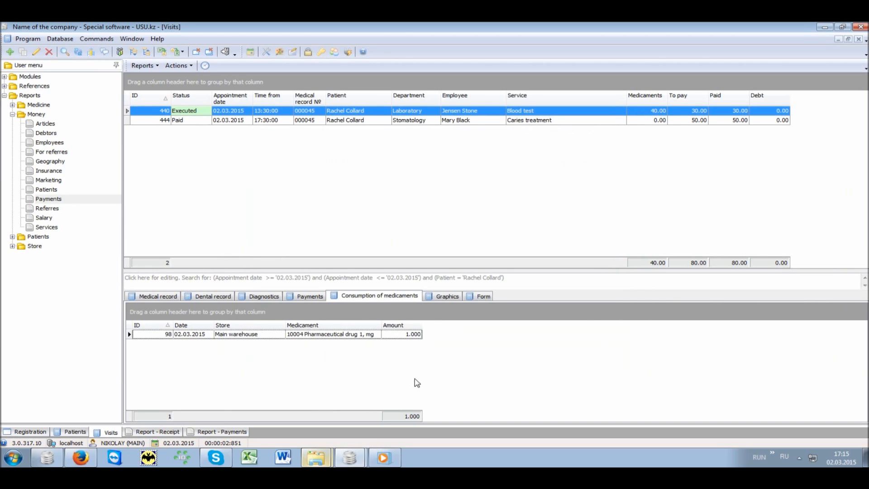
{"action": "mouse_move", "coordinate": [35, 262]}
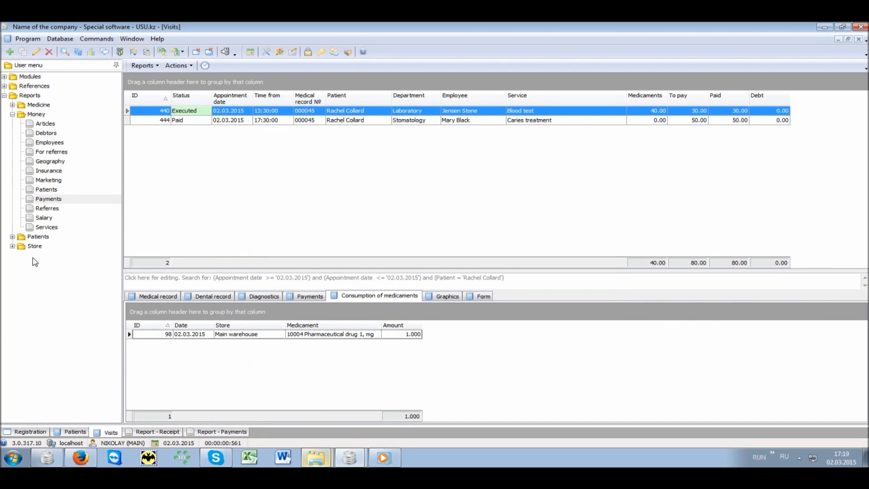
Generate the Store > Remains of medicaments report for 02.03.2015
{"action": "left_click", "coordinate": [12, 246]}
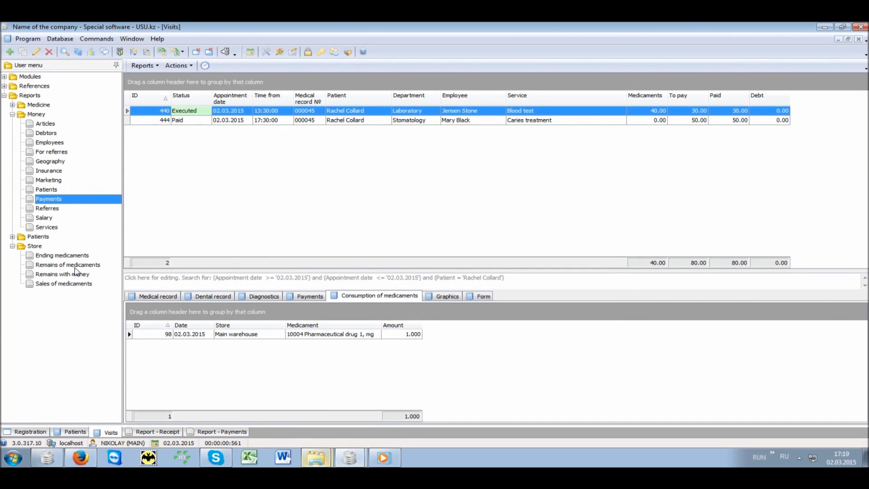
{"action": "left_click", "coordinate": [67, 265]}
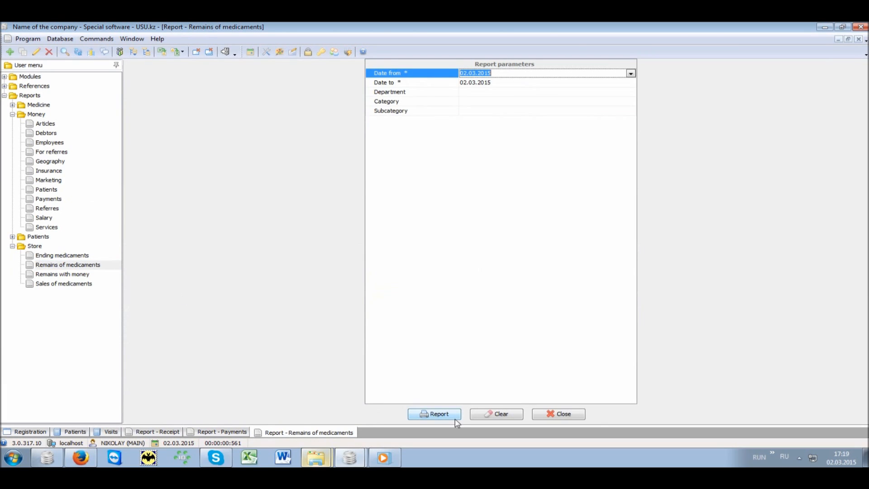
{"action": "left_click", "coordinate": [434, 414]}
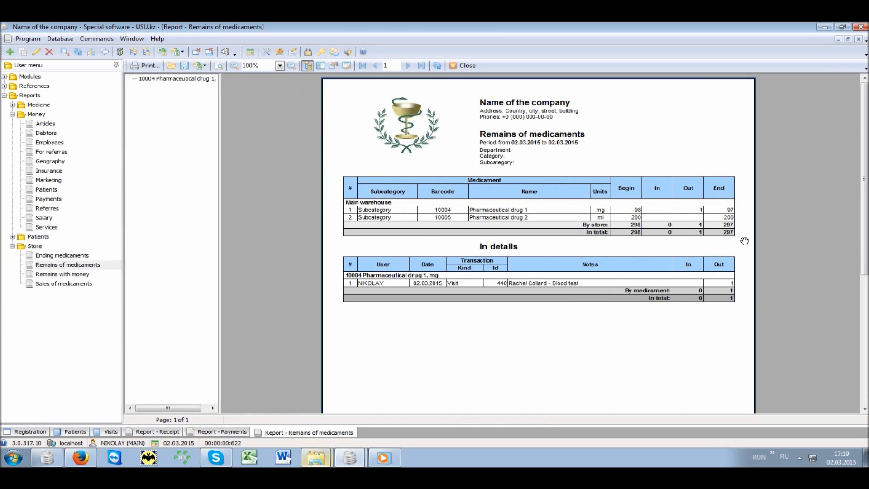
{"action": "left_click", "coordinate": [13, 246]}
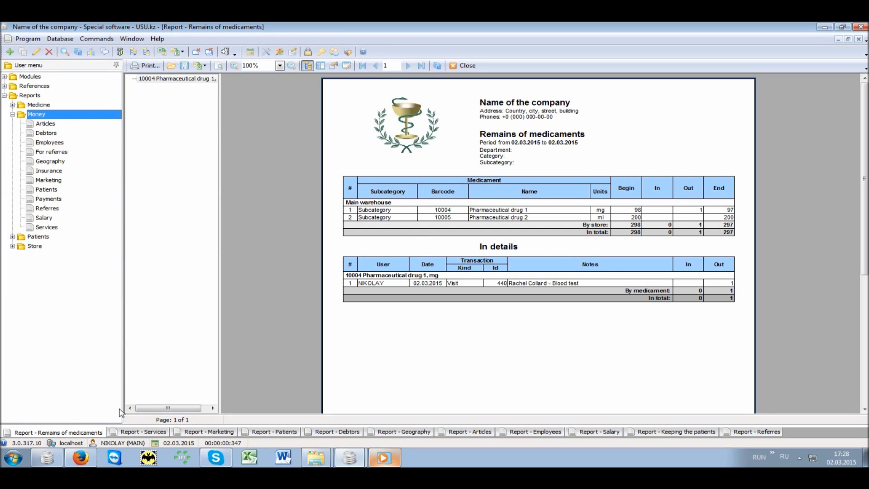
Review the Services, Marketing and Patients reports for 01.01–02.03.2015
{"action": "left_click", "coordinate": [143, 431]}
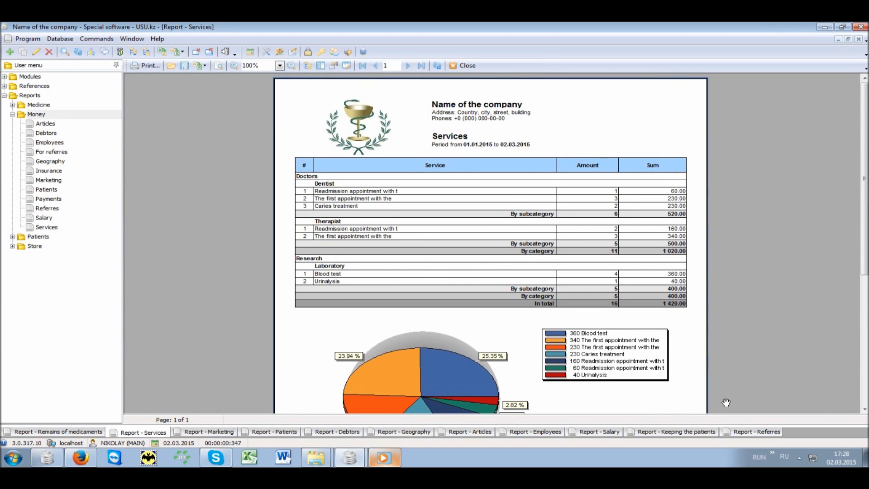
{"action": "mouse_move", "coordinate": [449, 412]}
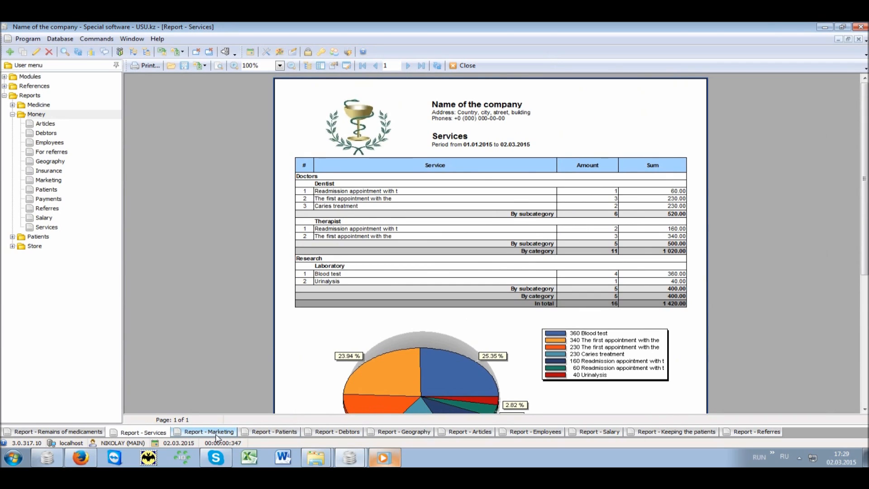
{"action": "left_click", "coordinate": [208, 431]}
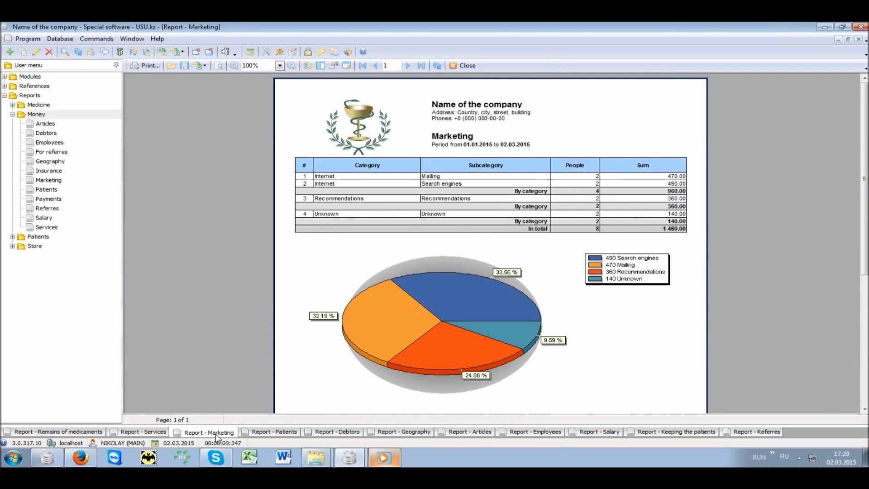
{"action": "left_click", "coordinate": [273, 431]}
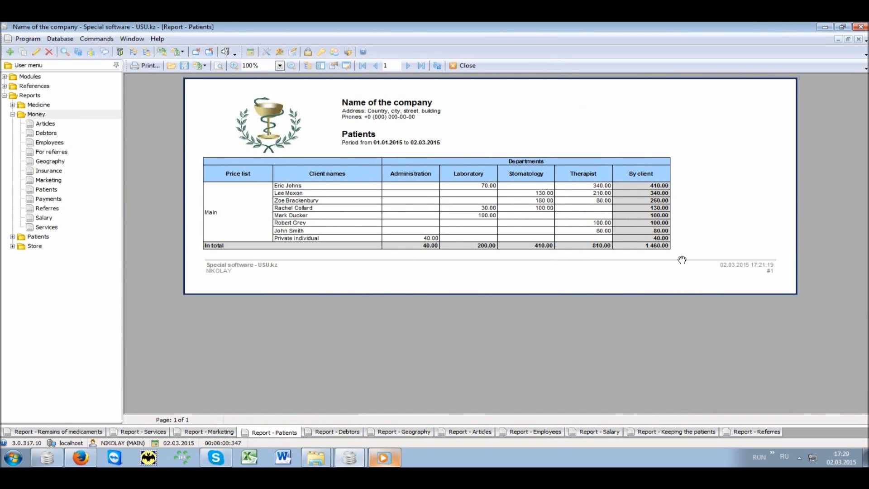
{"action": "mouse_move", "coordinate": [407, 183]}
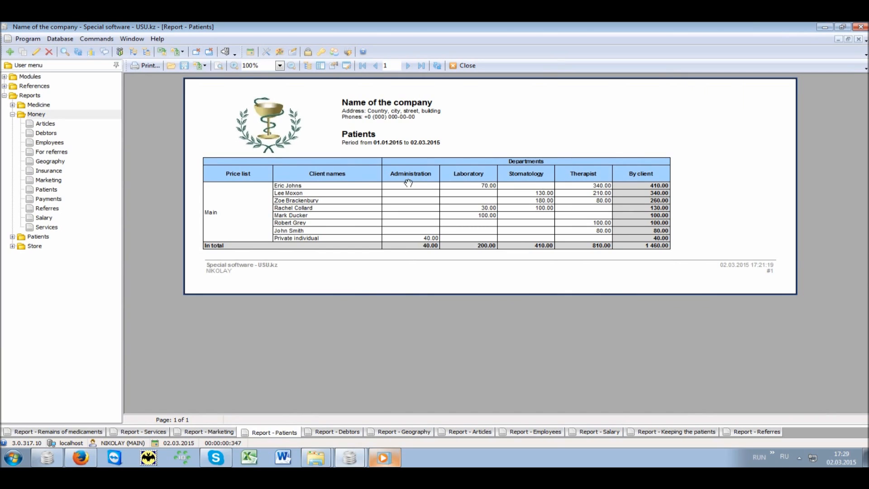
{"action": "mouse_move", "coordinate": [505, 397]}
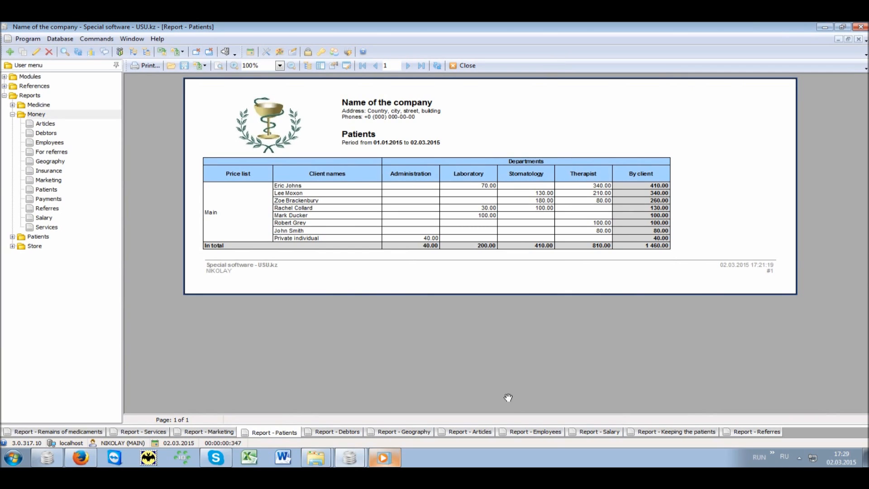
{"action": "mouse_move", "coordinate": [337, 438]}
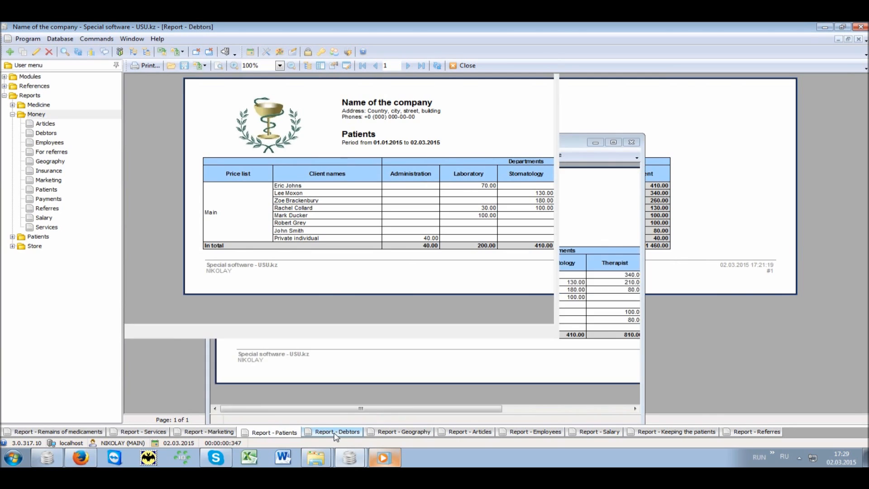
Review the Debtors, Geography, Articles and Employees reports in turn
{"action": "left_click", "coordinate": [336, 432]}
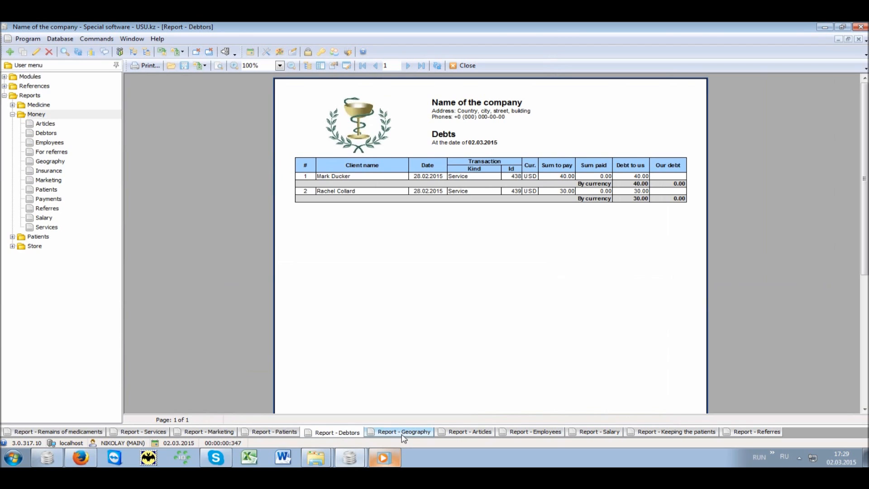
{"action": "left_click", "coordinate": [401, 432]}
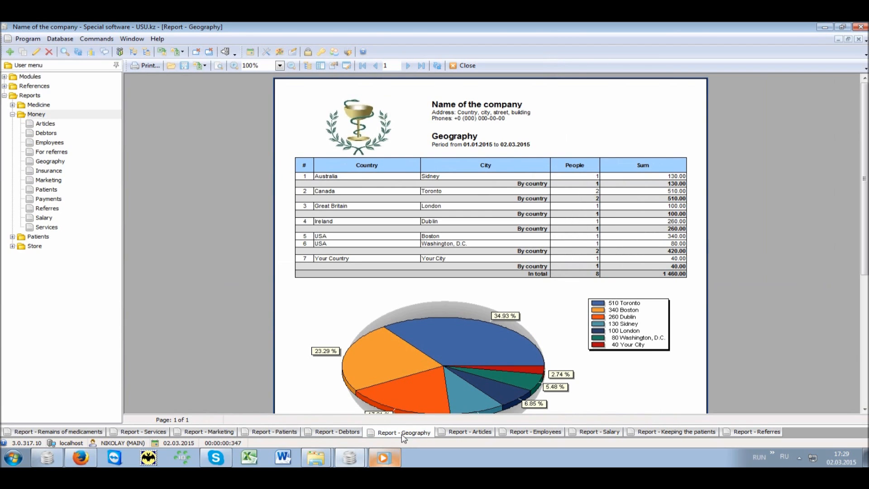
{"action": "mouse_move", "coordinate": [441, 436]}
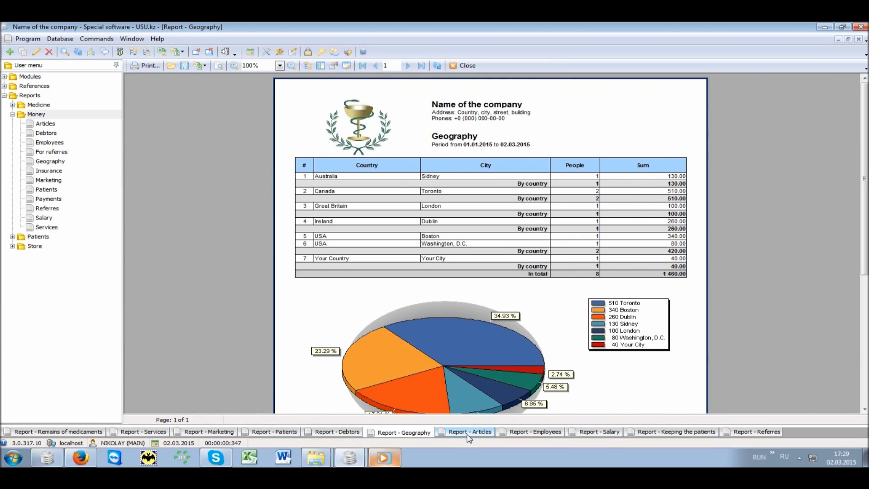
{"action": "left_click", "coordinate": [468, 432]}
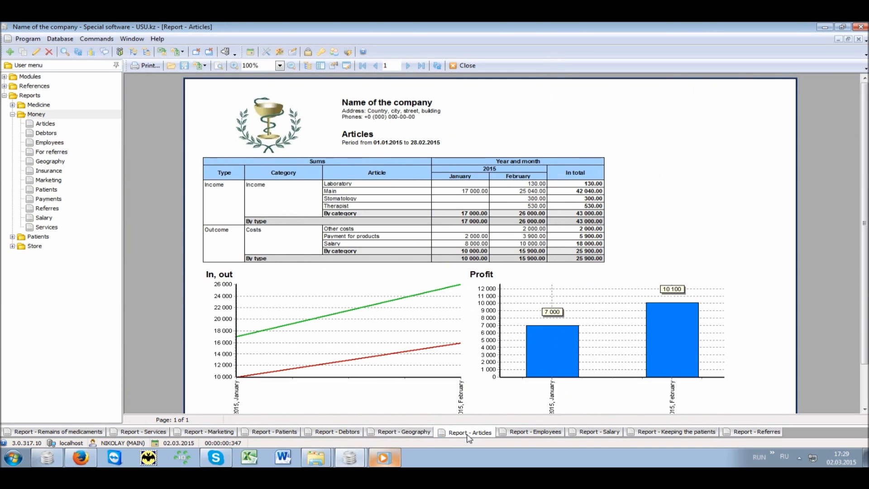
{"action": "mouse_move", "coordinate": [386, 235]}
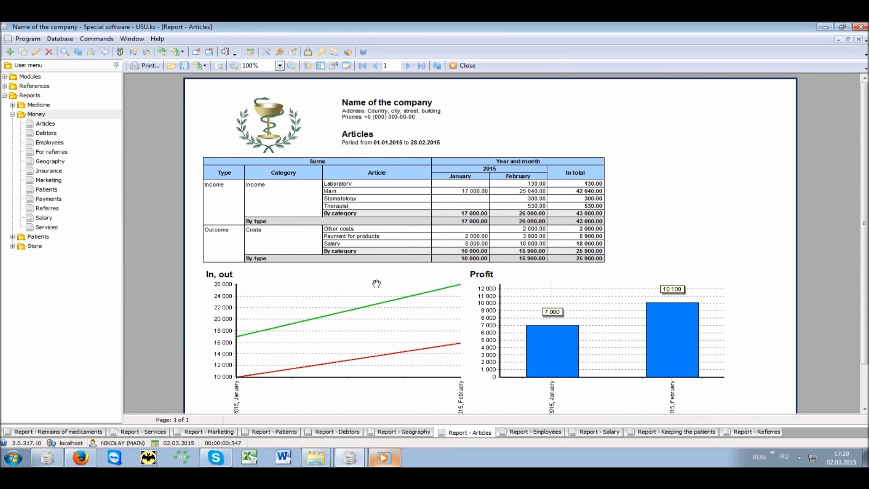
{"action": "mouse_move", "coordinate": [463, 278]}
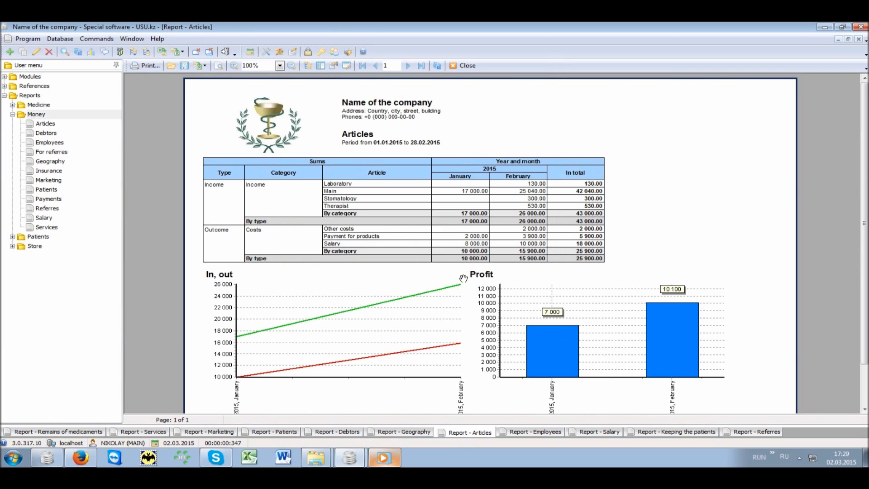
{"action": "mouse_move", "coordinate": [516, 439]}
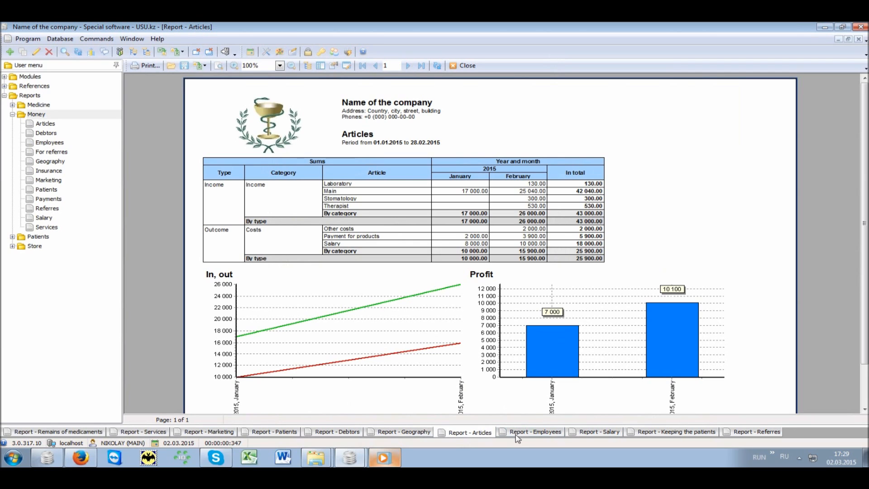
{"action": "left_click", "coordinate": [536, 432]}
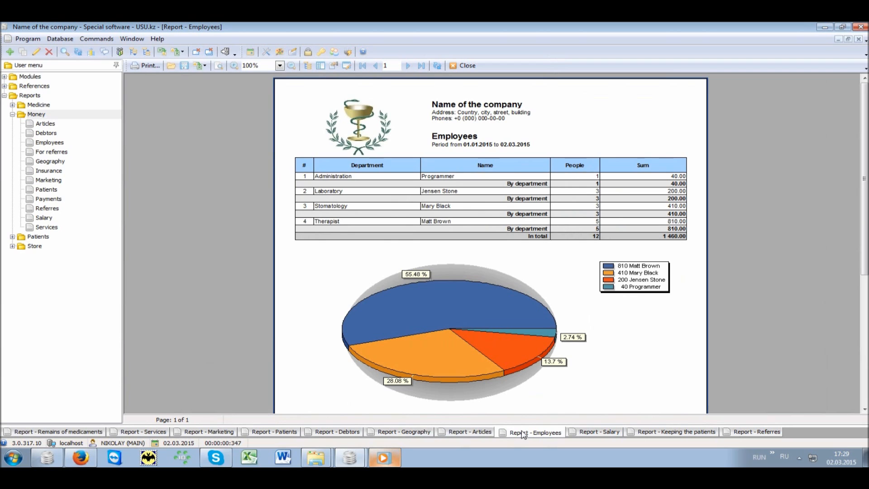
Review the Salary report by employee, then the Keeping clients report
{"action": "left_click", "coordinate": [598, 432]}
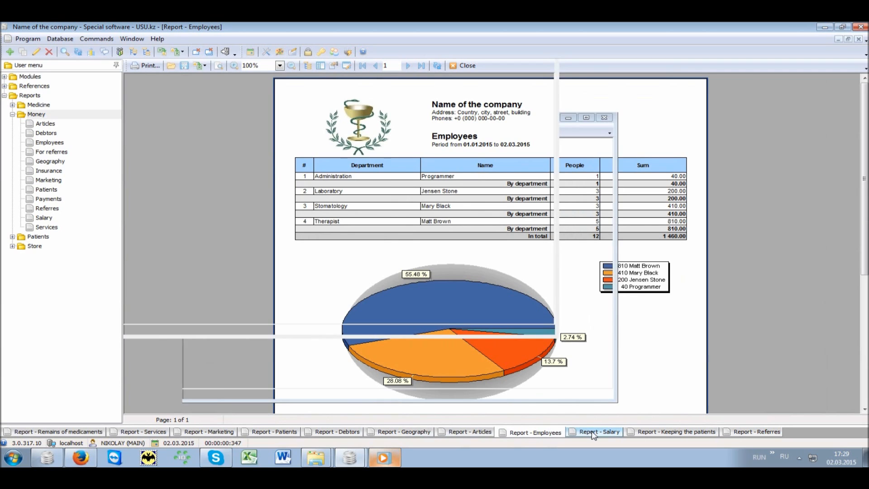
{"action": "left_click", "coordinate": [599, 432]}
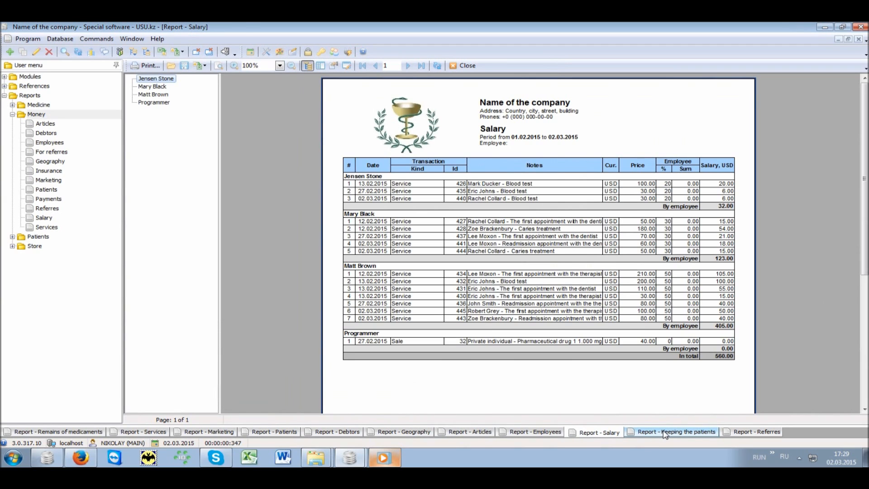
{"action": "left_click", "coordinate": [676, 432]}
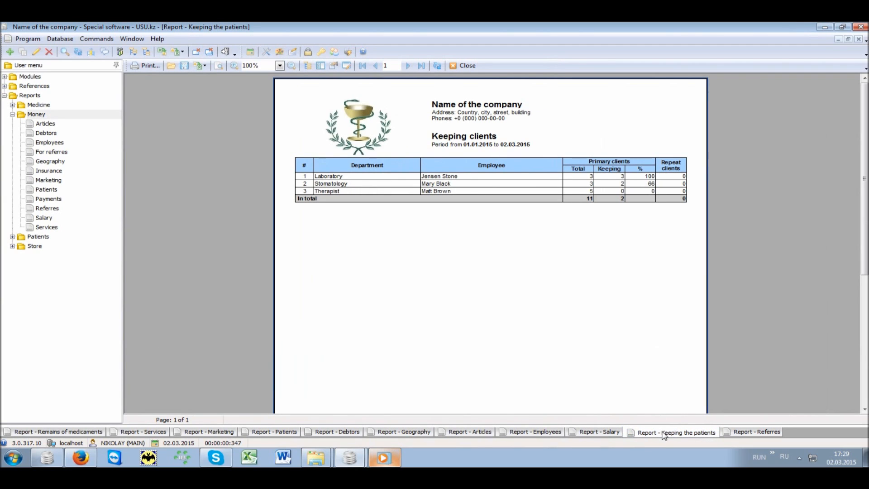
{"action": "mouse_move", "coordinate": [662, 300]}
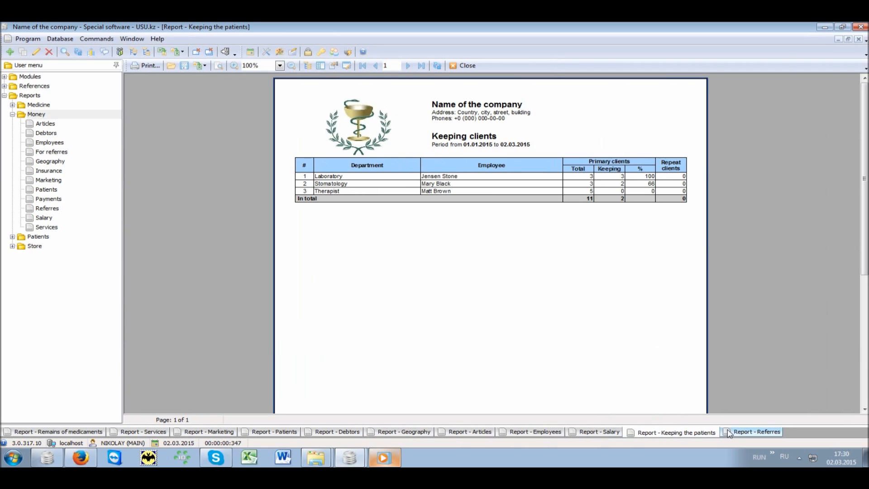
Show the Referrers report with sums by referral category and its pie chart
{"action": "left_click", "coordinate": [753, 432]}
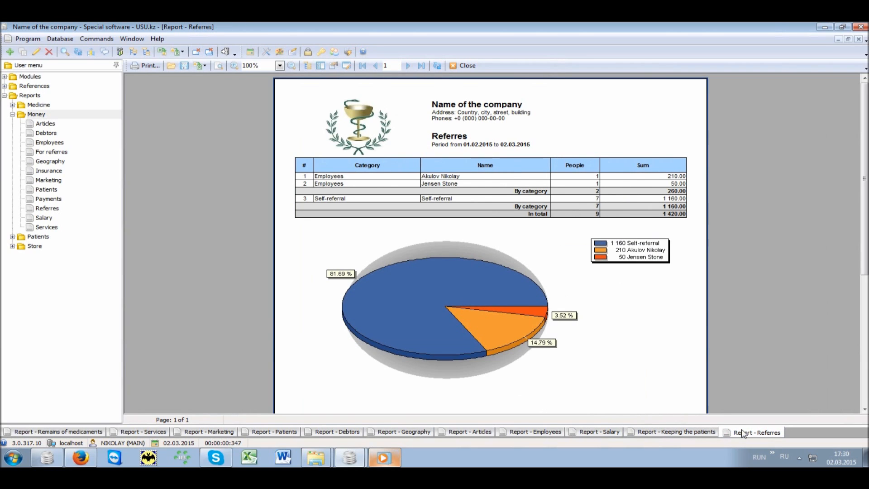
{"action": "mouse_move", "coordinate": [628, 324]}
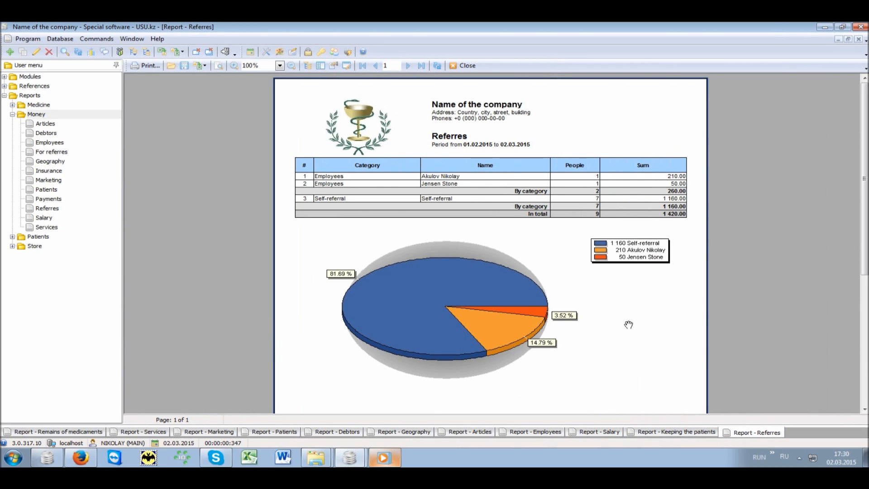
{"action": "mouse_move", "coordinate": [486, 182]}
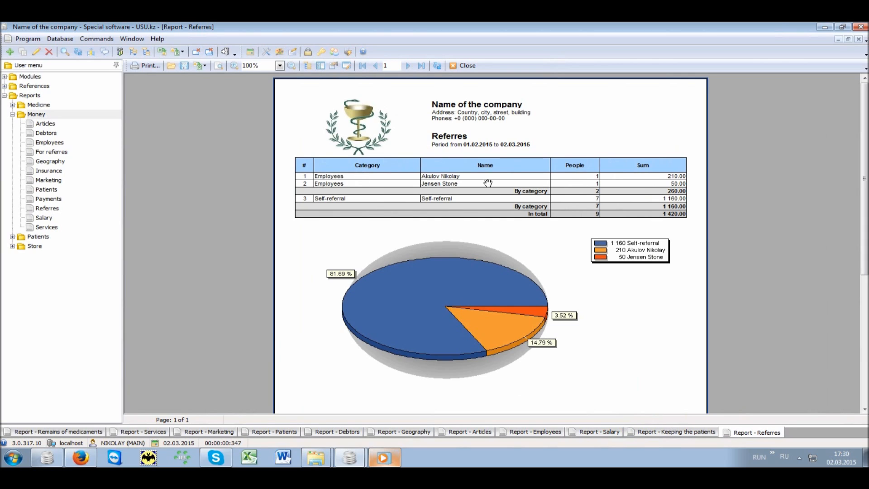
{"action": "mouse_move", "coordinate": [661, 298]}
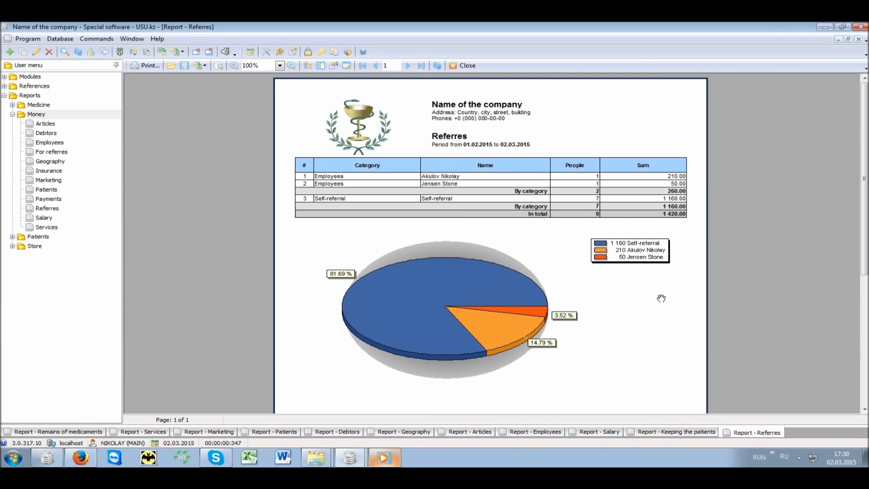
{"action": "mouse_move", "coordinate": [475, 152]}
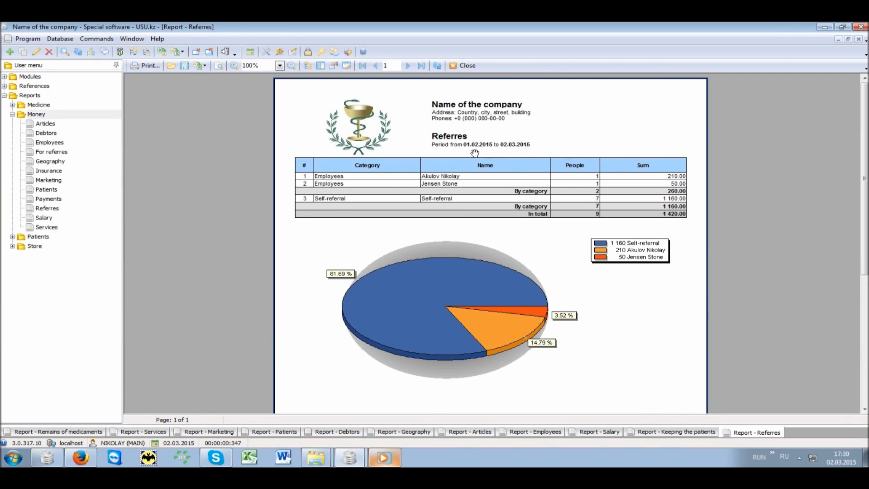
{"action": "mouse_move", "coordinate": [542, 150]}
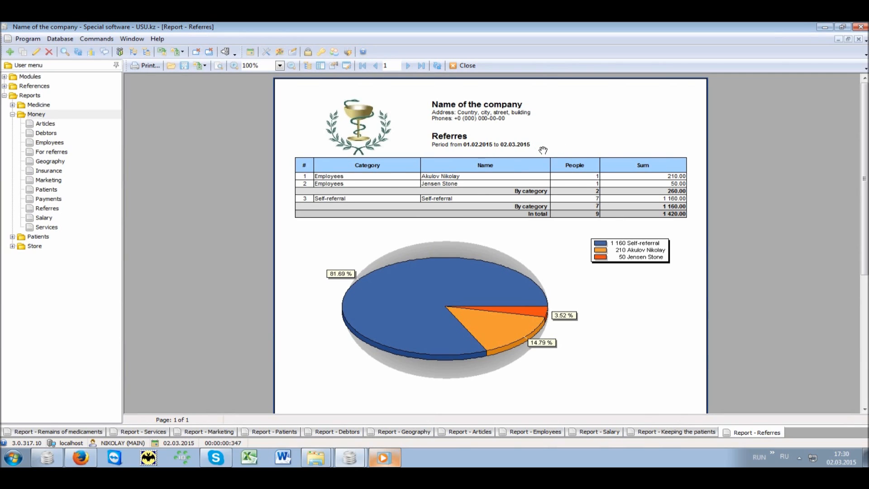